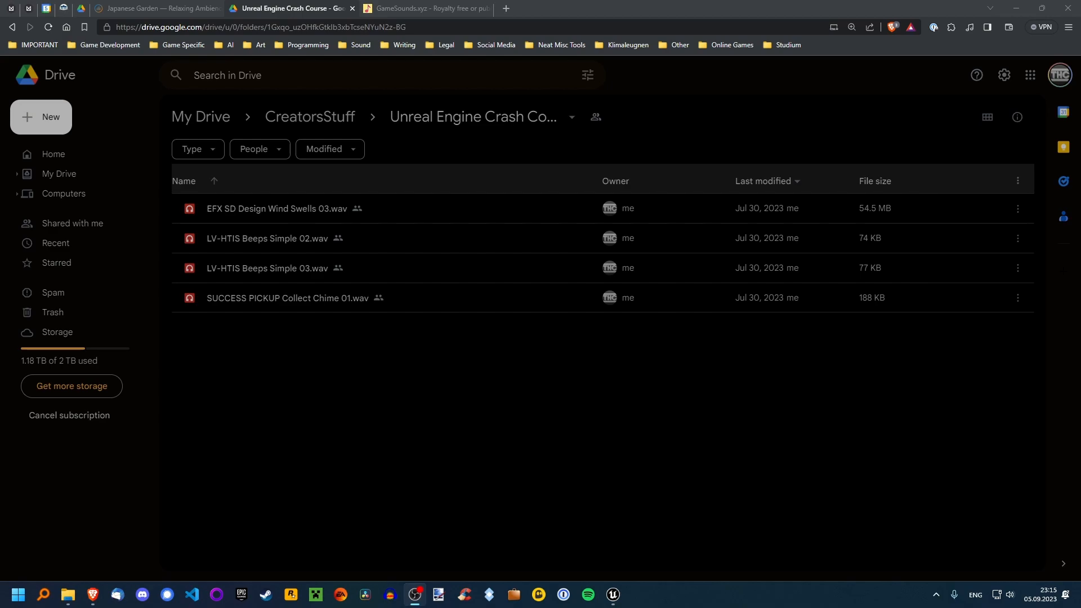
mouse_move(447, 405)
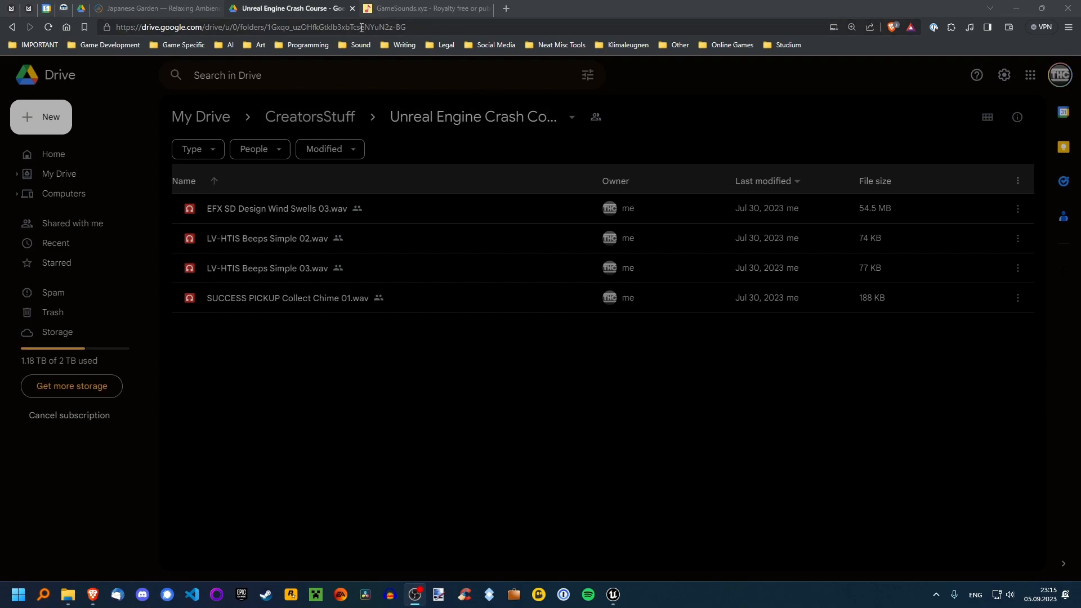
mouse_move(278, 209)
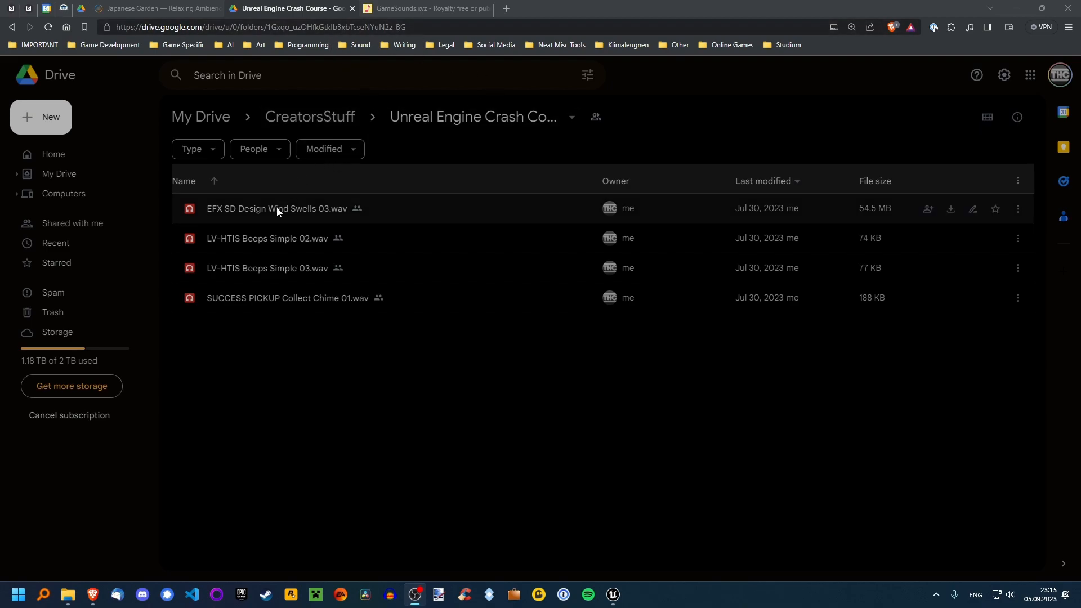
mouse_move(288, 279)
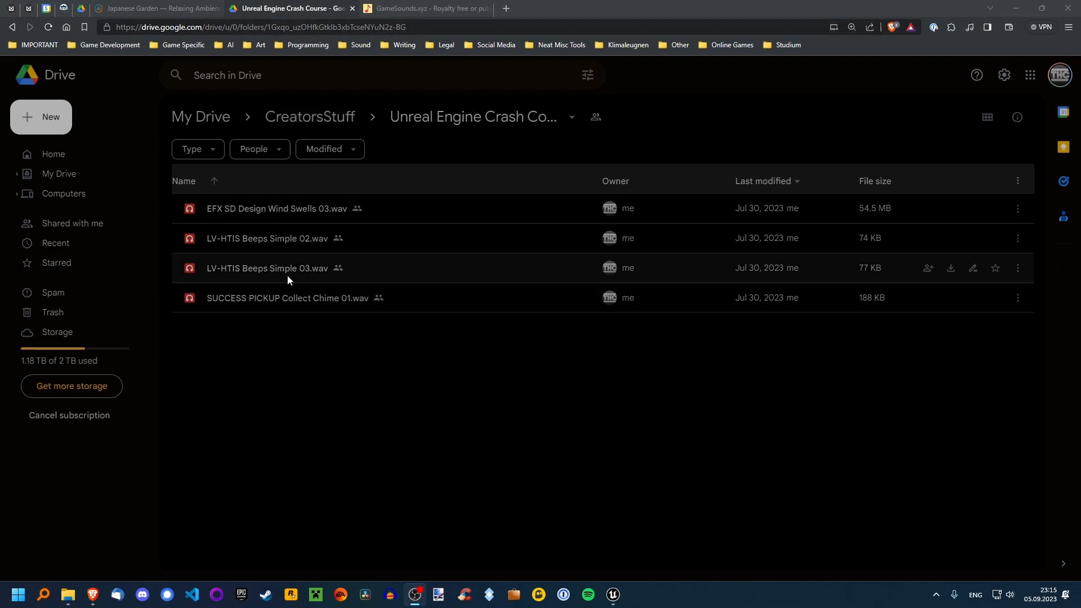
mouse_move(307, 388)
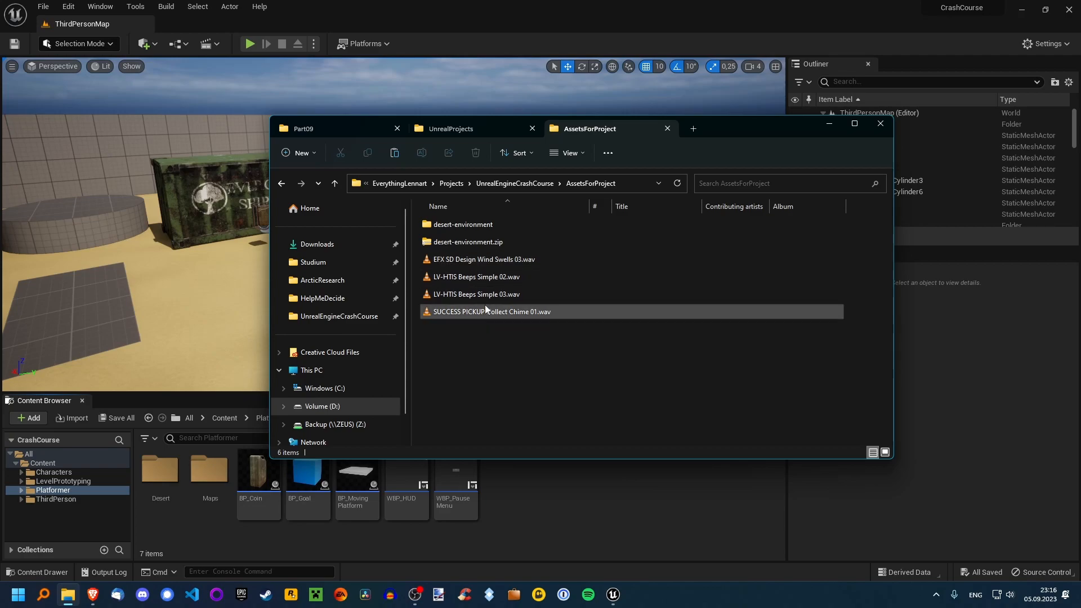
Drag the four WAV files (wind, two beeps, pickup chime) into the Platformer folder.
left_click(483, 259)
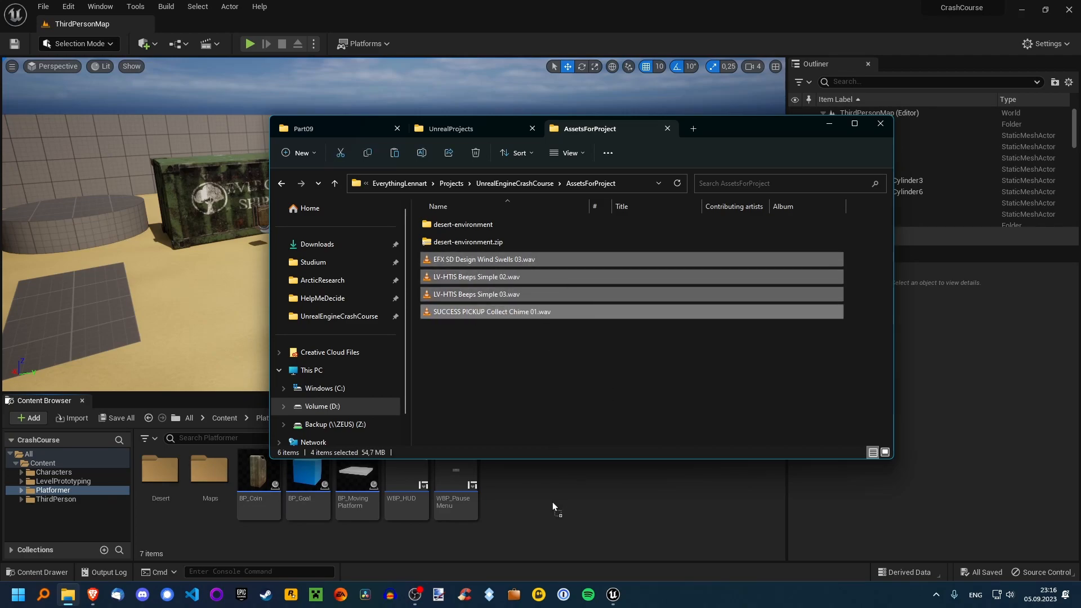
mouse_move(541, 502)
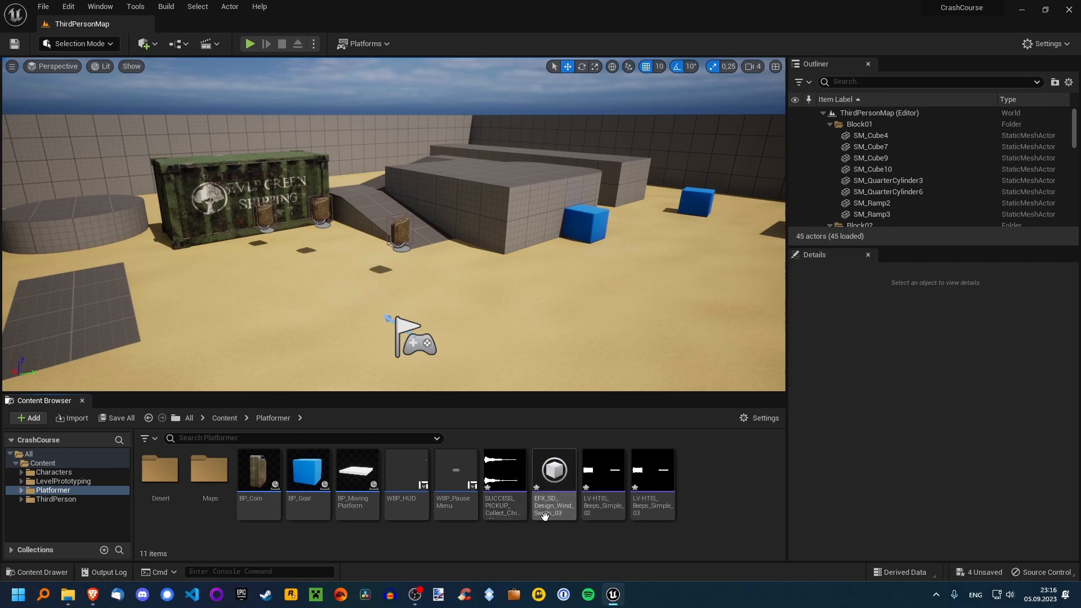
mouse_move(520, 544)
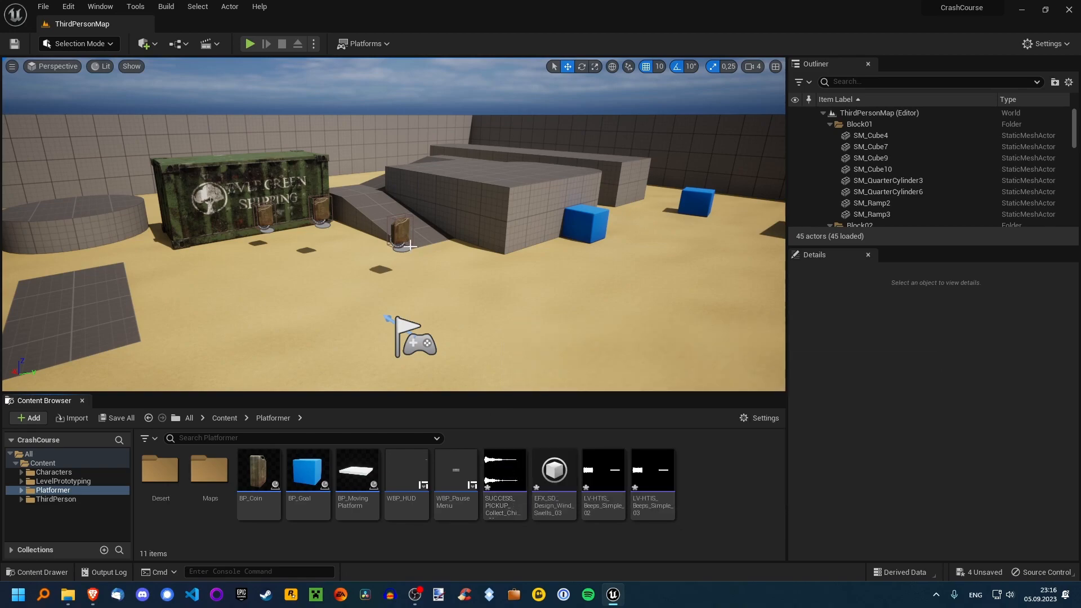
mouse_move(504, 483)
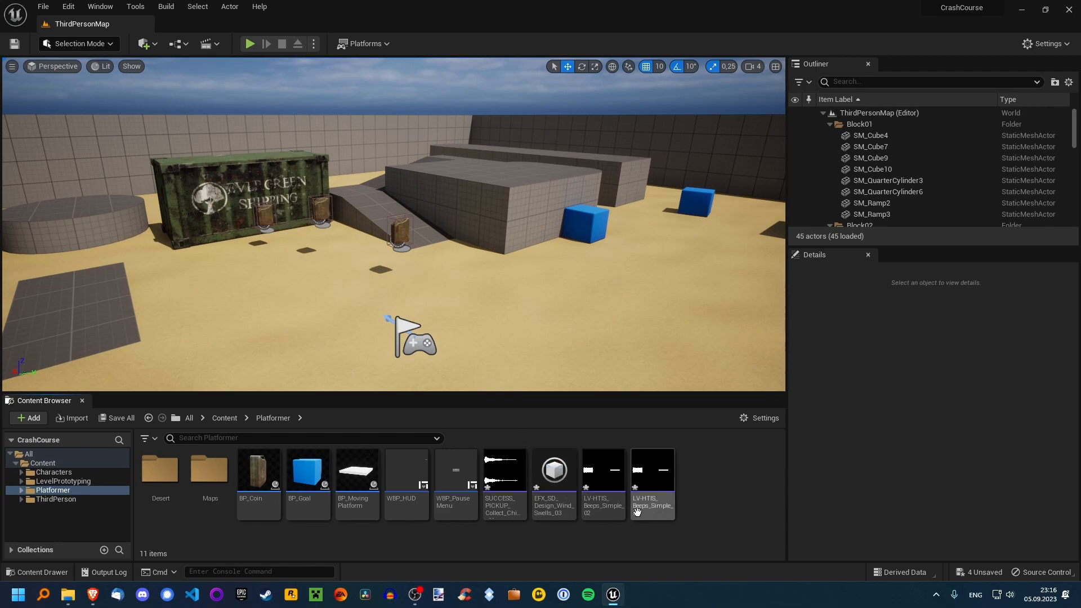
mouse_move(602, 486)
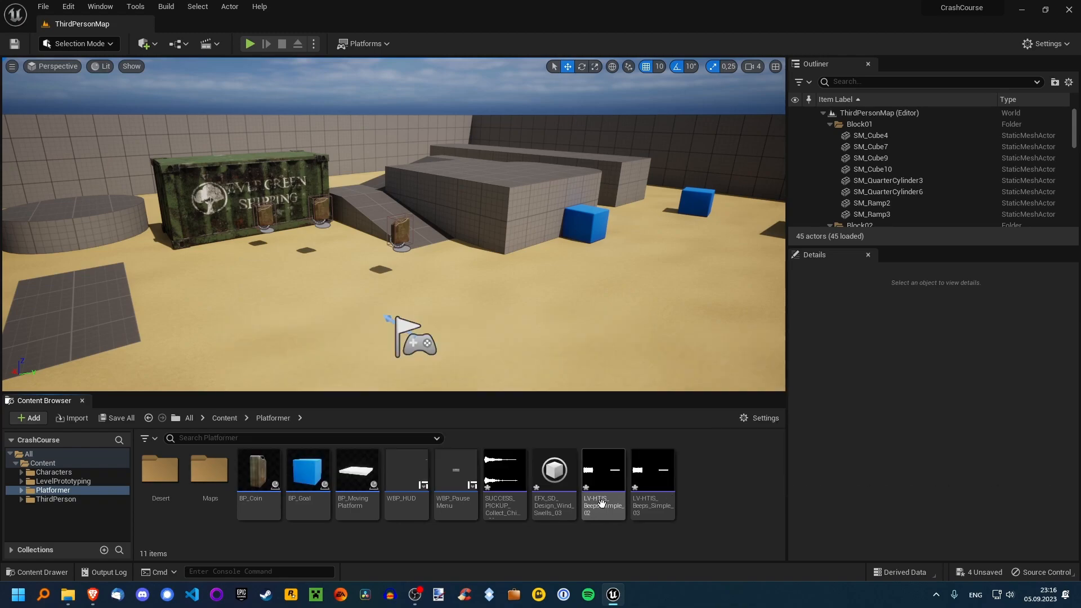
mouse_move(721, 491)
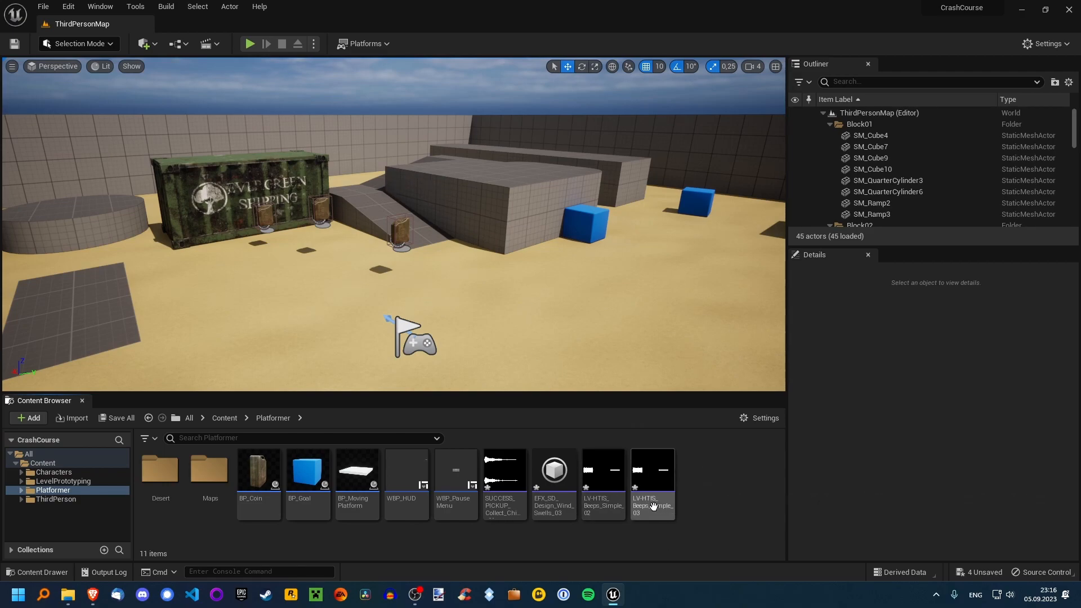
Save the four imported wind, beep and chime sound assets.
left_click(120, 418)
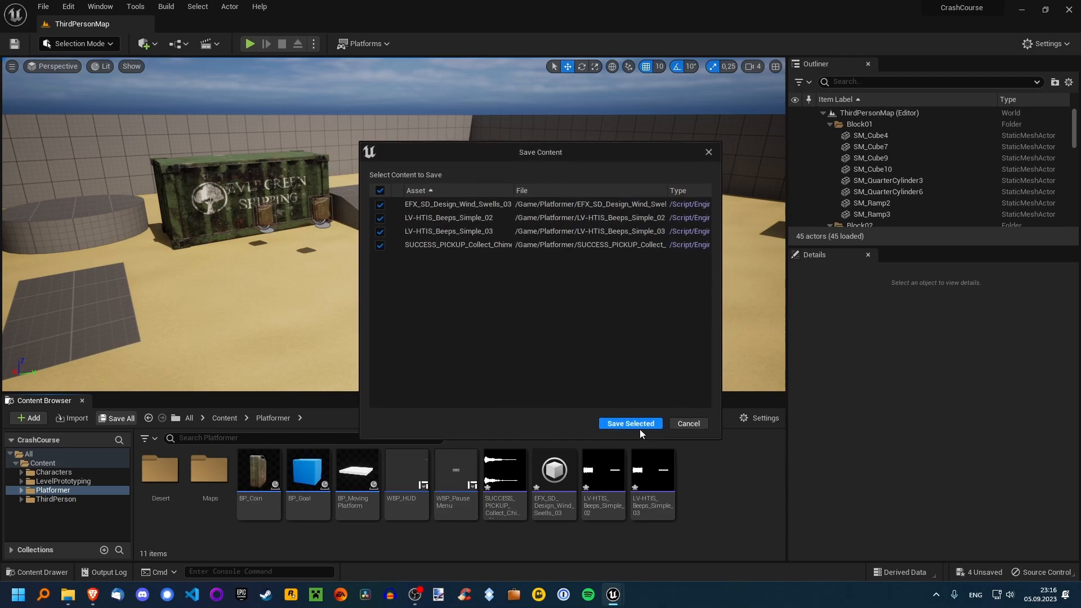
left_click(629, 424)
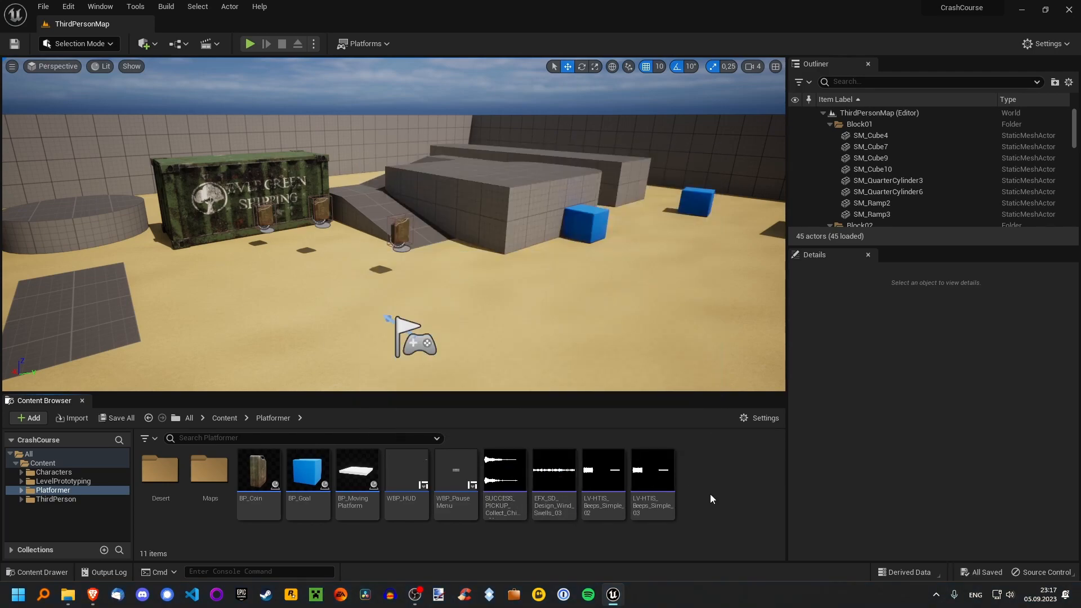
mouse_move(554, 501)
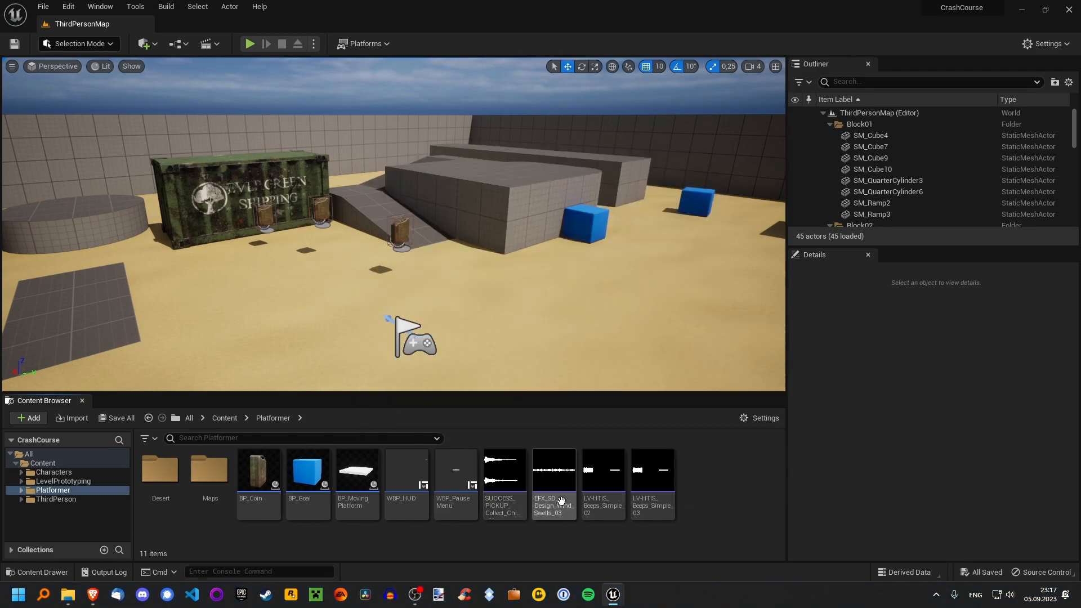
mouse_move(648, 483)
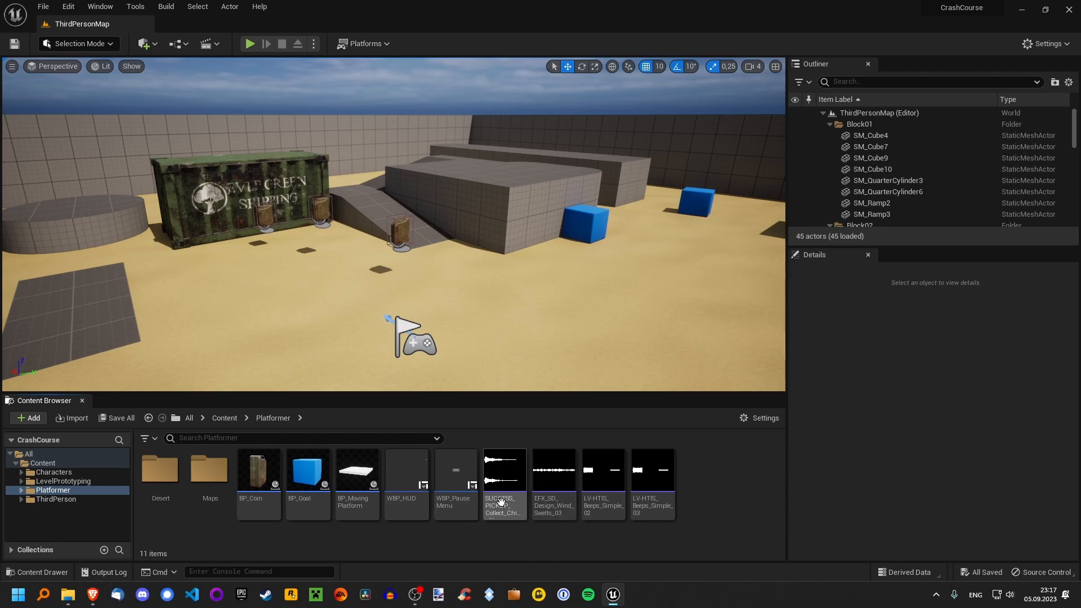
double_click(504, 476)
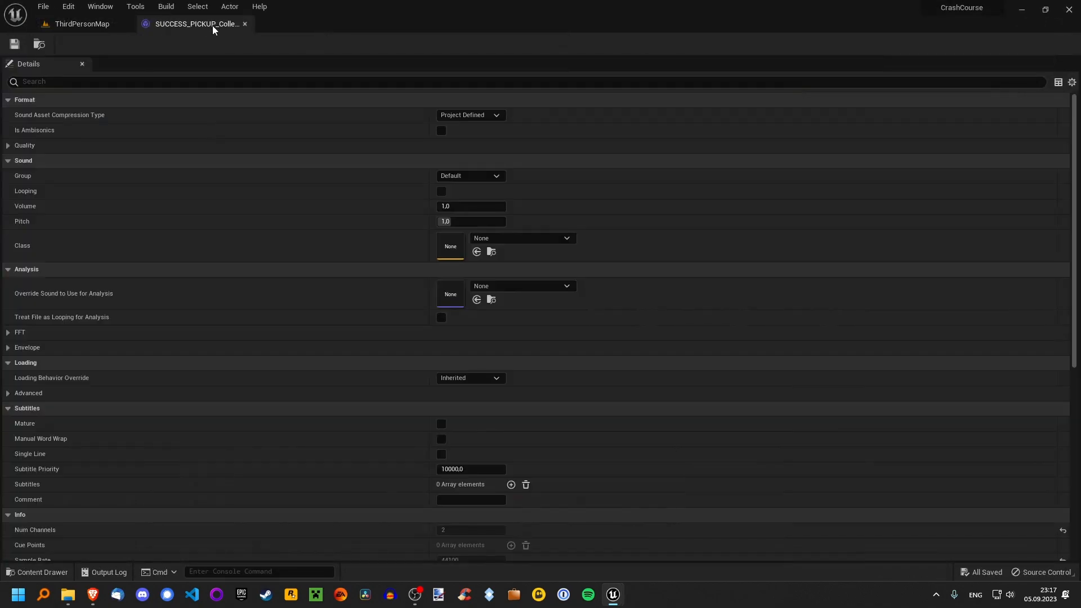
left_click(82, 23)
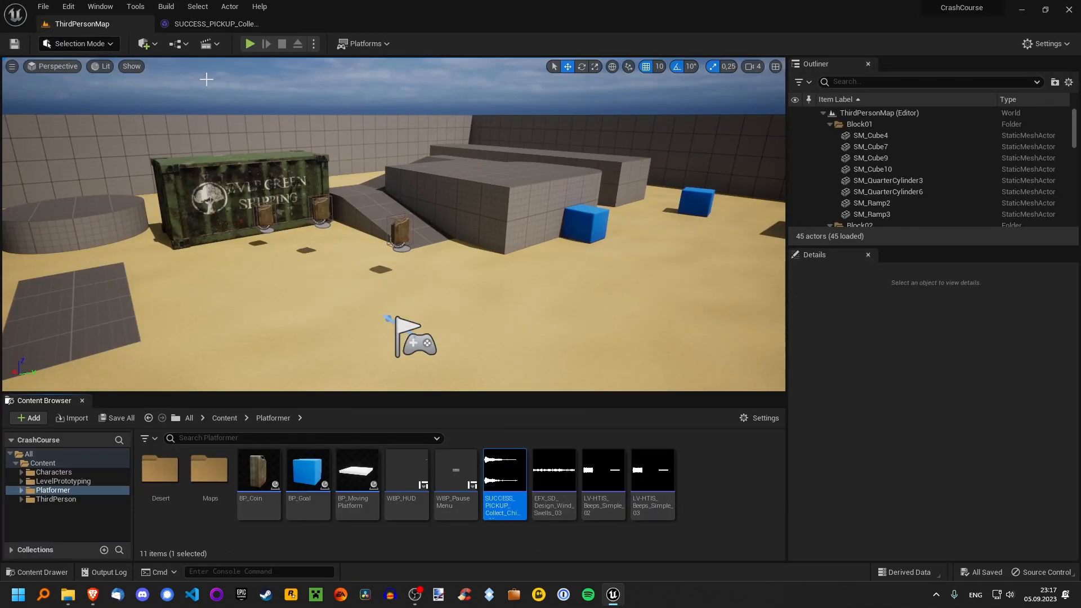
double_click(504, 472)
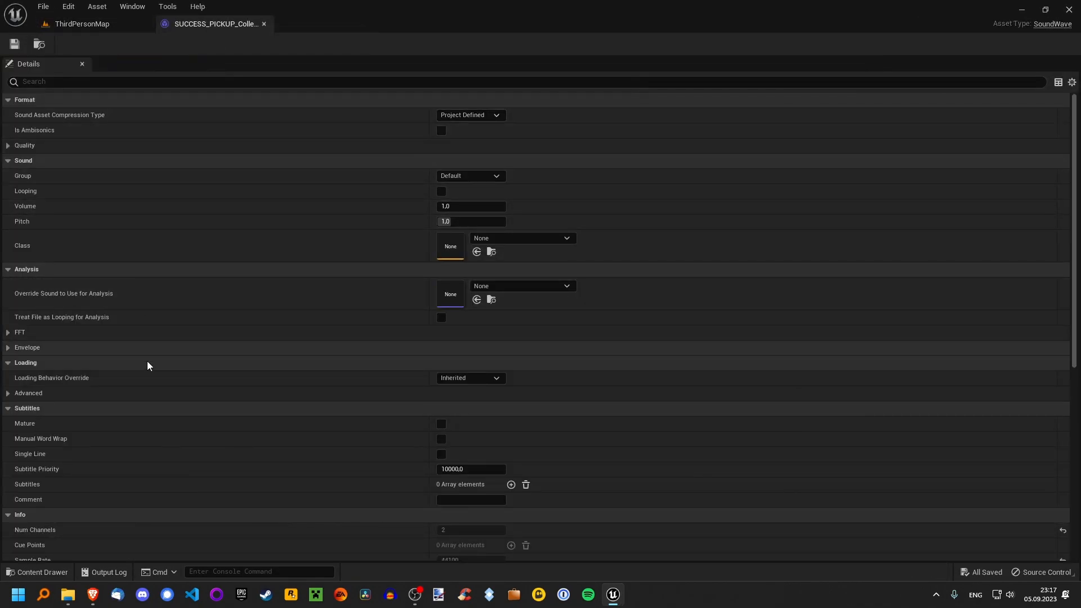
mouse_move(132, 284)
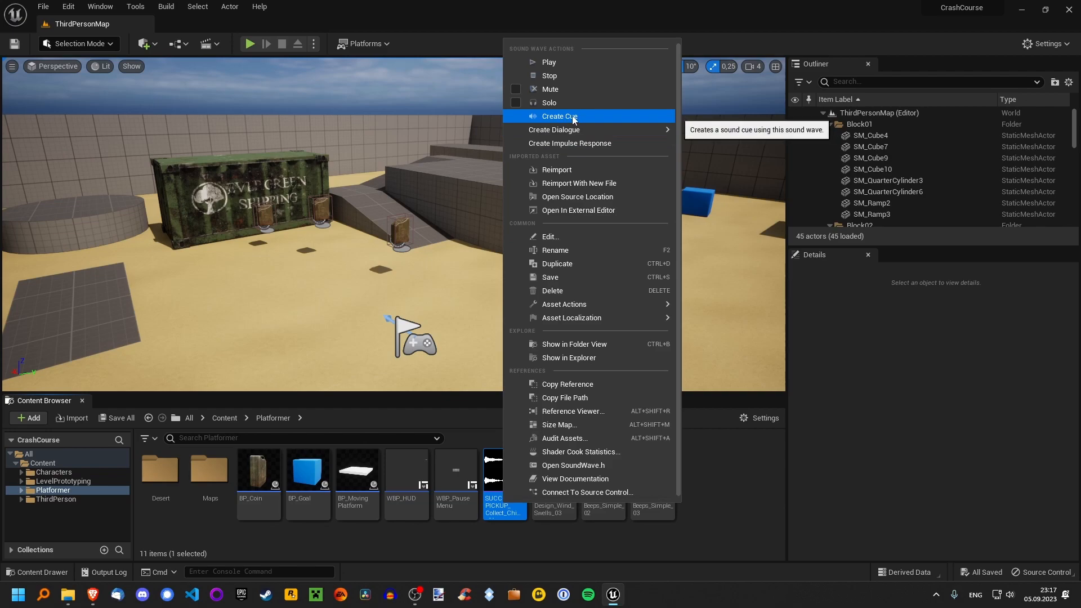
Create a sound cue from the pickup chime and add an A_ prefix to the sound waves.
left_click(559, 116)
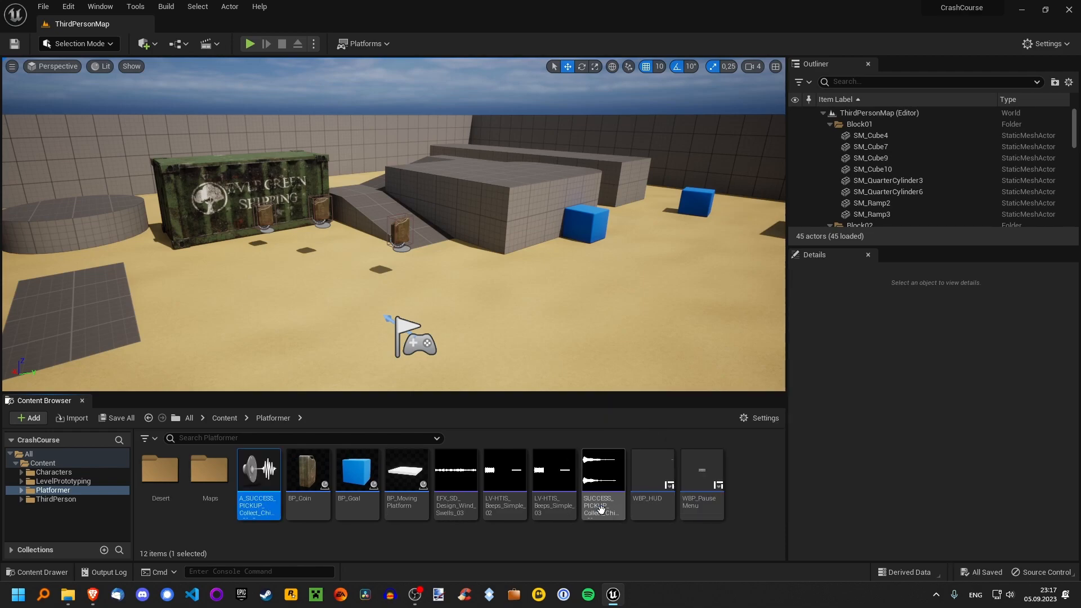
left_click(455, 469)
type("A_")
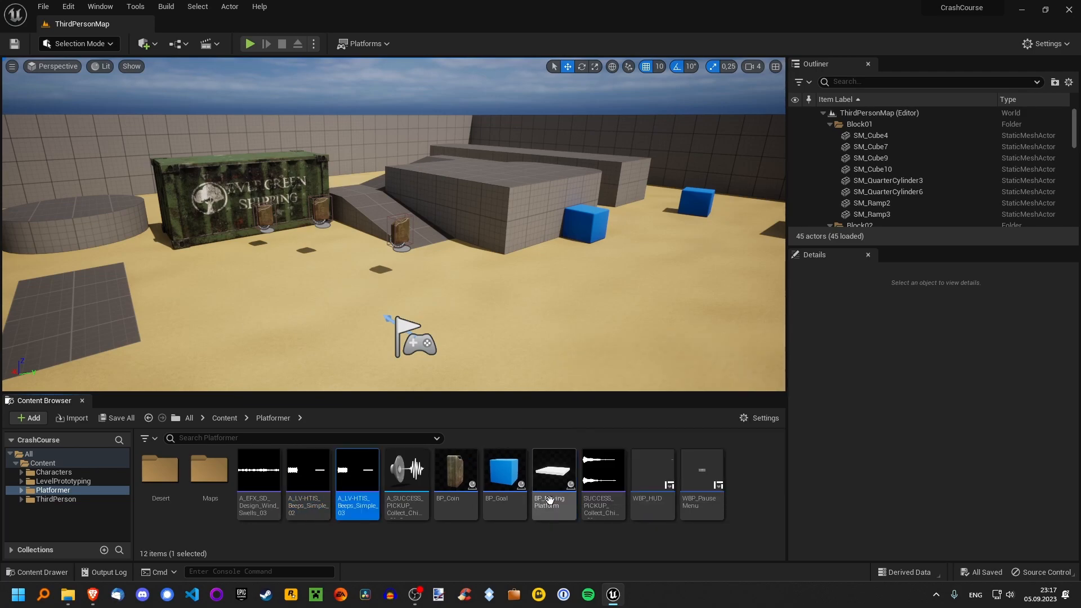
left_click(406, 473)
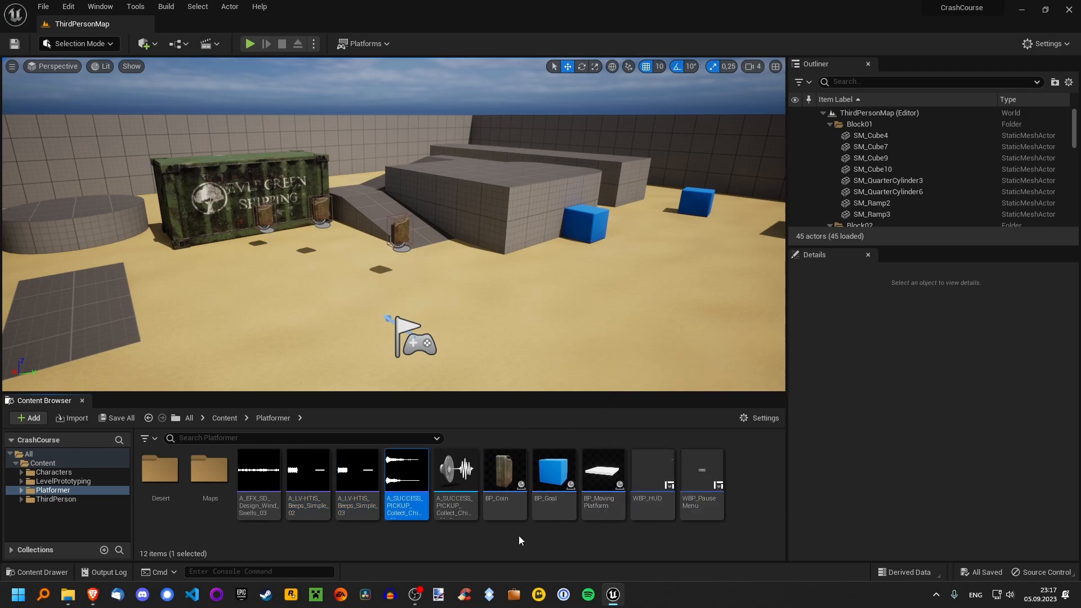
Open the pickup chime sound cue, with its wave player wired to output.
double_click(406, 471)
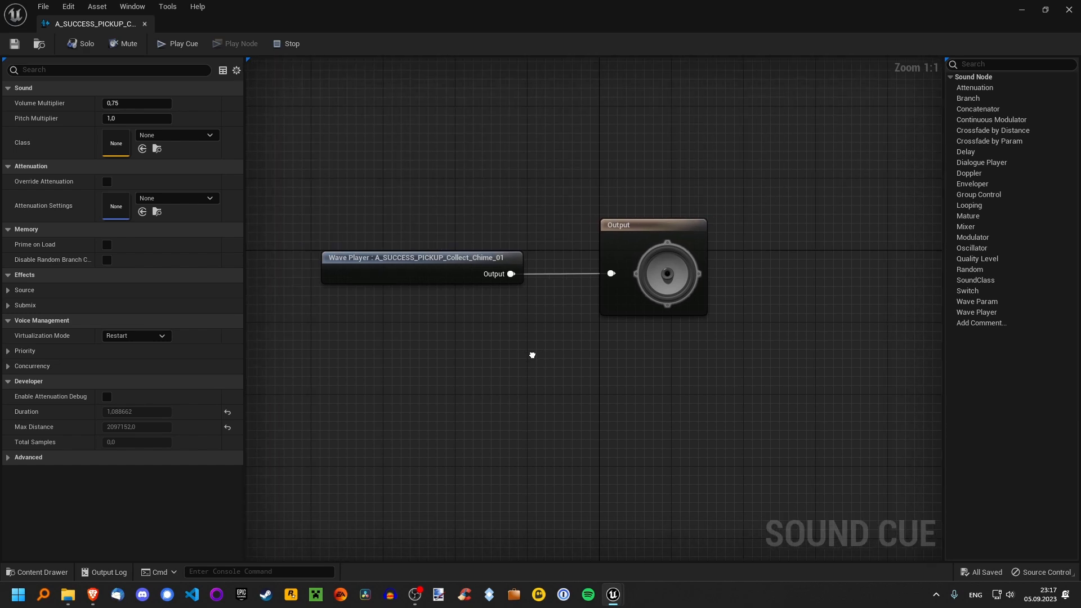
mouse_move(67, 127)
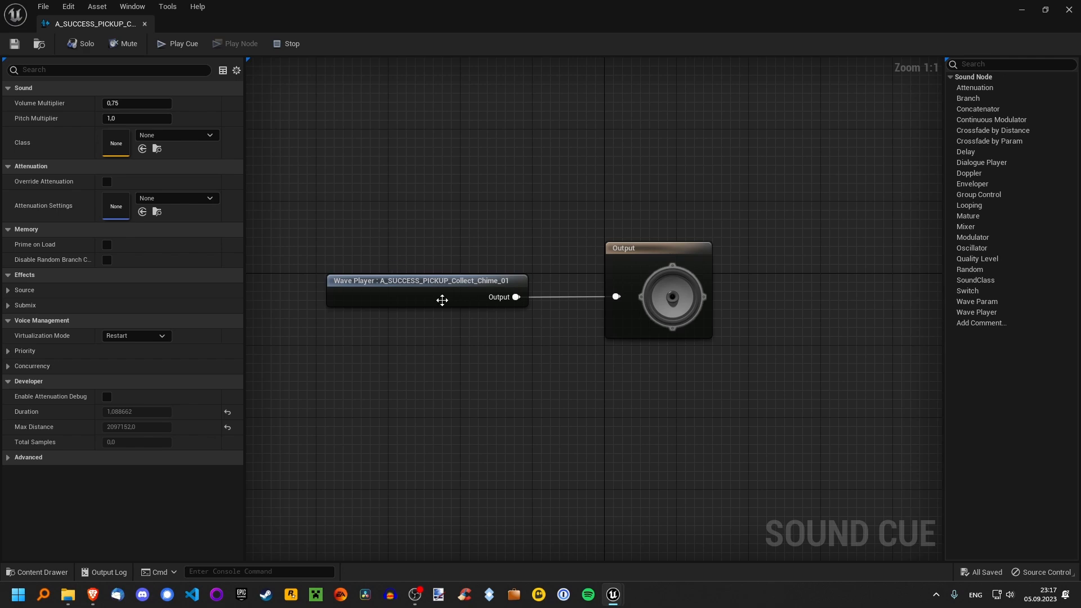
mouse_move(653, 285)
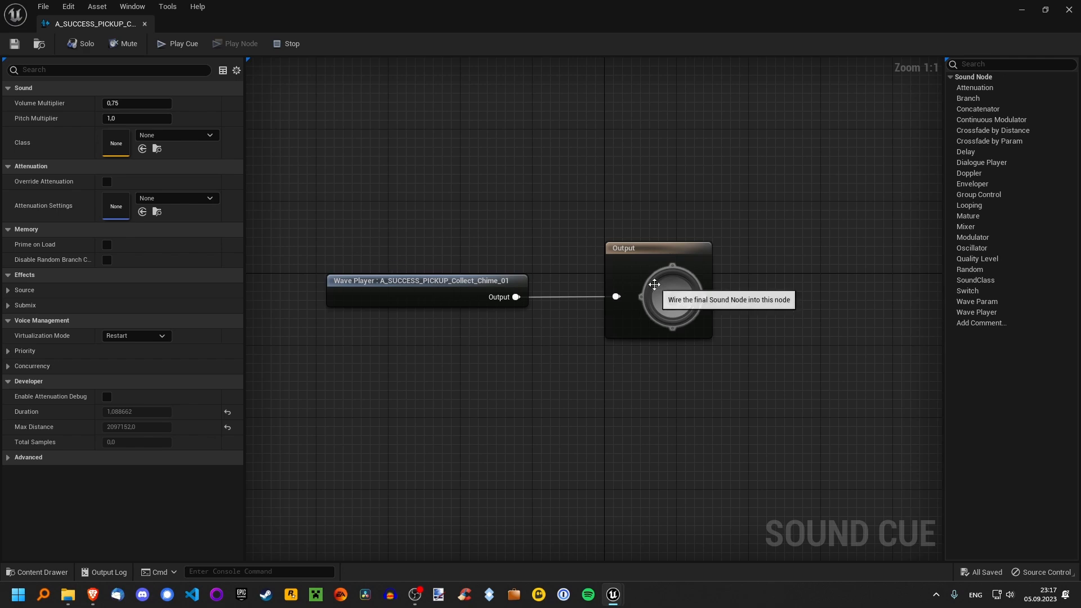
mouse_move(616, 296)
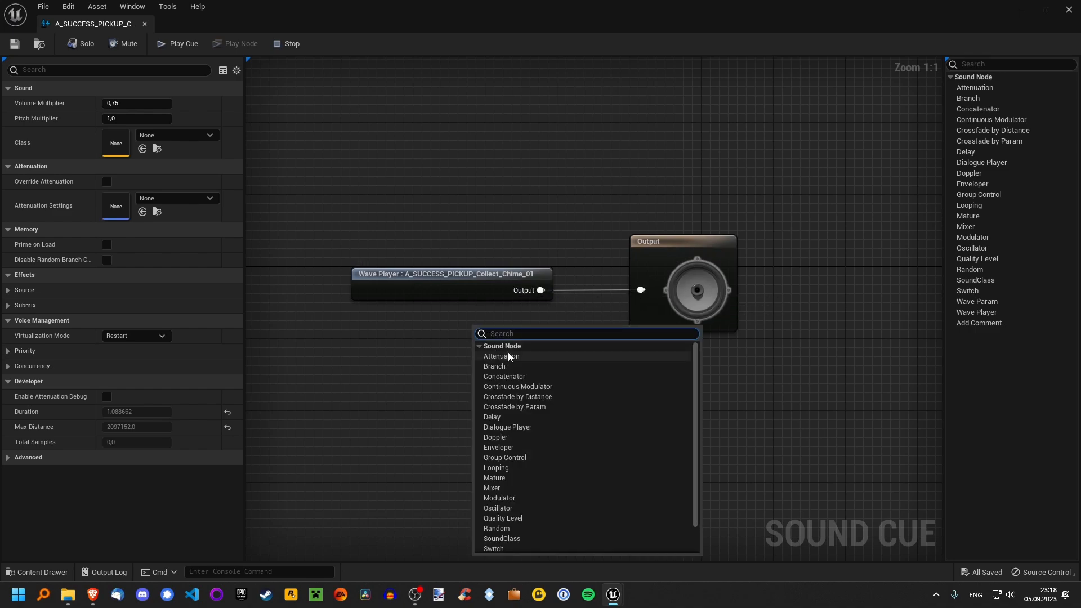
mouse_move(524, 465)
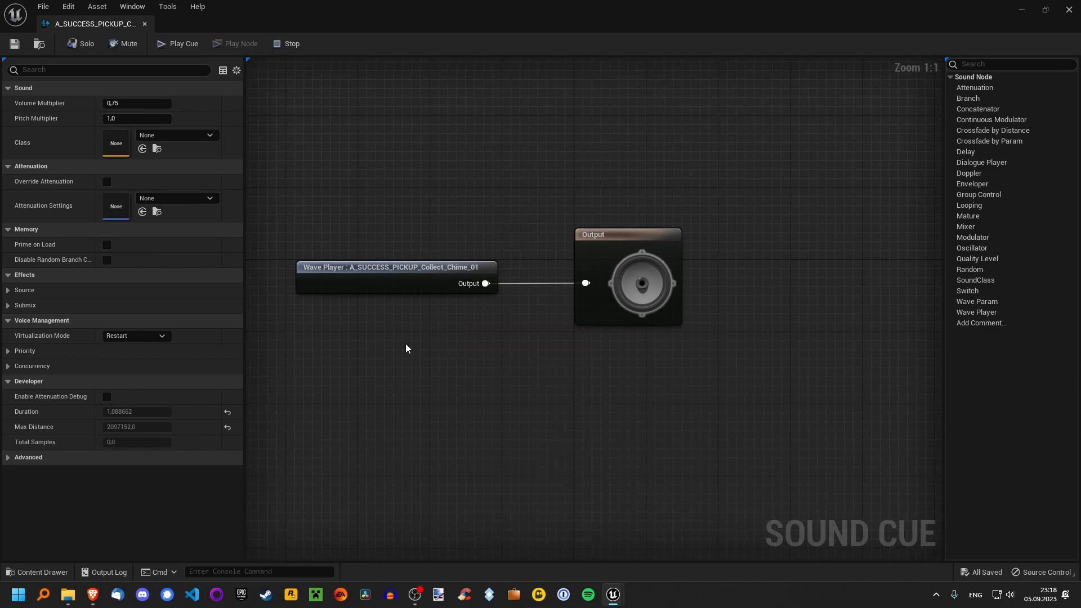
mouse_move(418, 275)
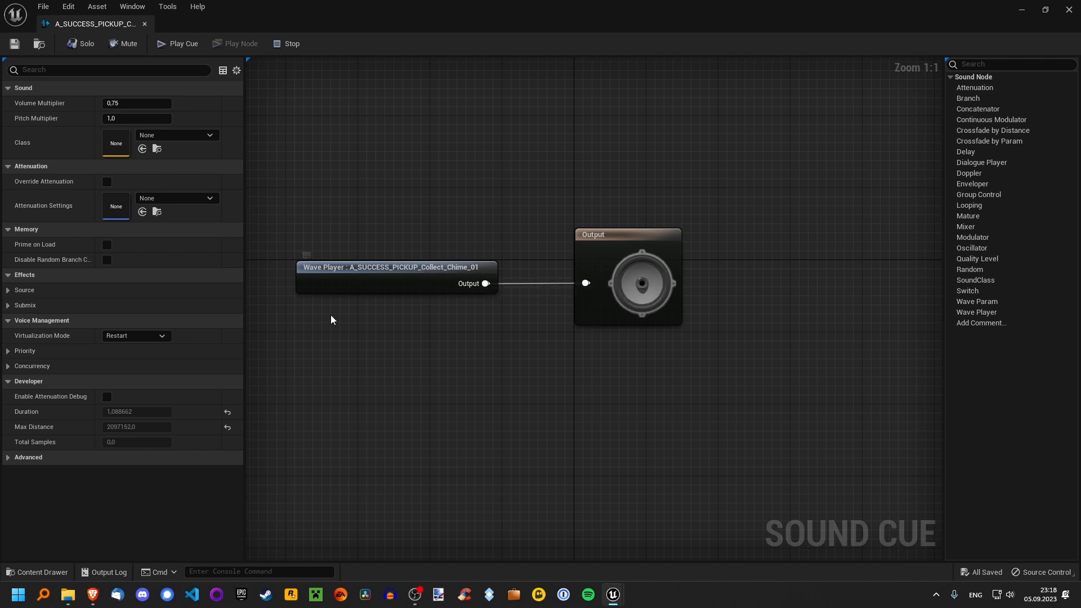
left_click(177, 43)
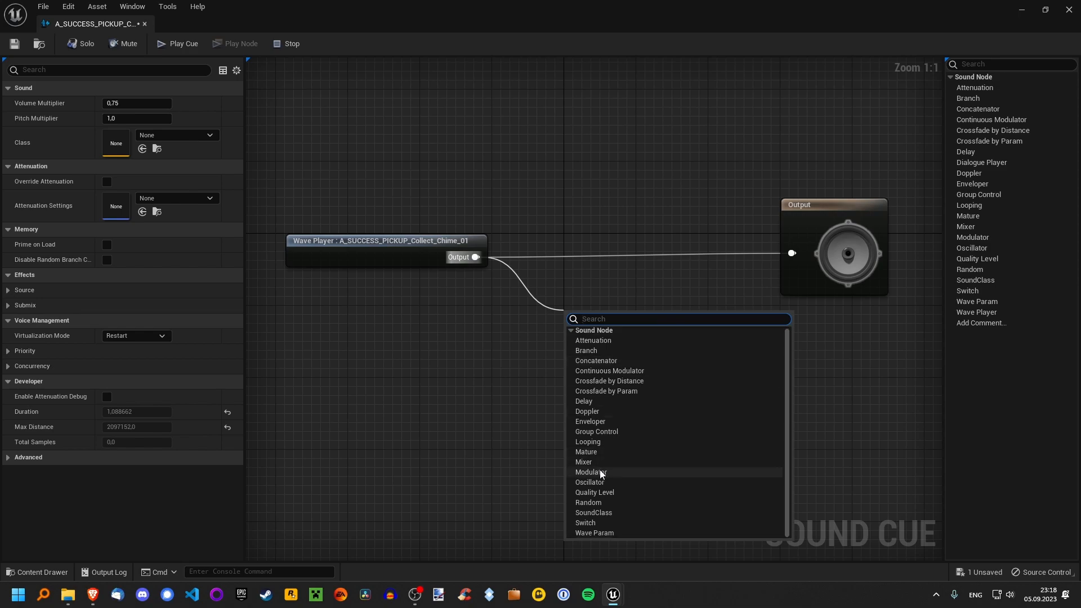
Insert a Modulator after the chime wave player with pitch 0.98–1.02, previewing the cue.
left_click(589, 473)
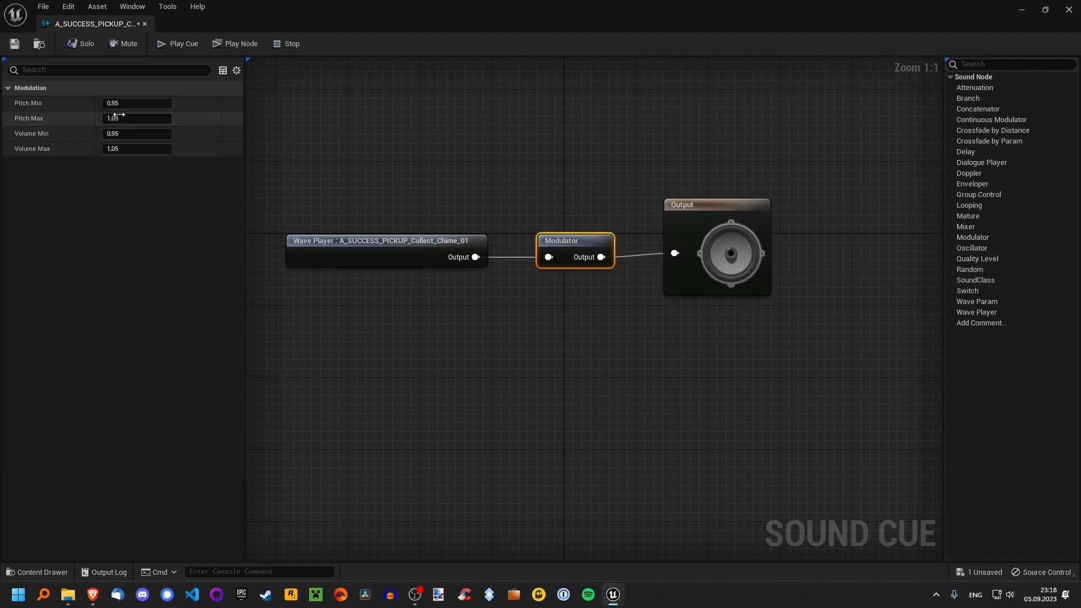
mouse_move(34, 123)
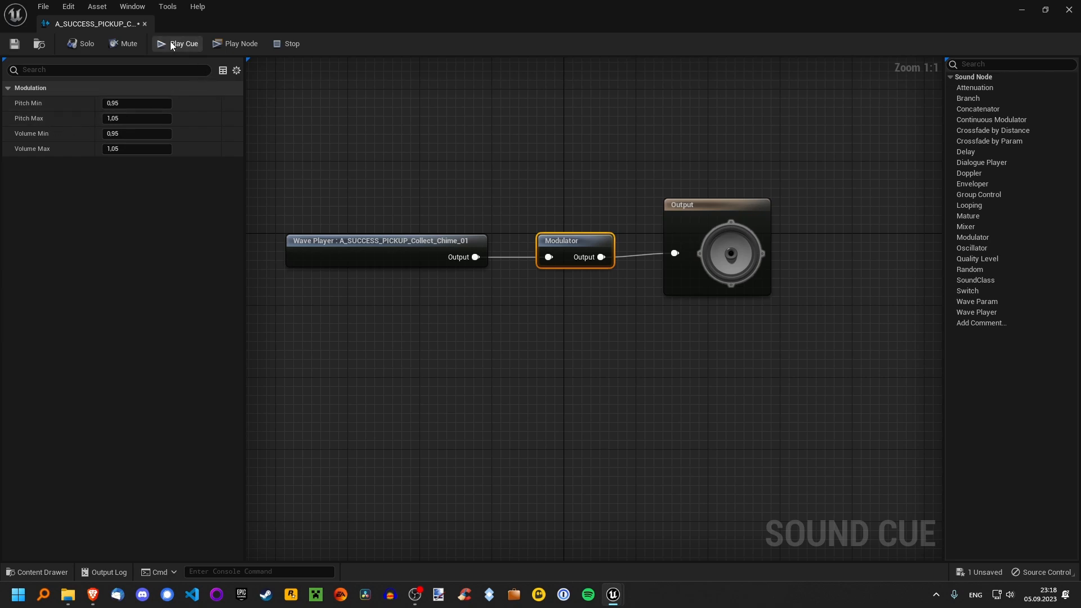
mouse_move(183, 43)
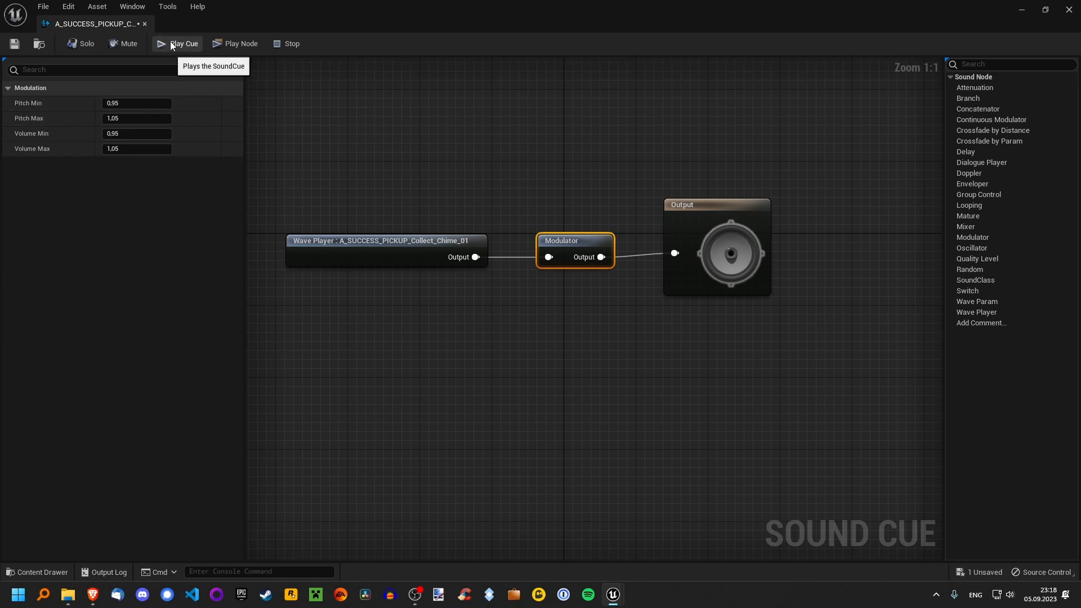
left_click(182, 43)
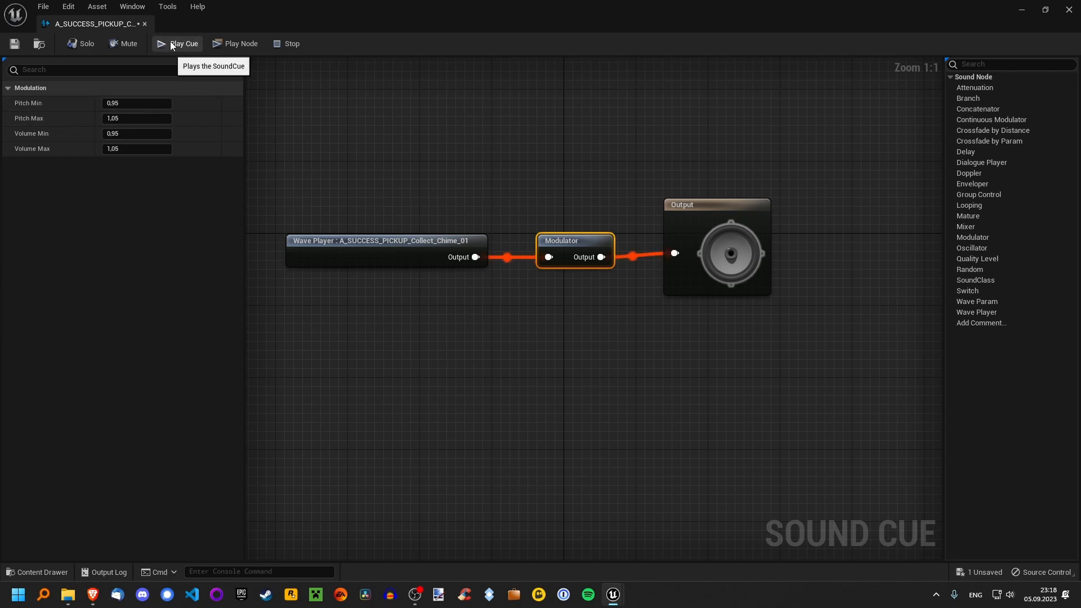
mouse_move(461, 228)
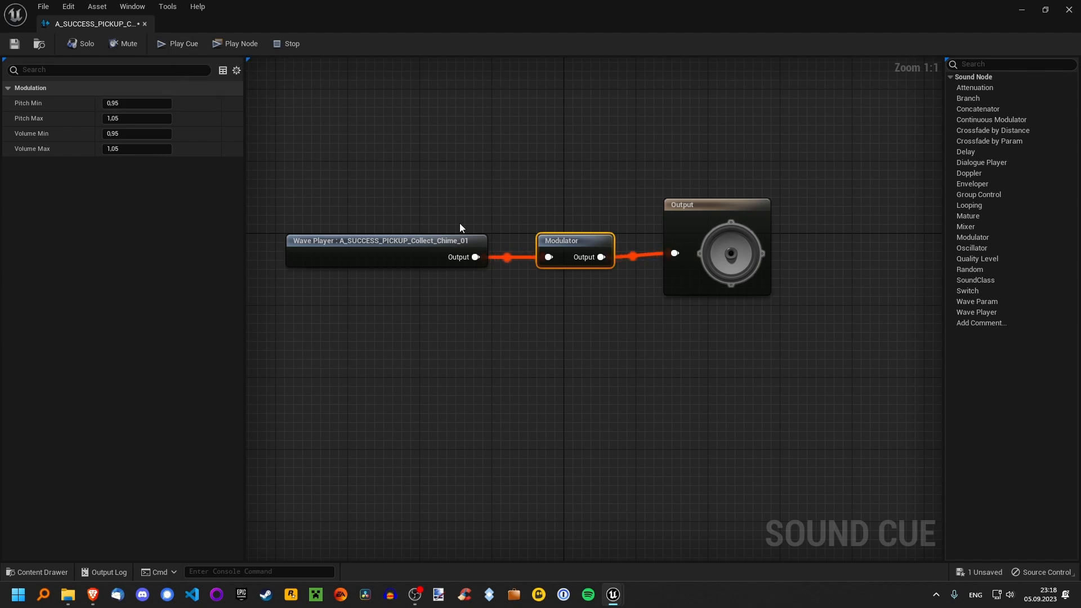
triple_click(135, 103)
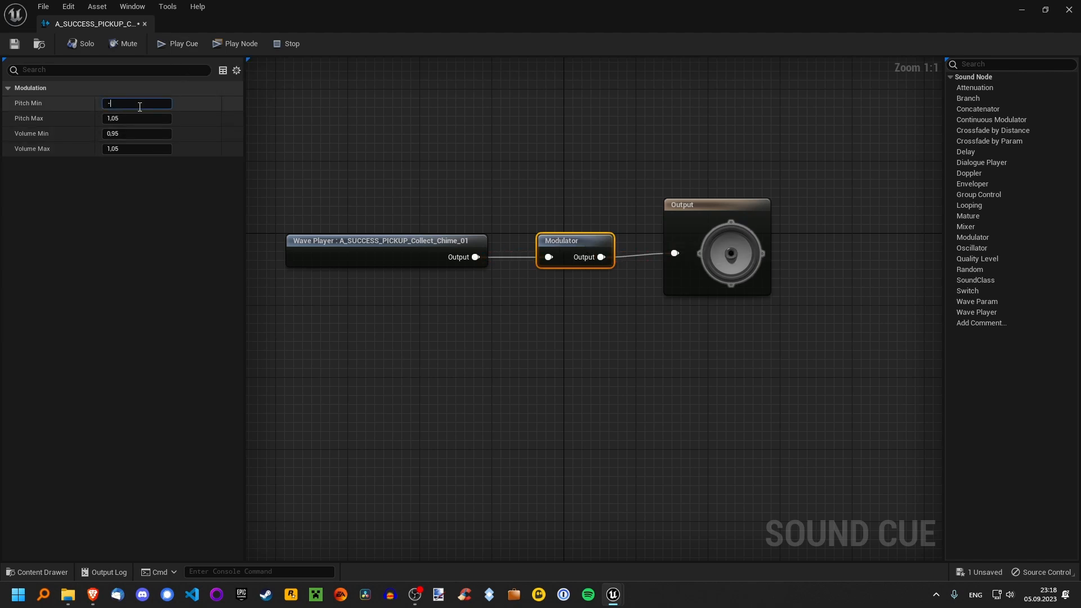
type("0.98")
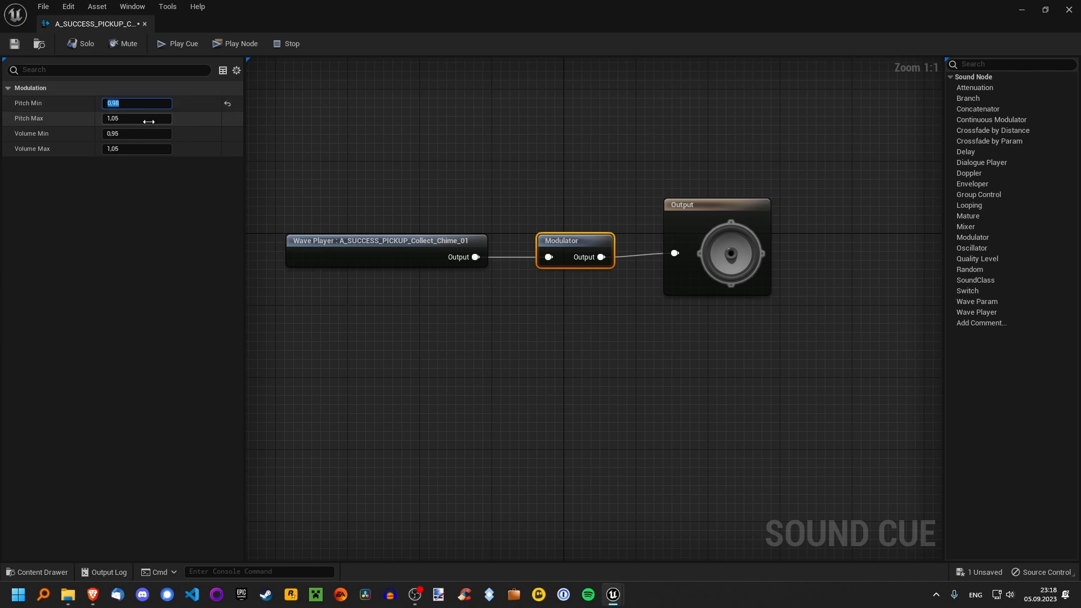
left_click(136, 118)
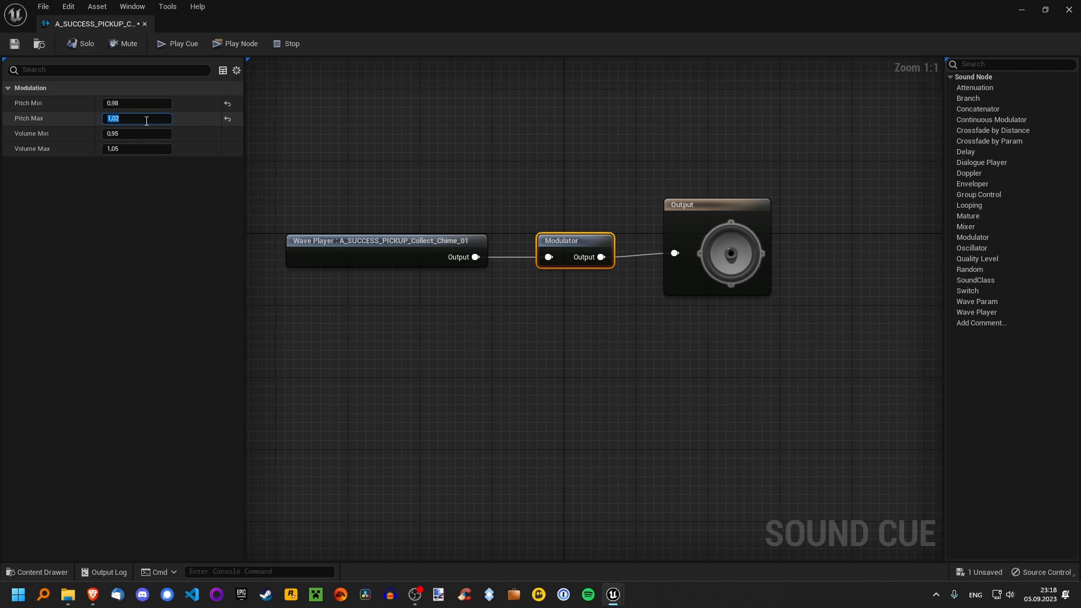
left_click(182, 43)
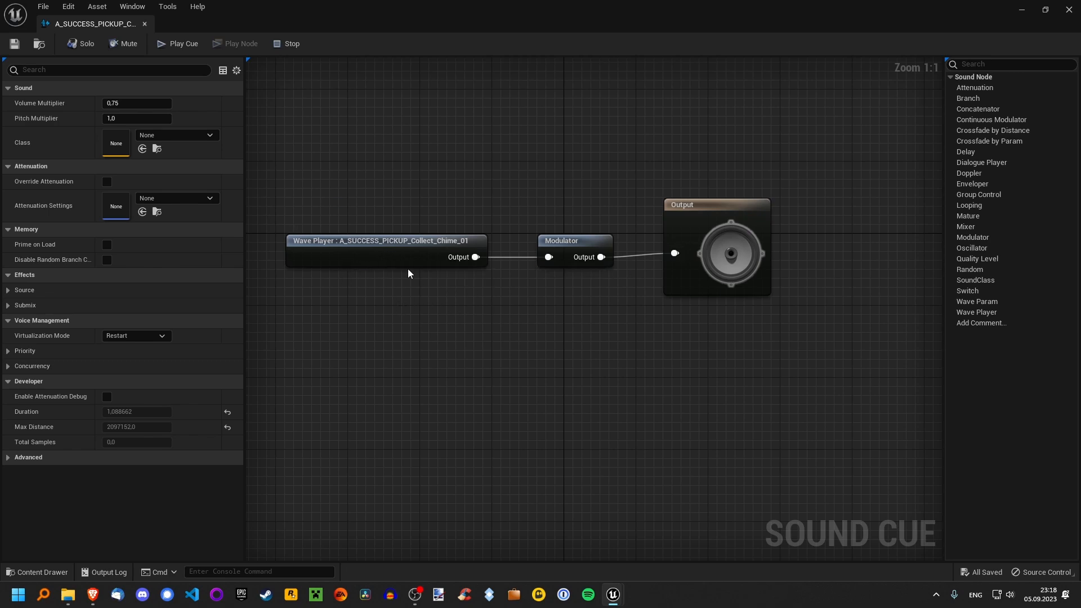
mouse_move(571, 340)
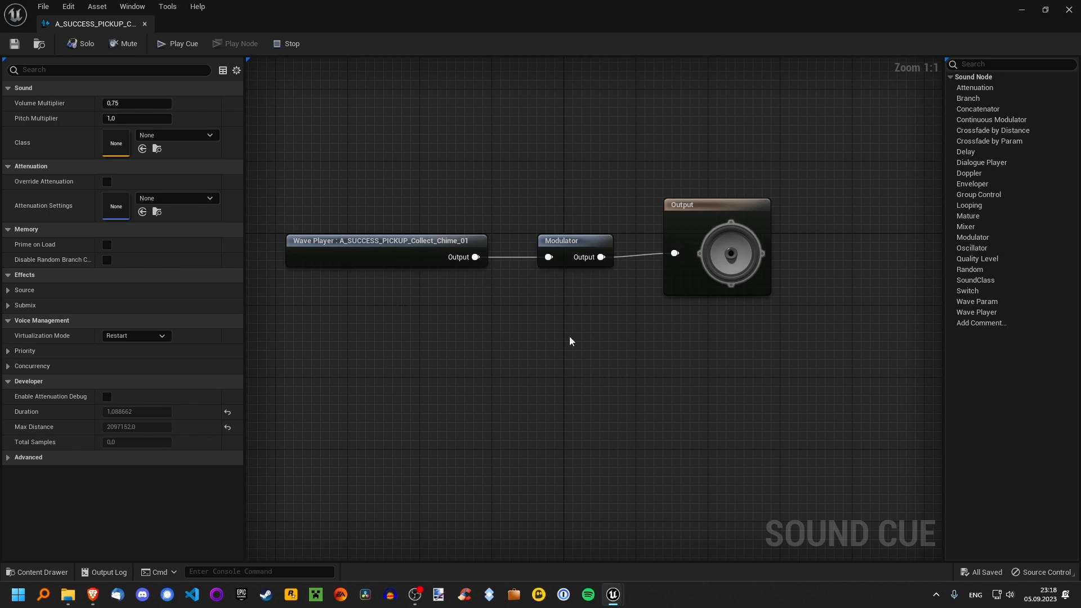
mouse_move(367, 243)
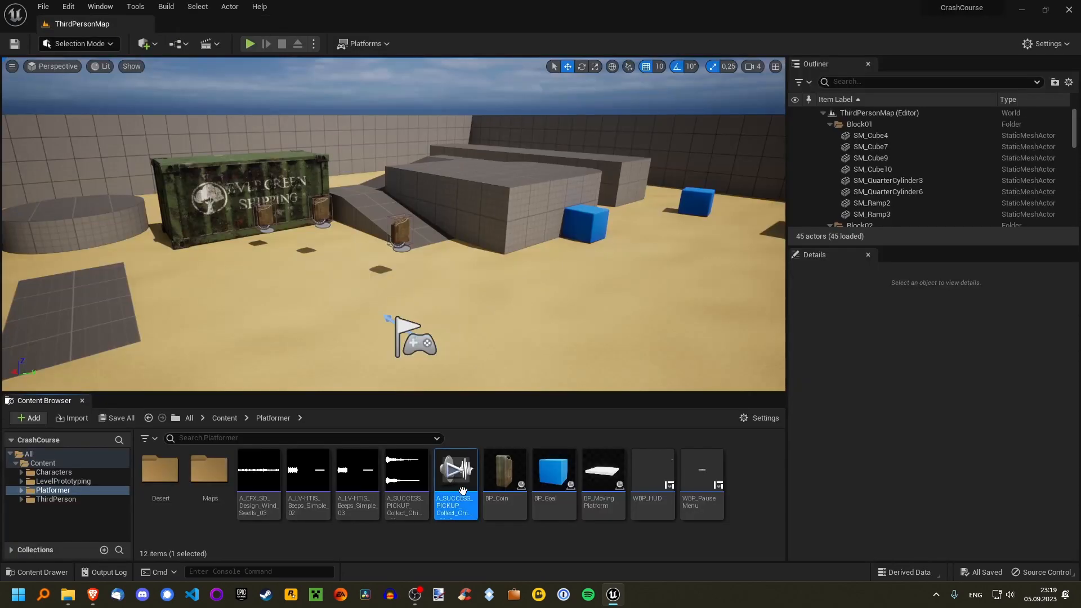
Select BP_Coin in the Platformer folder and open it in the Blueprint editor.
left_click(512, 548)
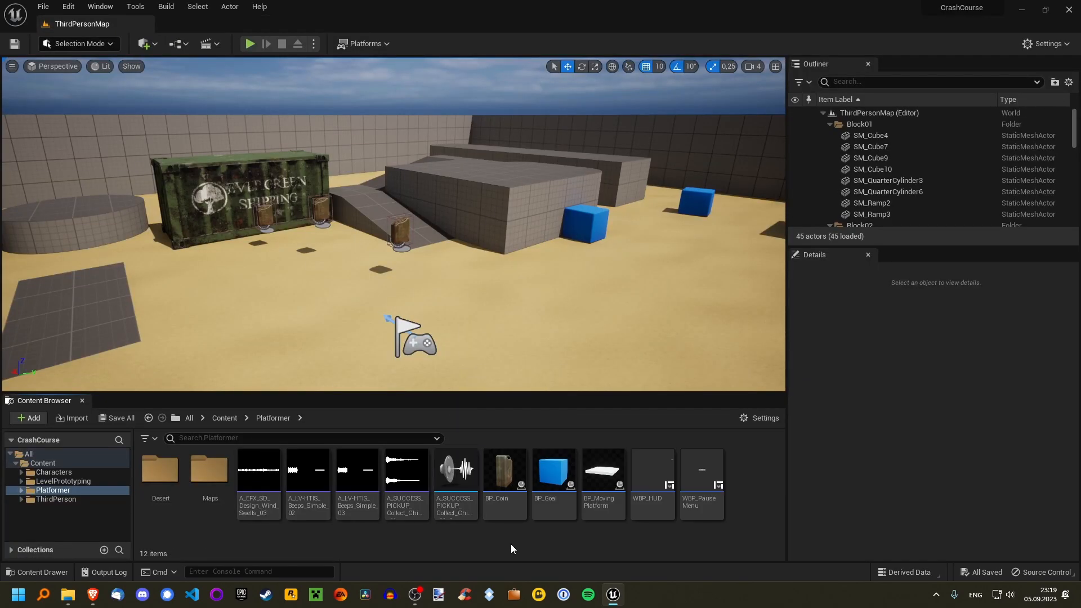
left_click(504, 476)
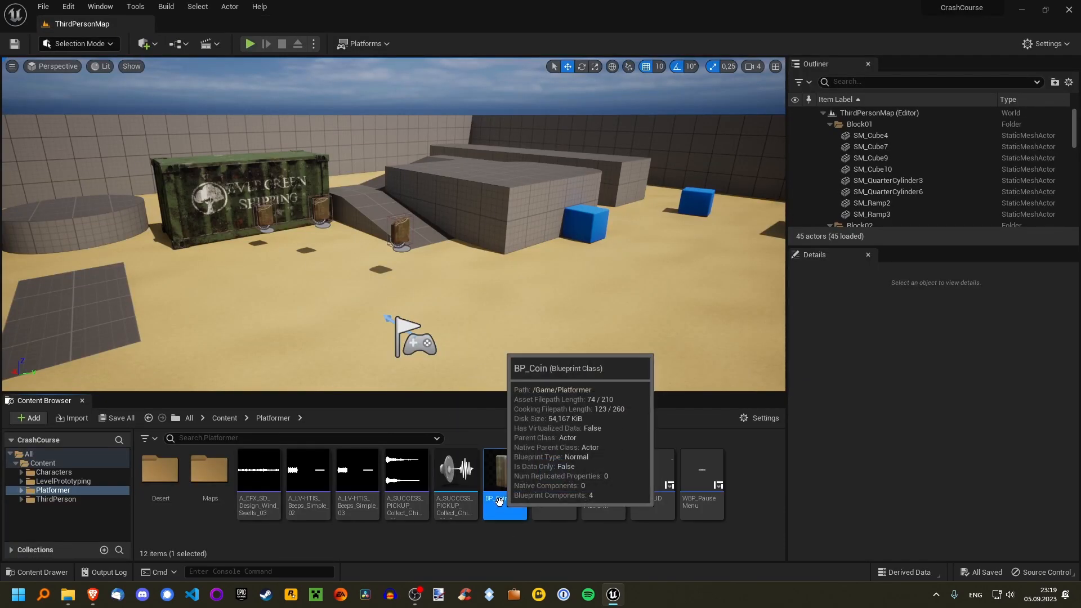
double_click(504, 476)
type("play sound")
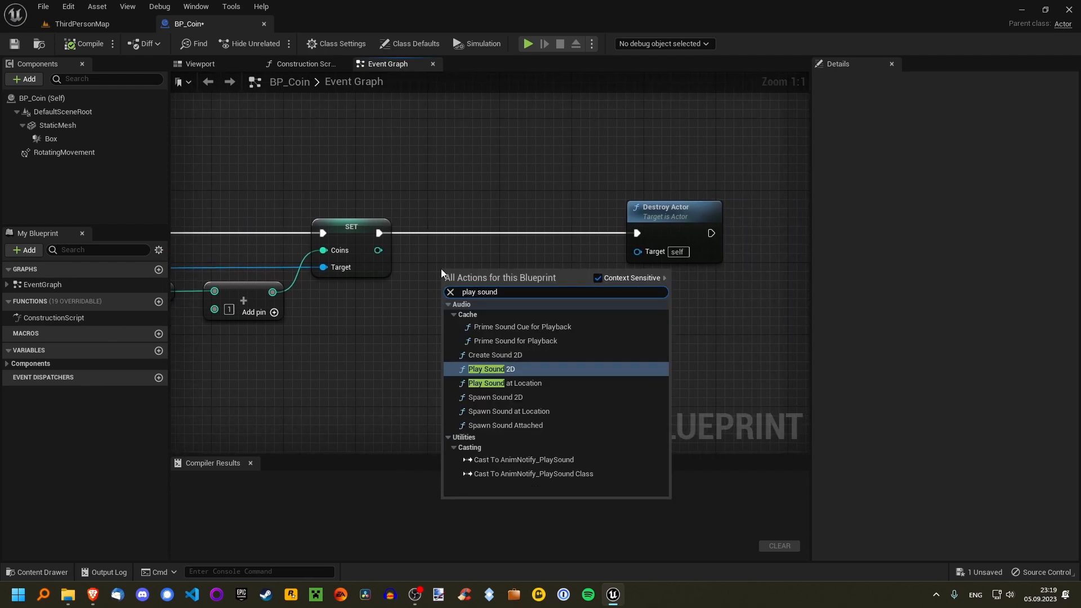
mouse_move(510, 291)
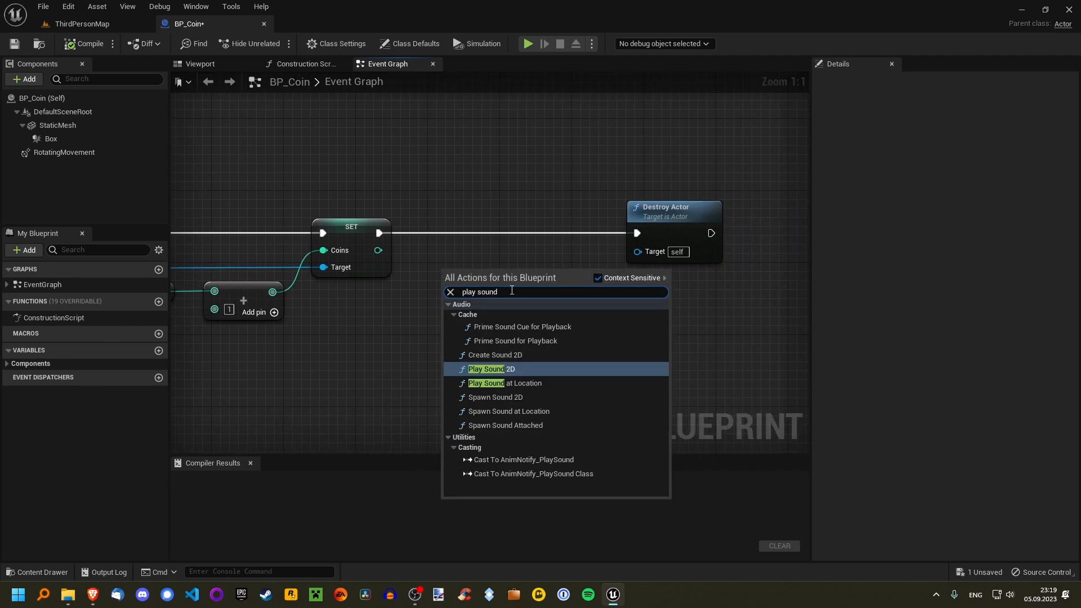
mouse_move(486, 369)
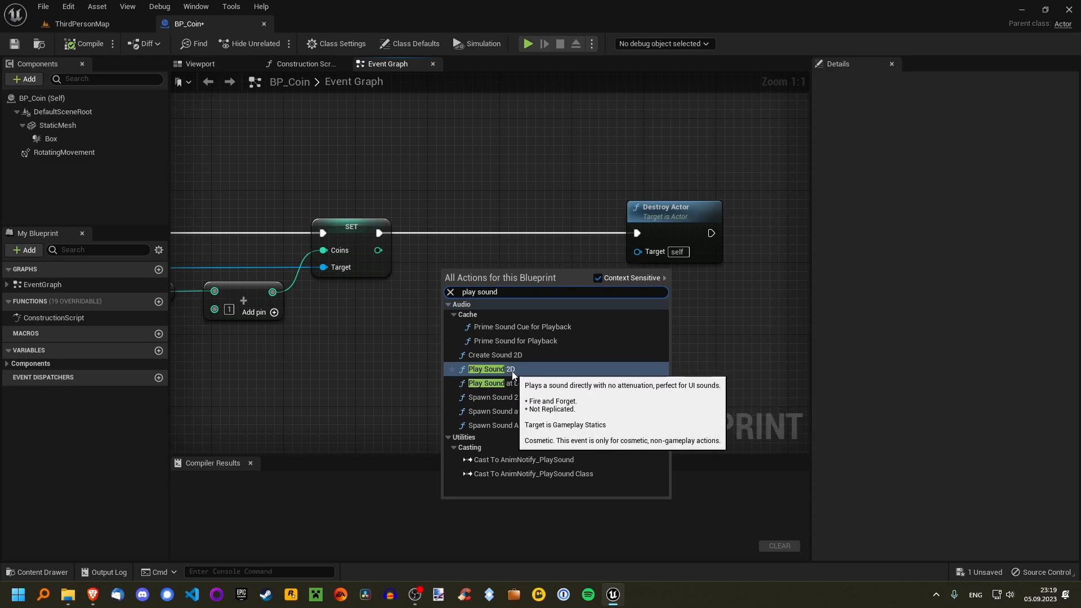
mouse_move(491, 383)
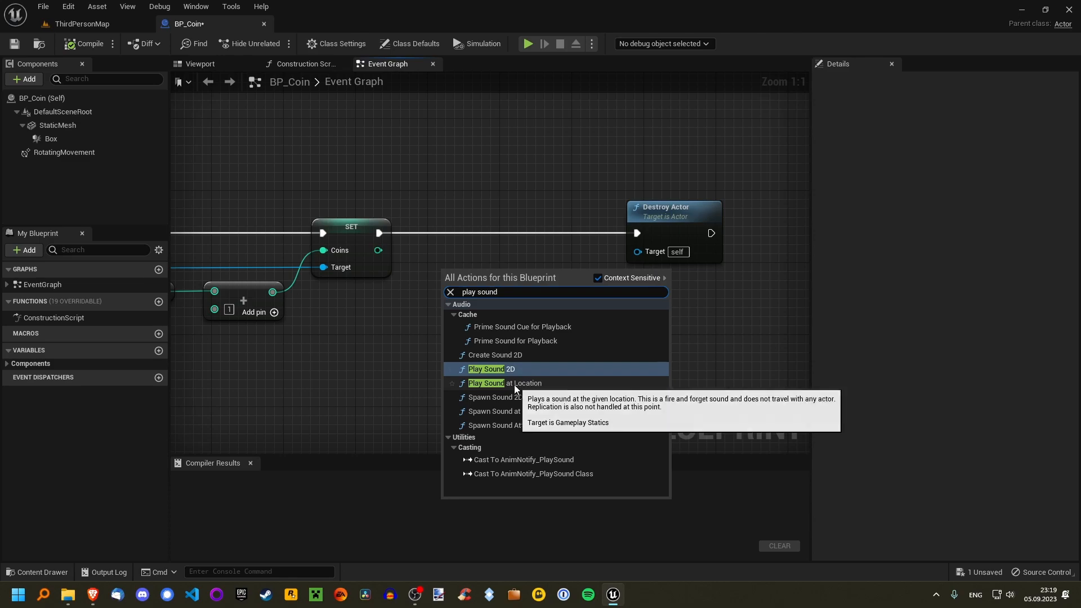
mouse_move(535, 391)
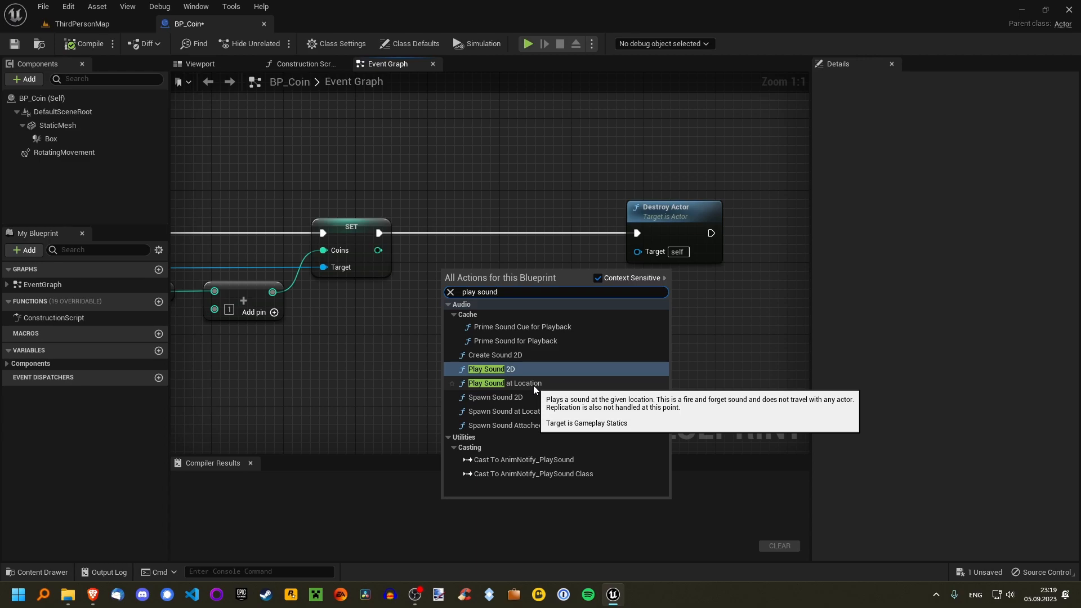
mouse_move(528, 393)
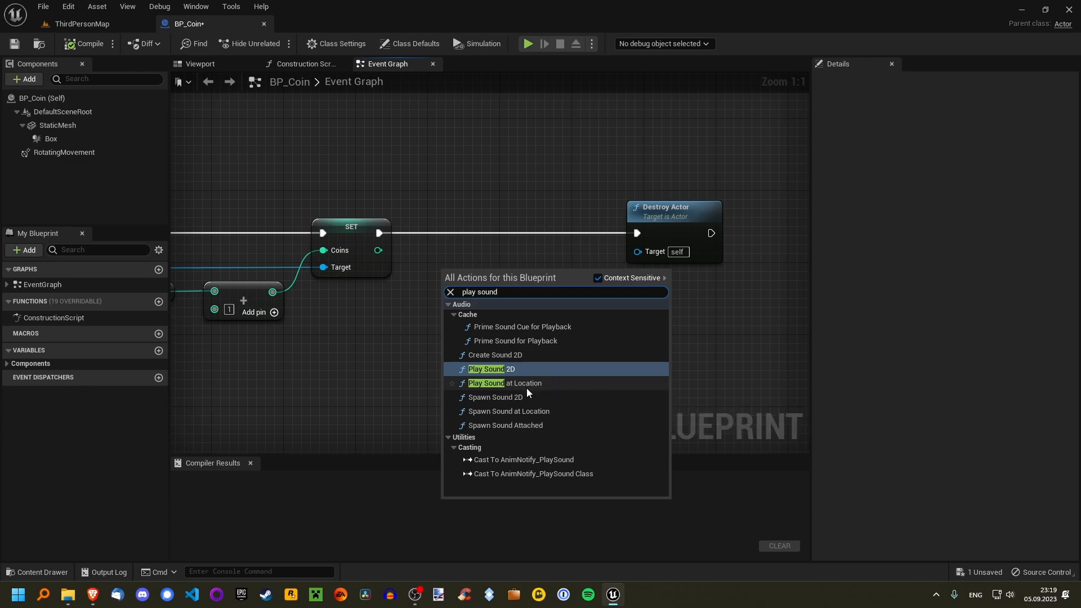
mouse_move(503, 383)
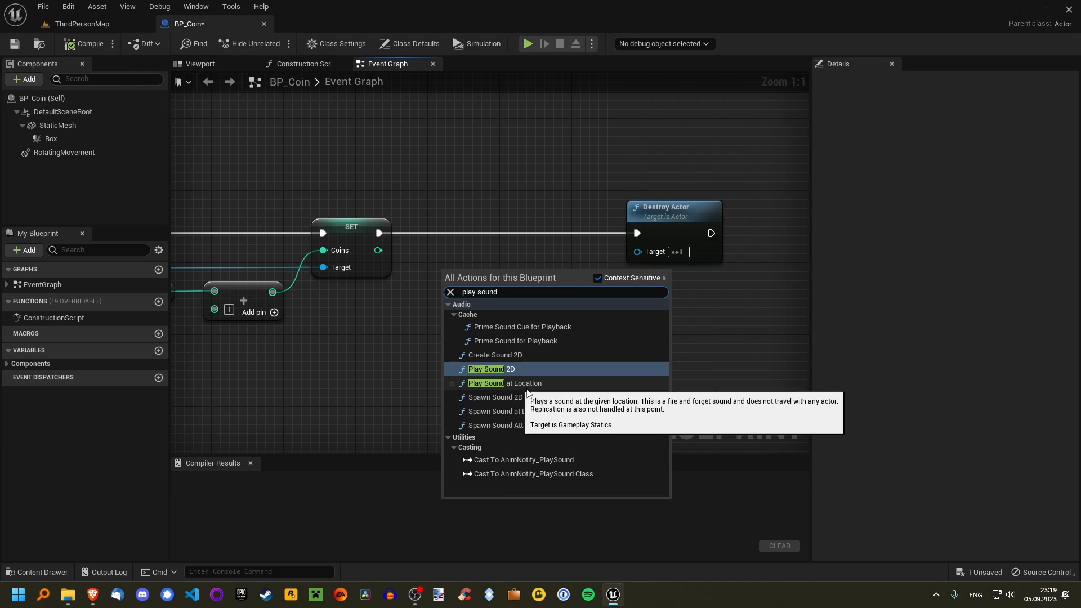
mouse_move(543, 390)
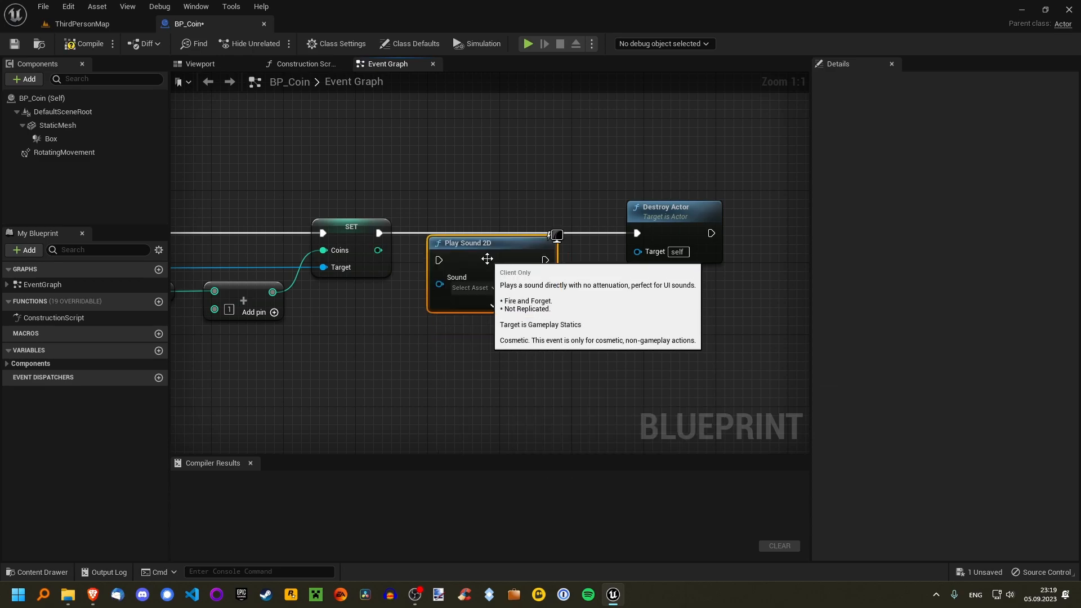
Wire Play Sound 2D with the success chime before Destroy Actor, compile, and play.
left_click_drag(467, 242, 467, 215)
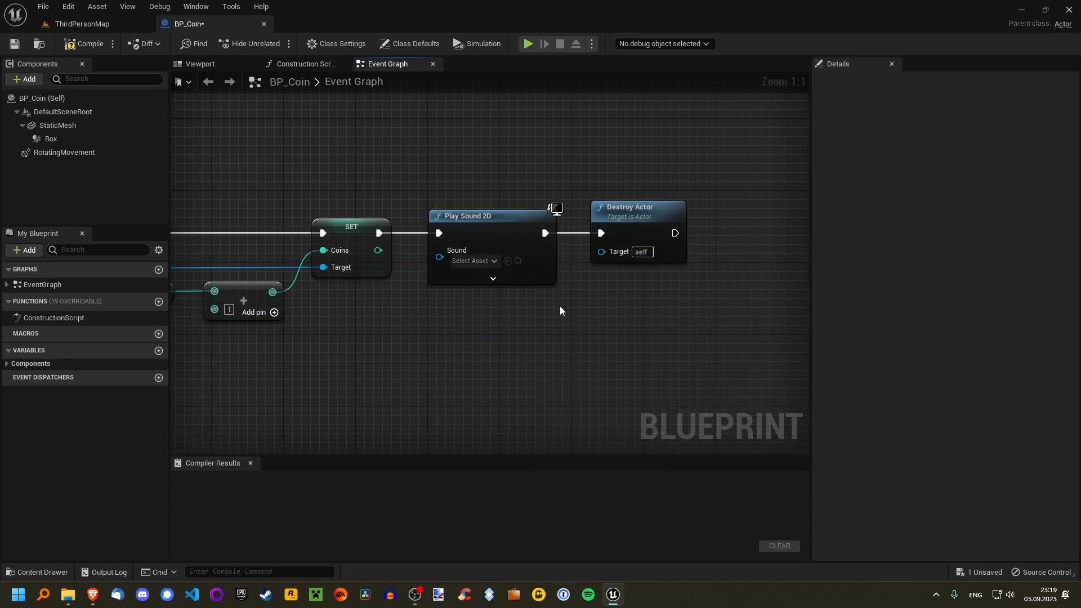
left_click(473, 260)
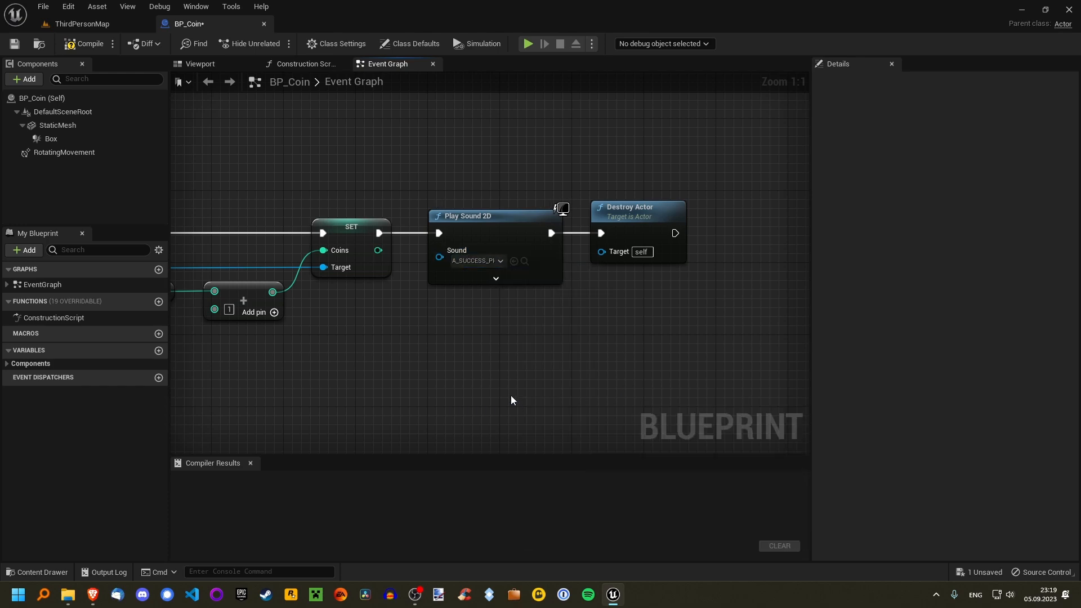
left_click(500, 261)
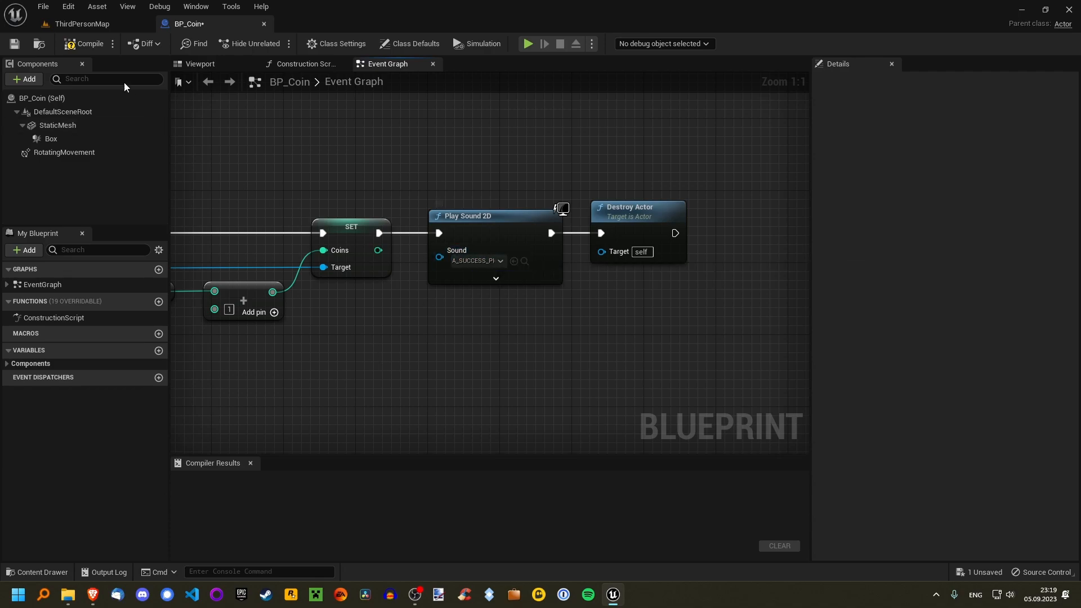
left_click(88, 43)
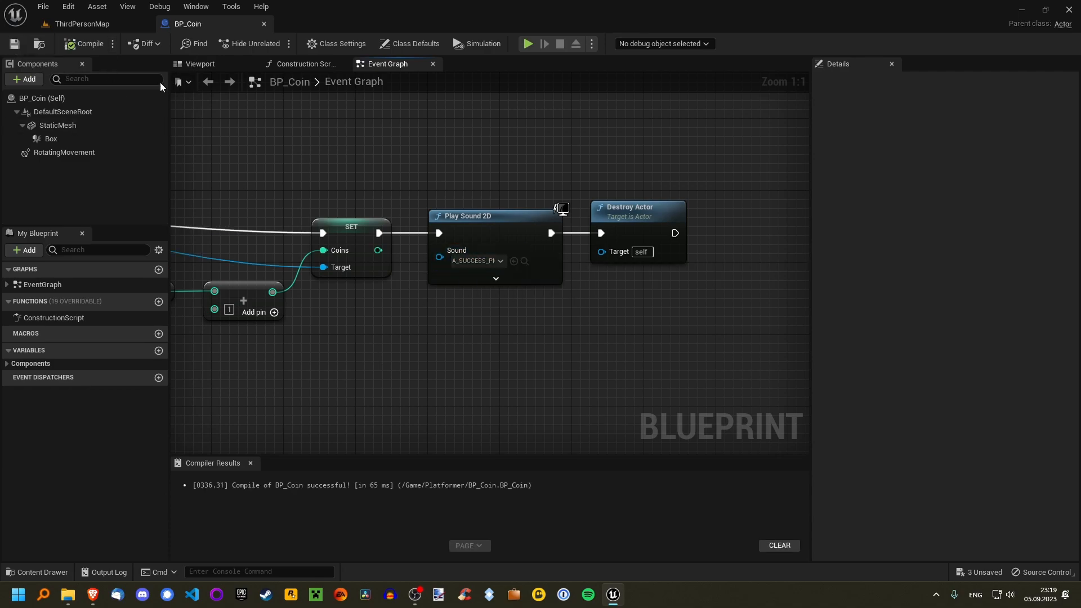
left_click(527, 43)
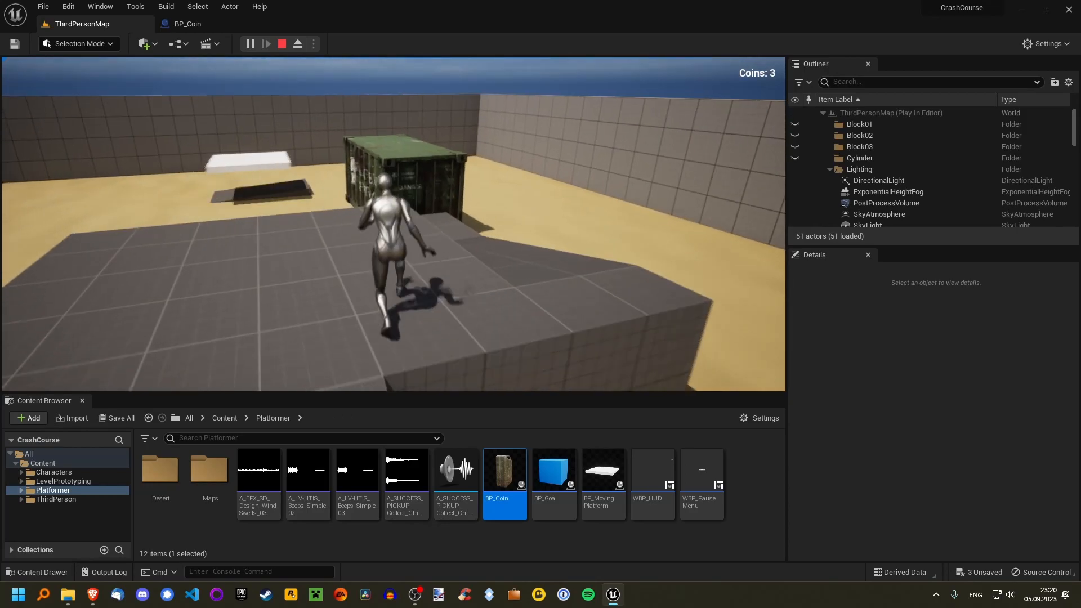
Stop the running Play In Editor session.
left_click(281, 43)
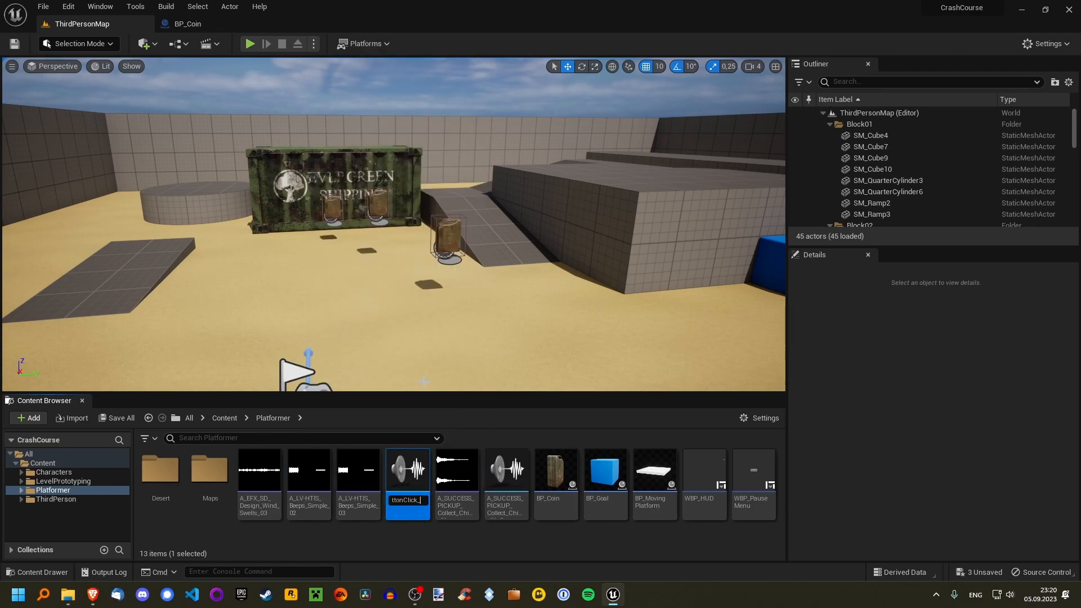
Save A_ButtonClick_Cue together with the changed coin assets.
left_click(117, 418)
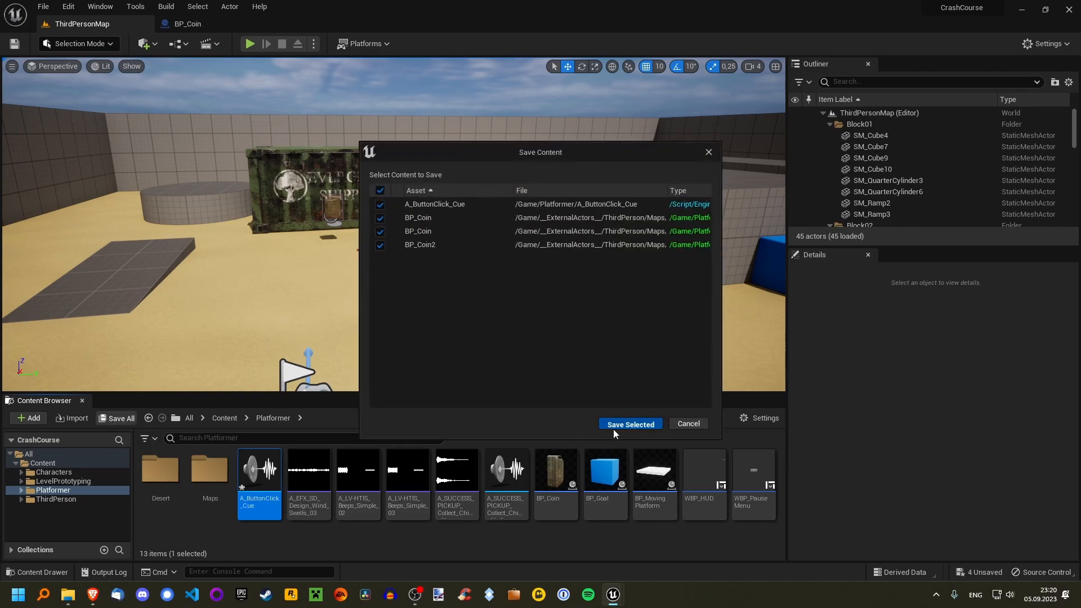
left_click(629, 424)
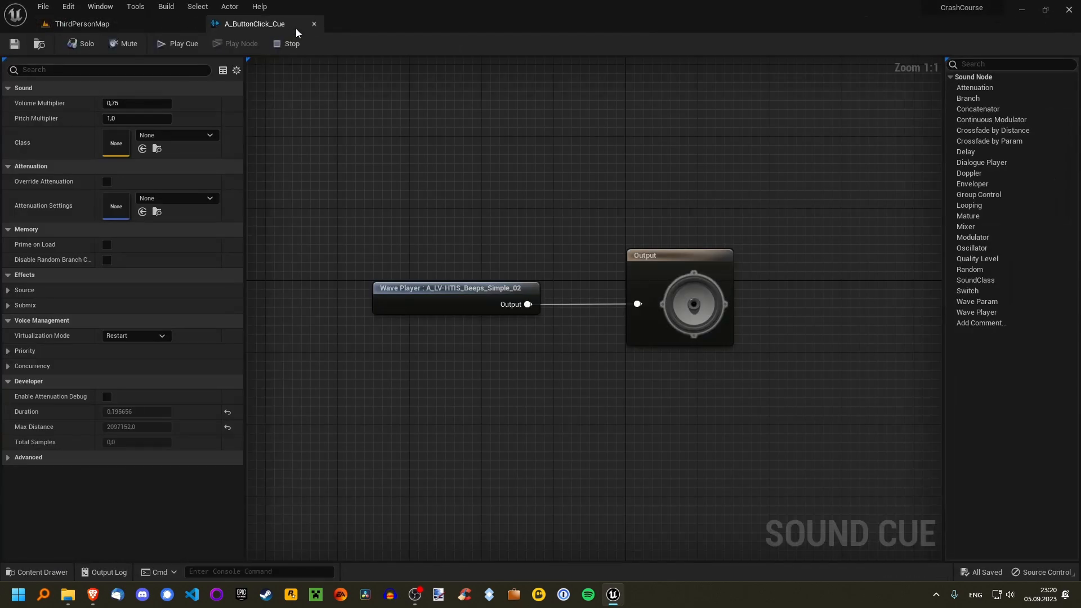
Add a Beeps_Simple_03 wave player and a Random node feeding the cue output.
left_click(79, 24)
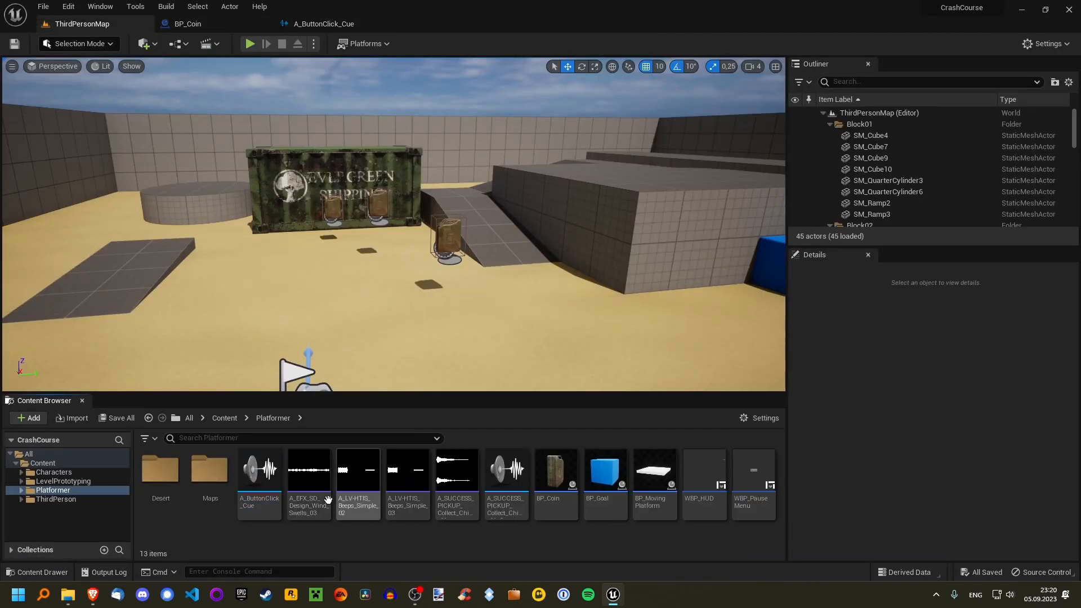
left_click(406, 476)
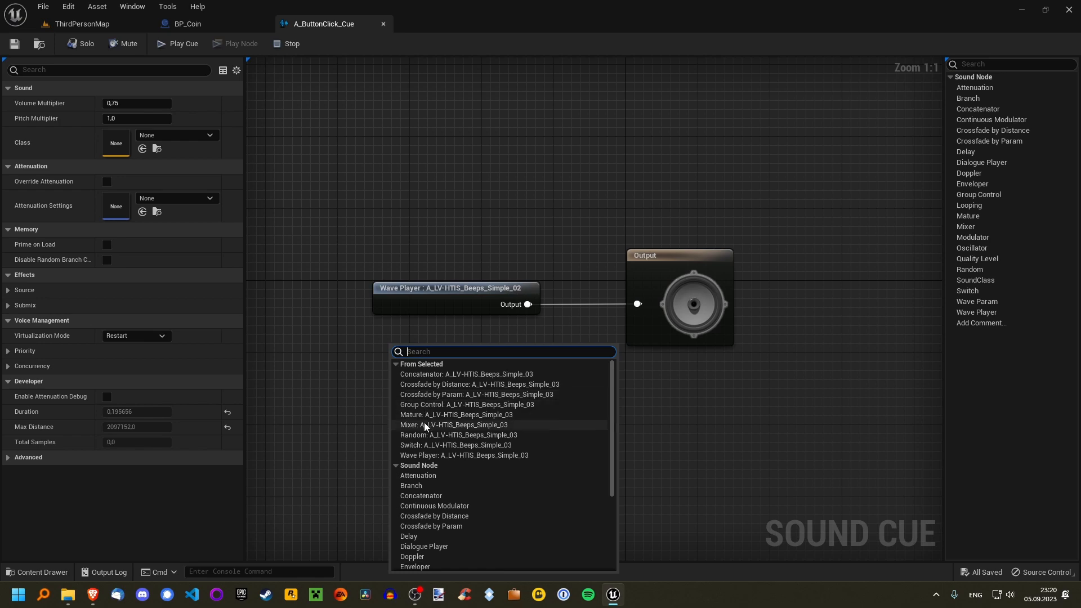
left_click(464, 458)
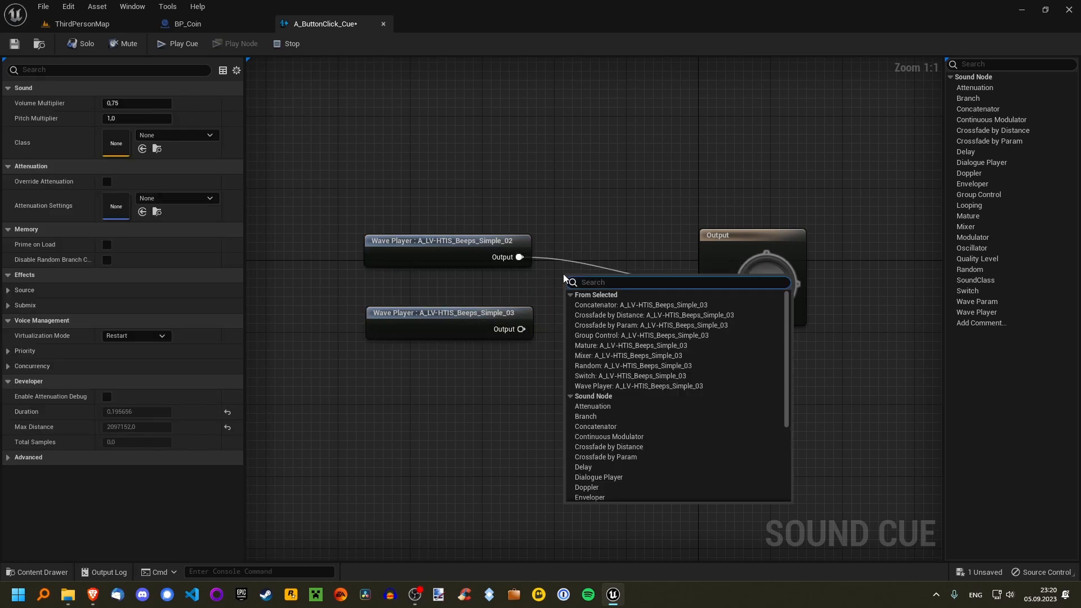
left_click(628, 365)
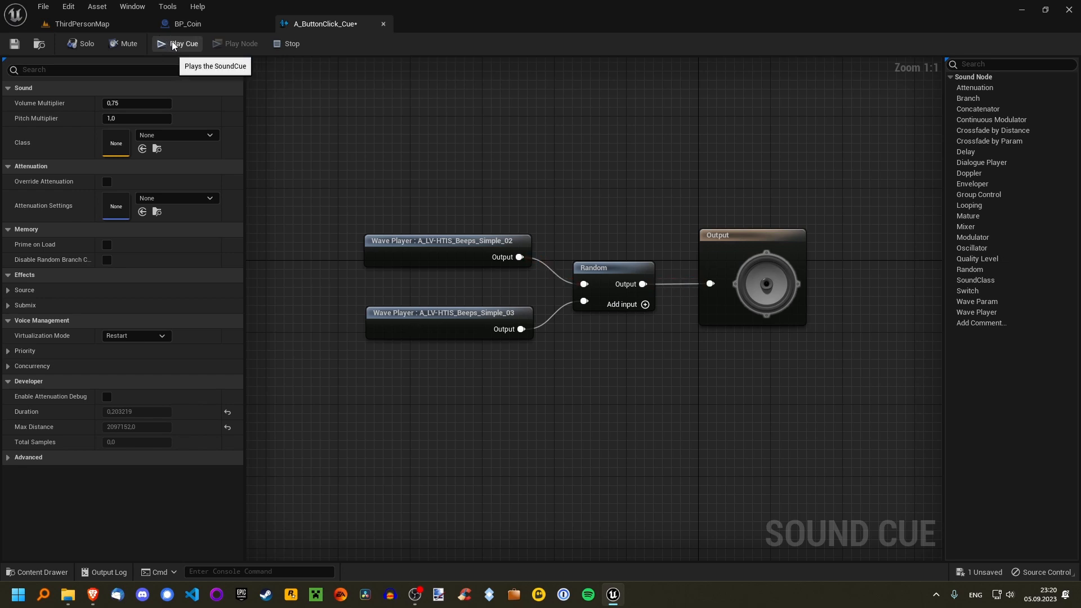
Preview the randomized button-click cue, inspect the Random node, and save with Ctrl+S.
left_click(178, 43)
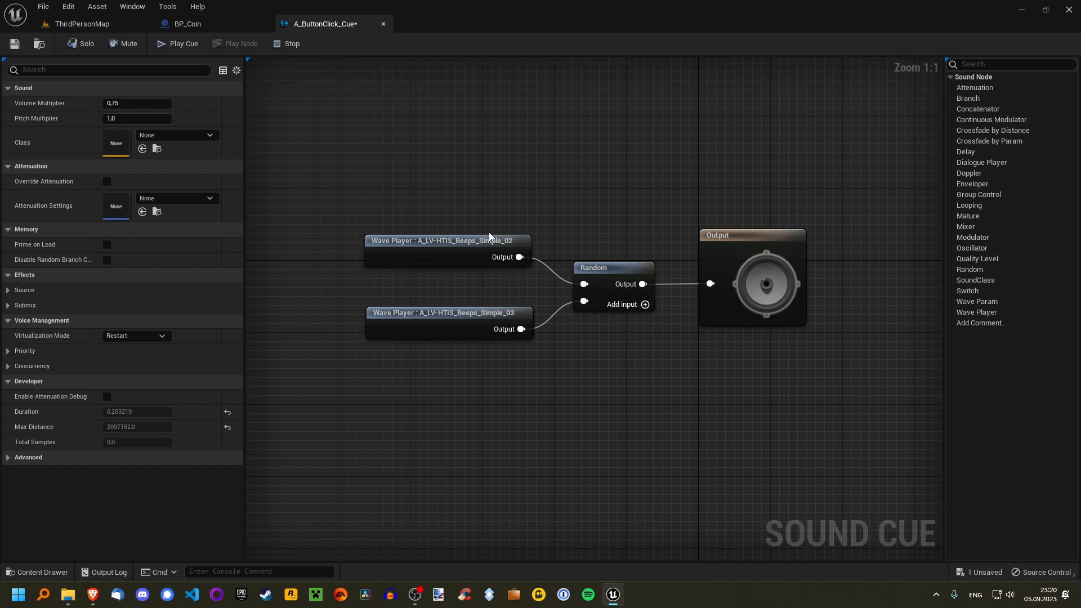
mouse_move(511, 319)
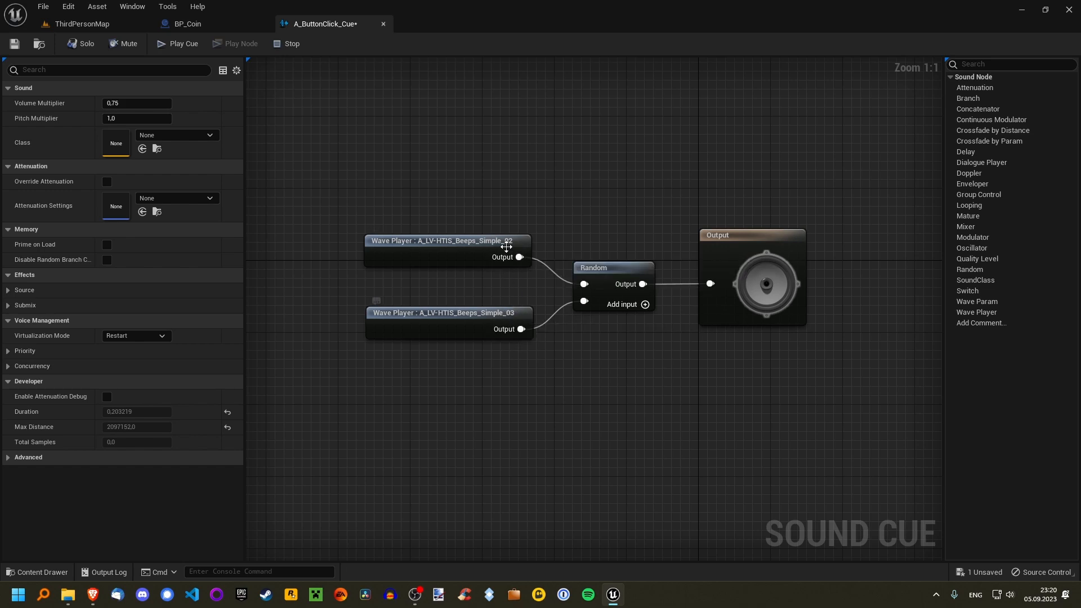
mouse_move(584, 284)
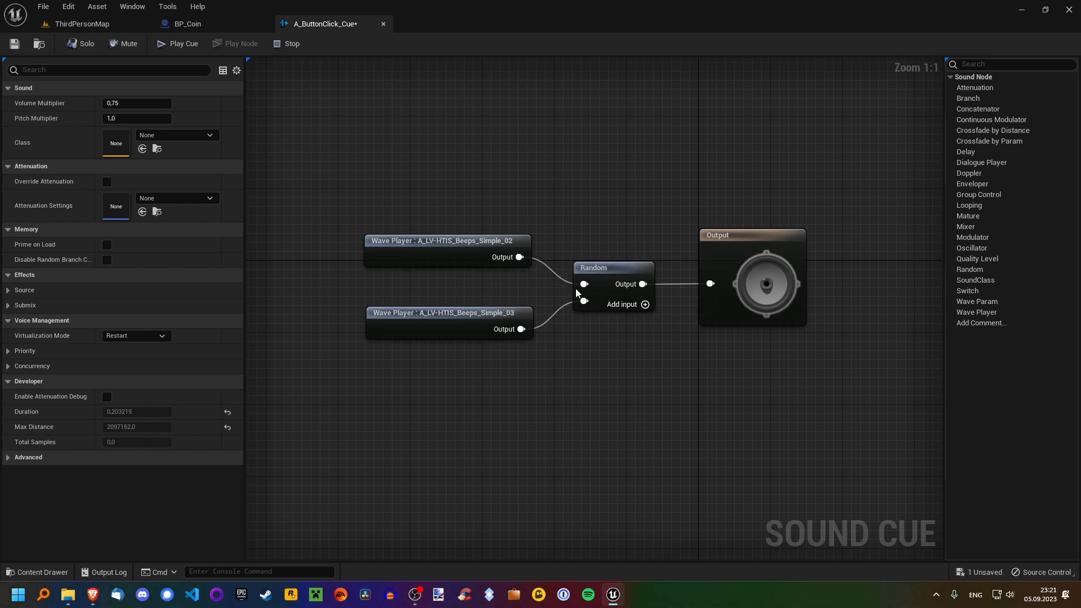
mouse_move(601, 295)
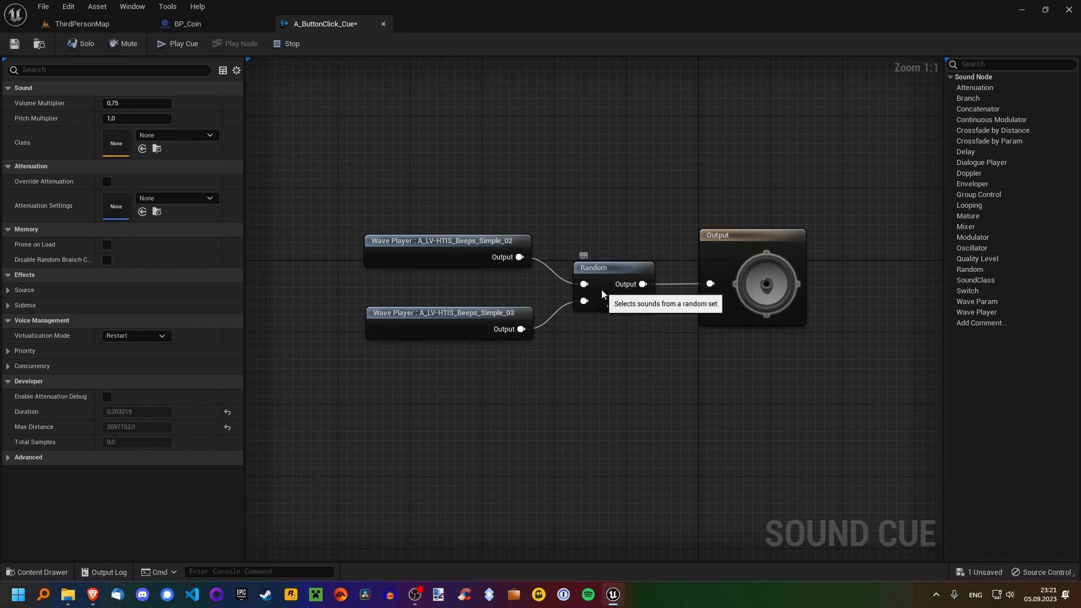
left_click(610, 268)
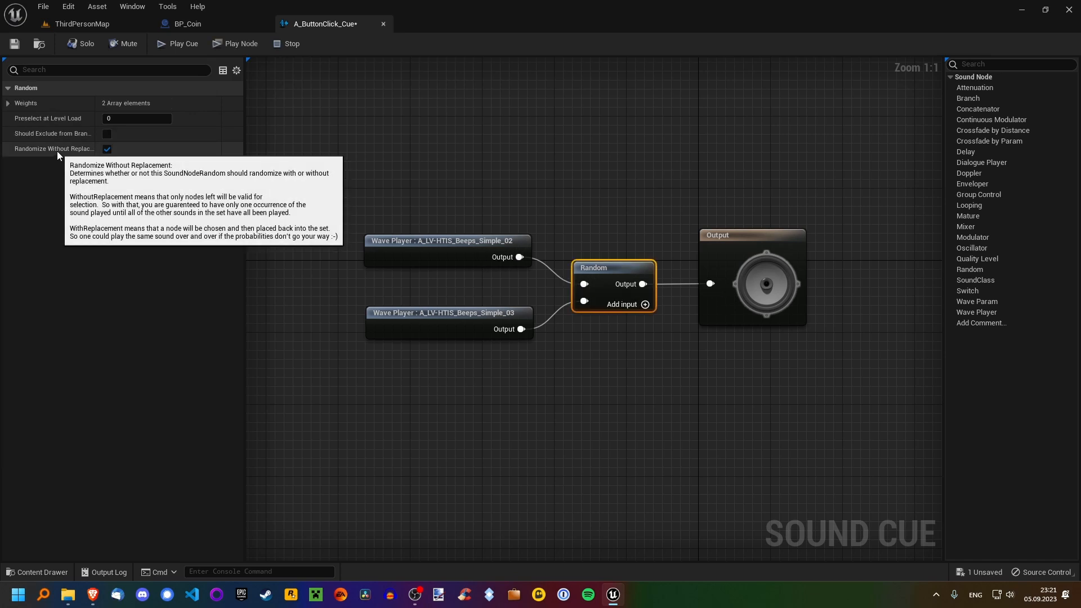
mouse_move(67, 156)
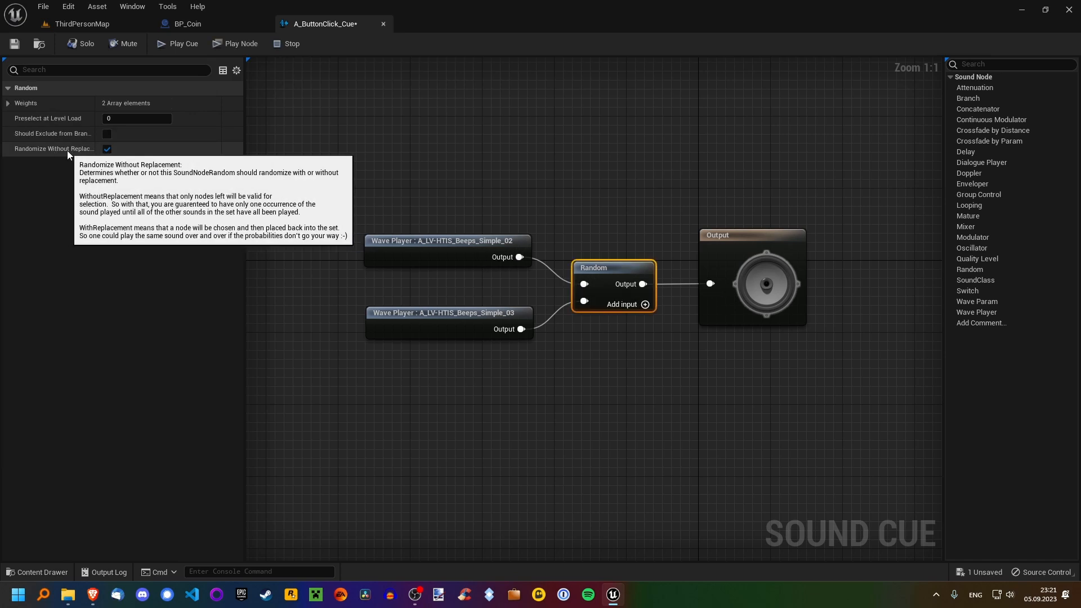
mouse_move(606, 278)
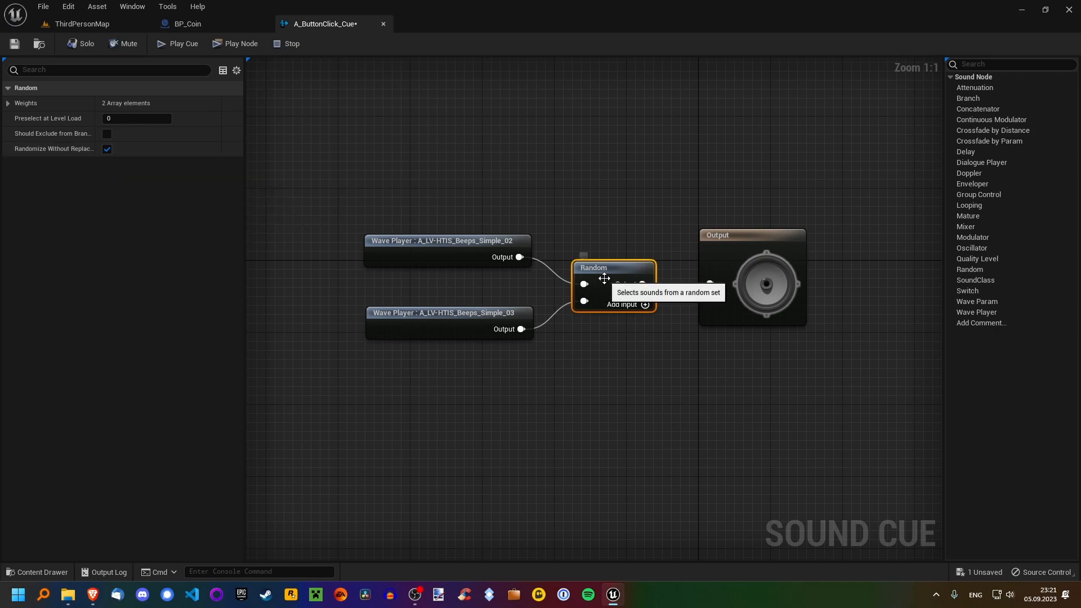
mouse_move(81, 149)
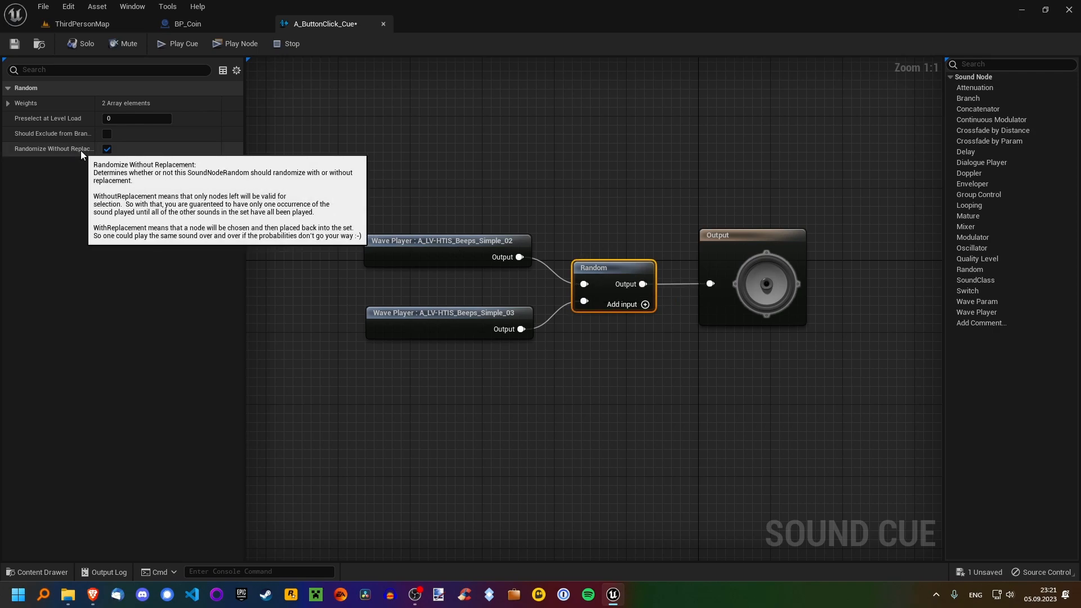
left_click(444, 241)
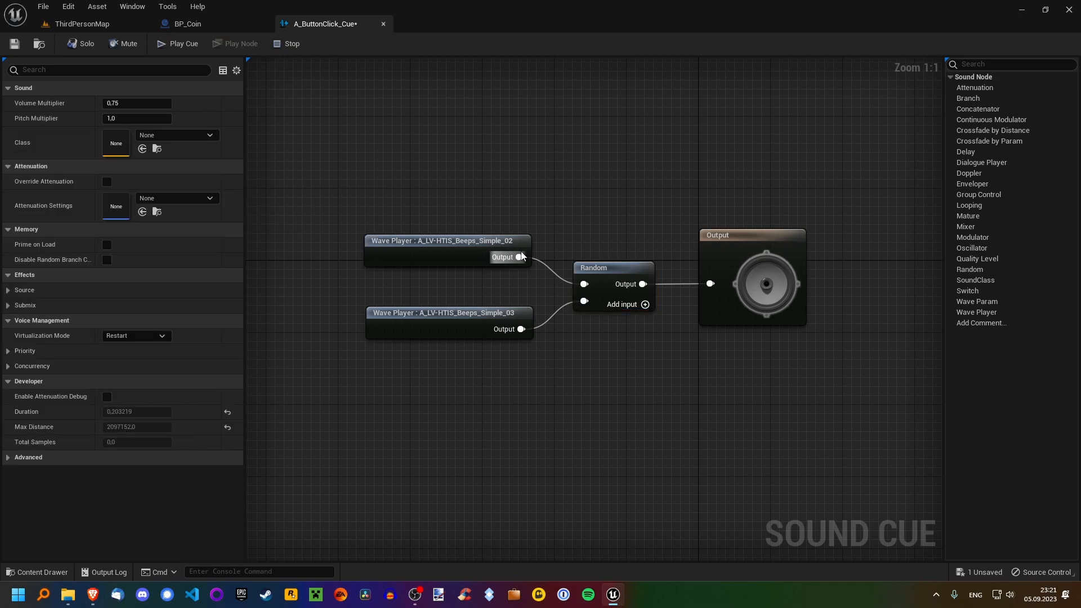
key("ctrl+s")
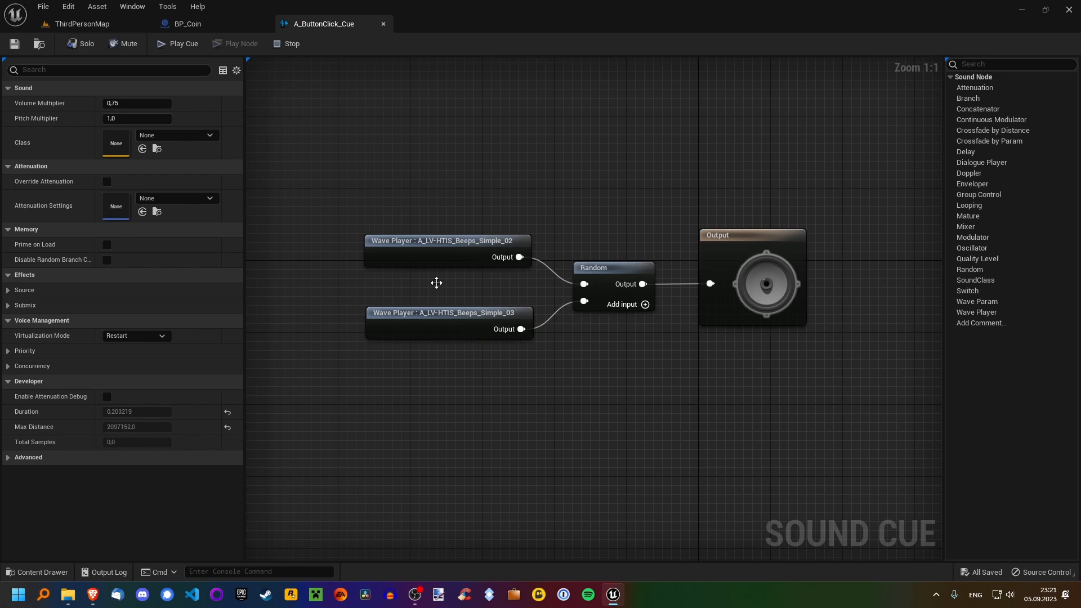
mouse_move(181, 44)
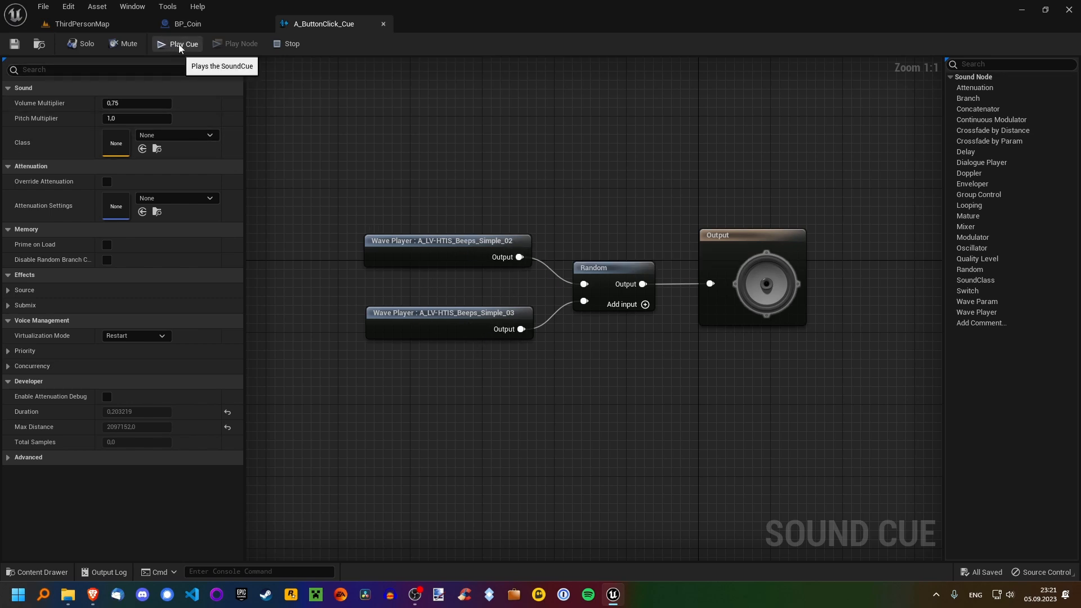
left_click(182, 44)
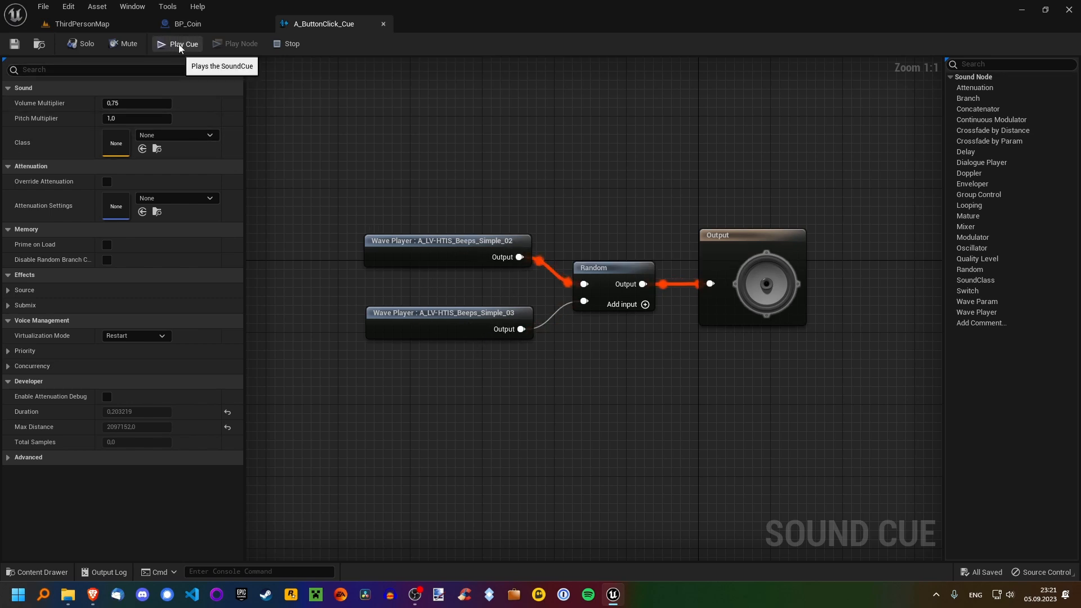
mouse_move(393, 84)
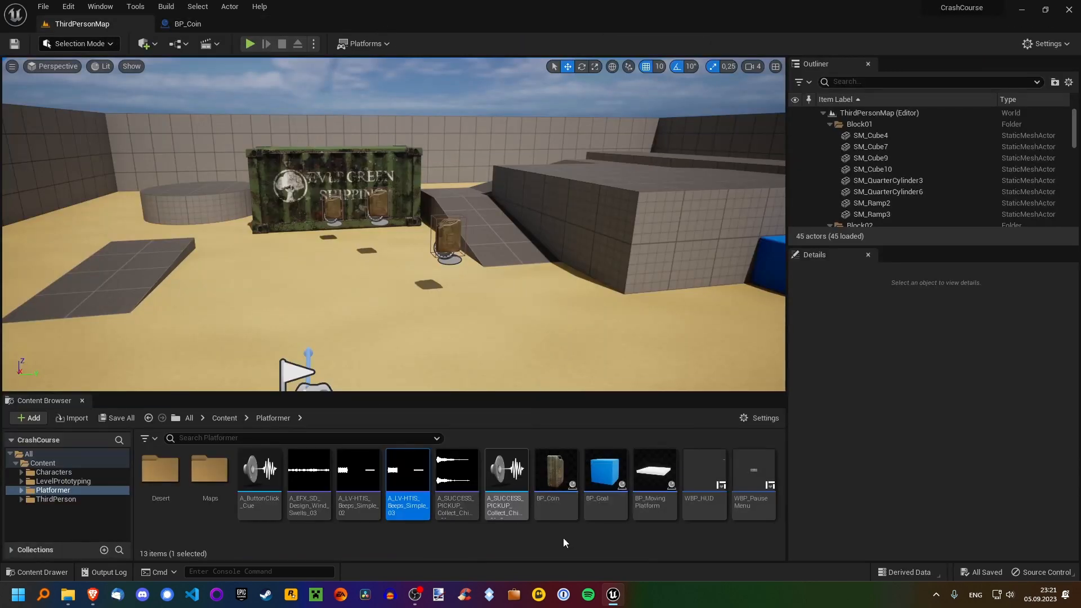
mouse_move(753, 476)
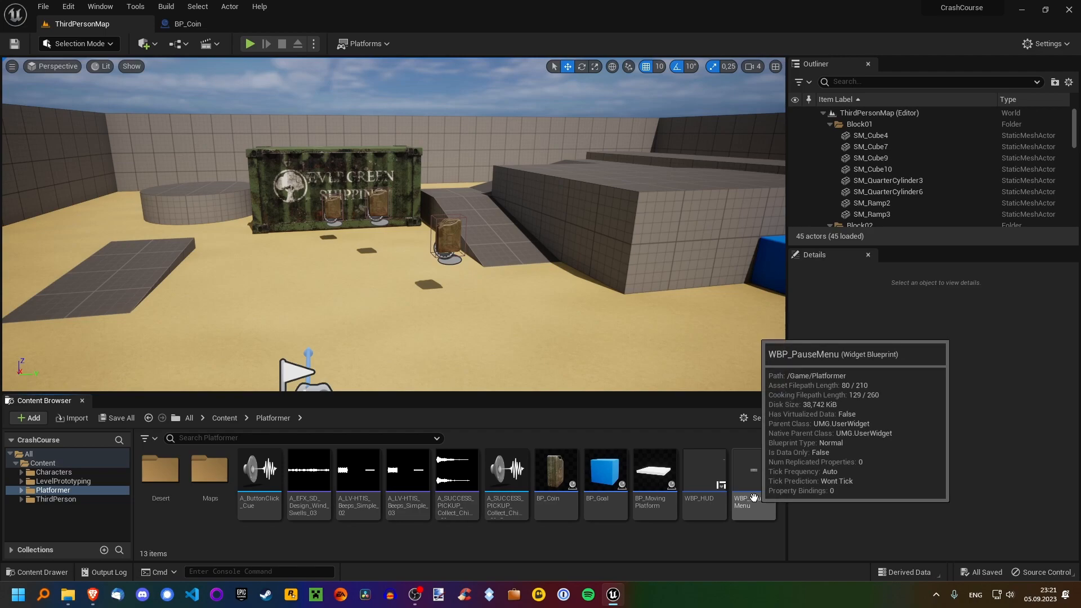
Open WBP_PauseMenu and expand the Resume button's style settings, showing empty press and hover sounds.
double_click(752, 476)
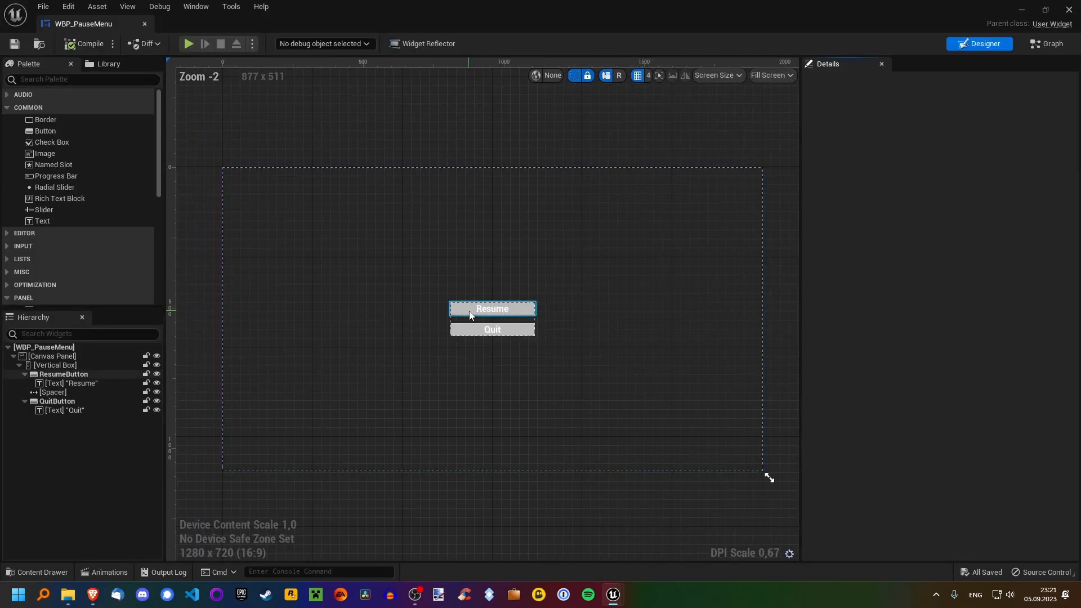
left_click(492, 308)
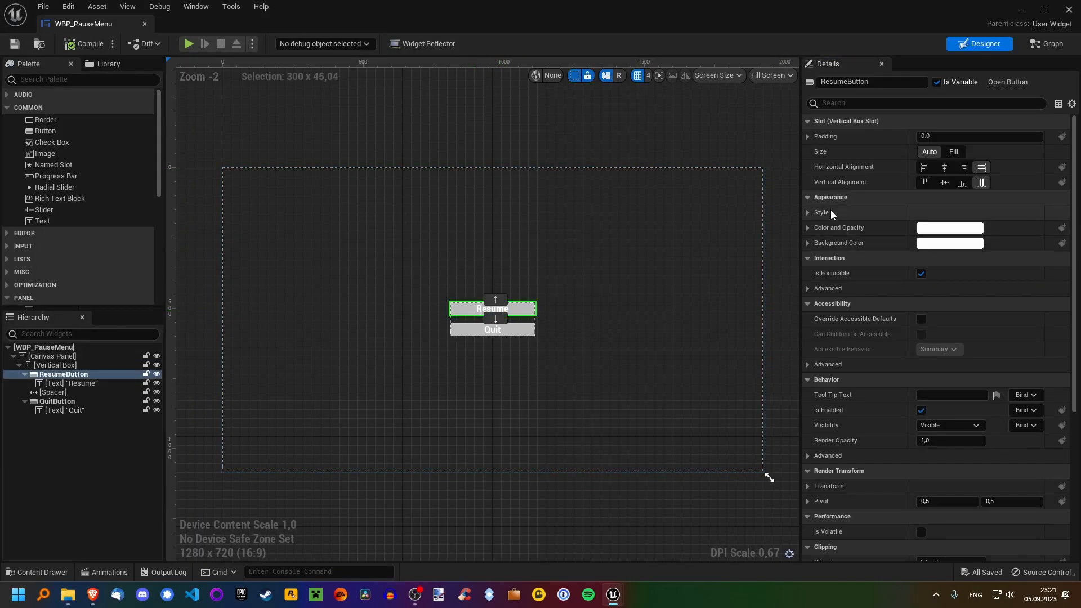
left_click(808, 212)
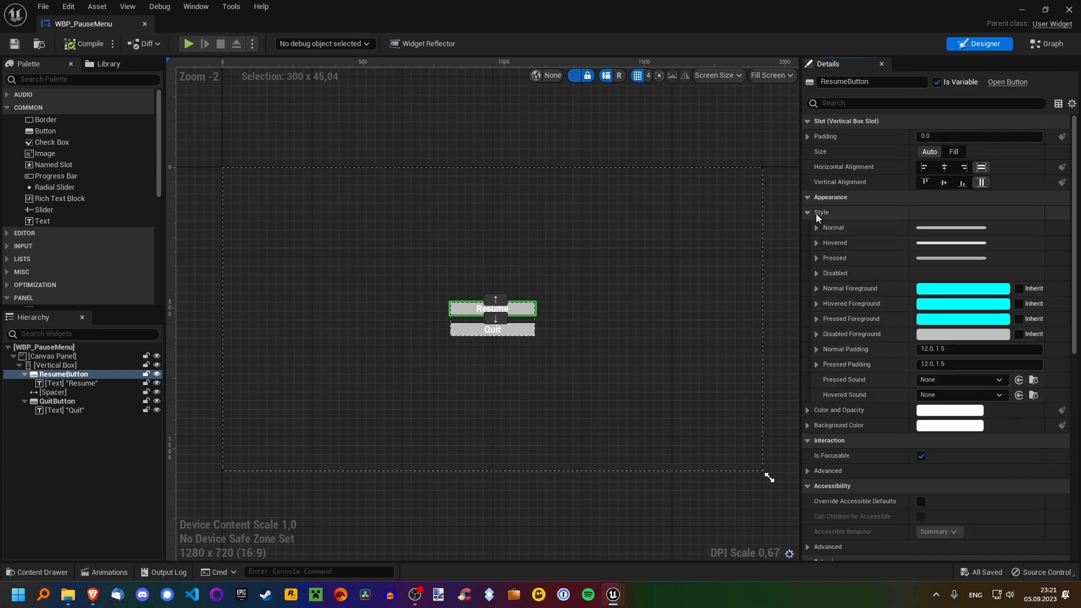
mouse_move(853, 385)
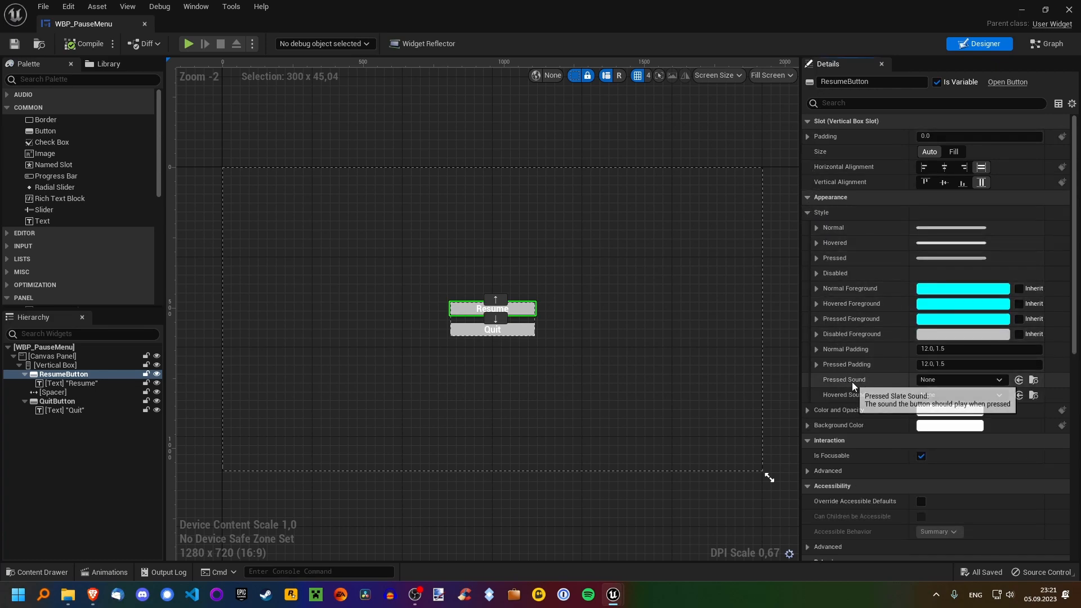
mouse_move(845, 400)
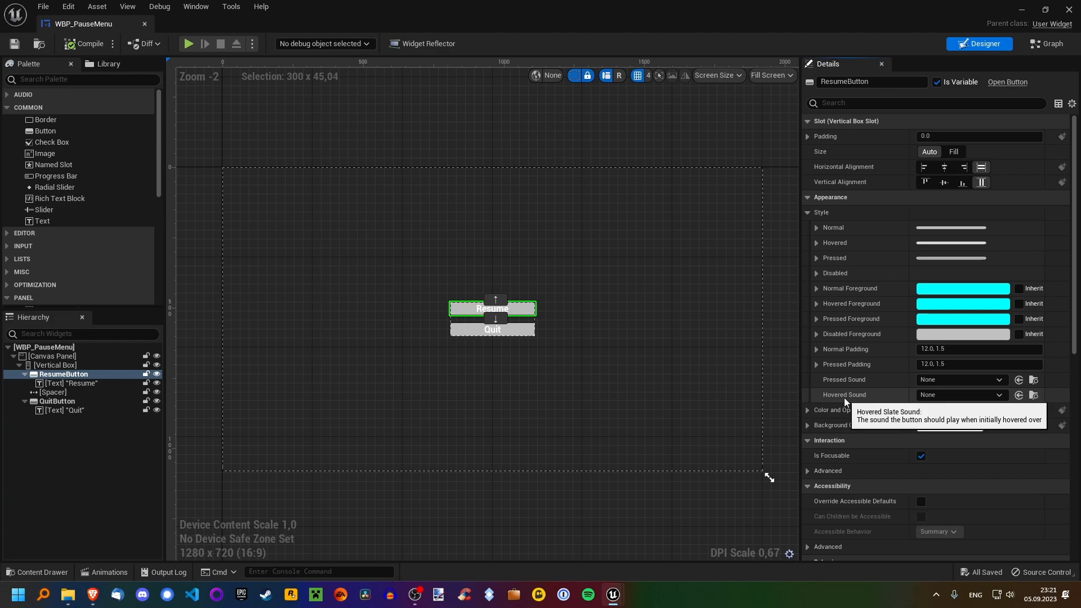
mouse_move(843, 379)
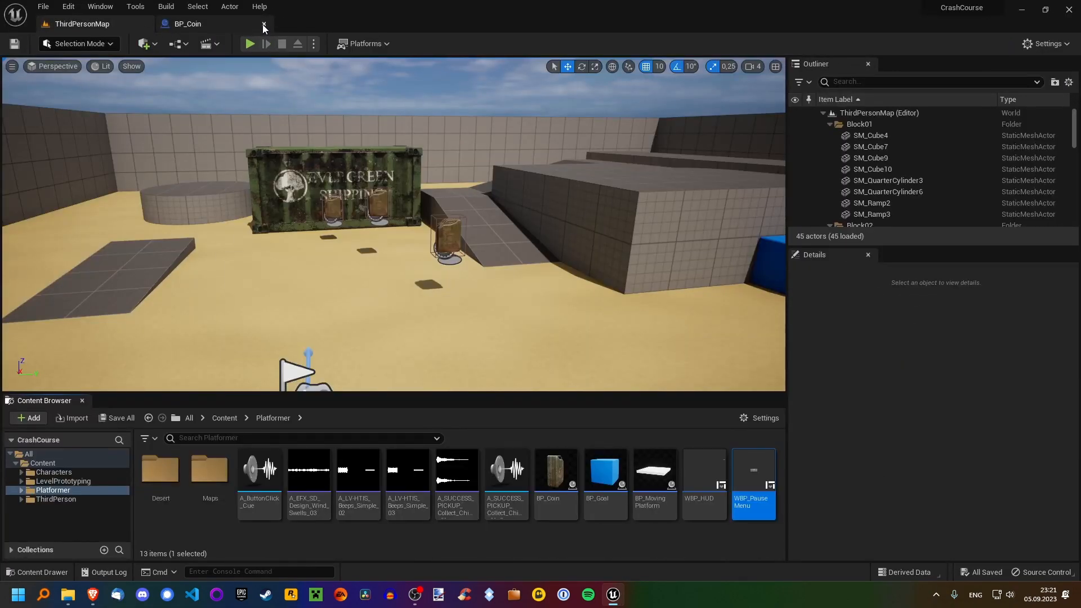
Close the BP_Coin blueprint and run a brief play test of ThirdPersonMap.
left_click(264, 24)
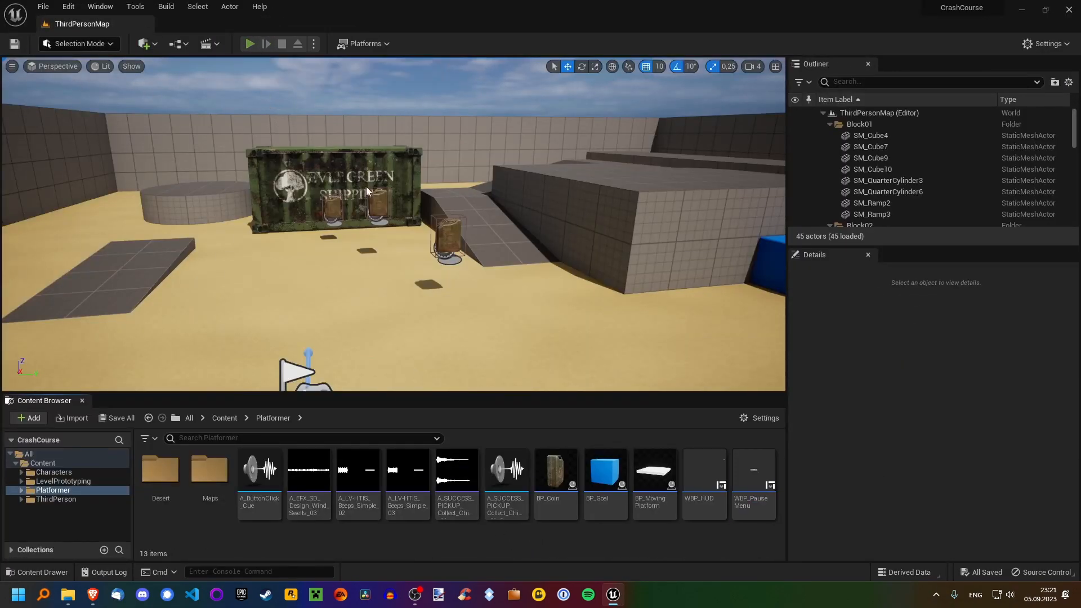
left_click(249, 43)
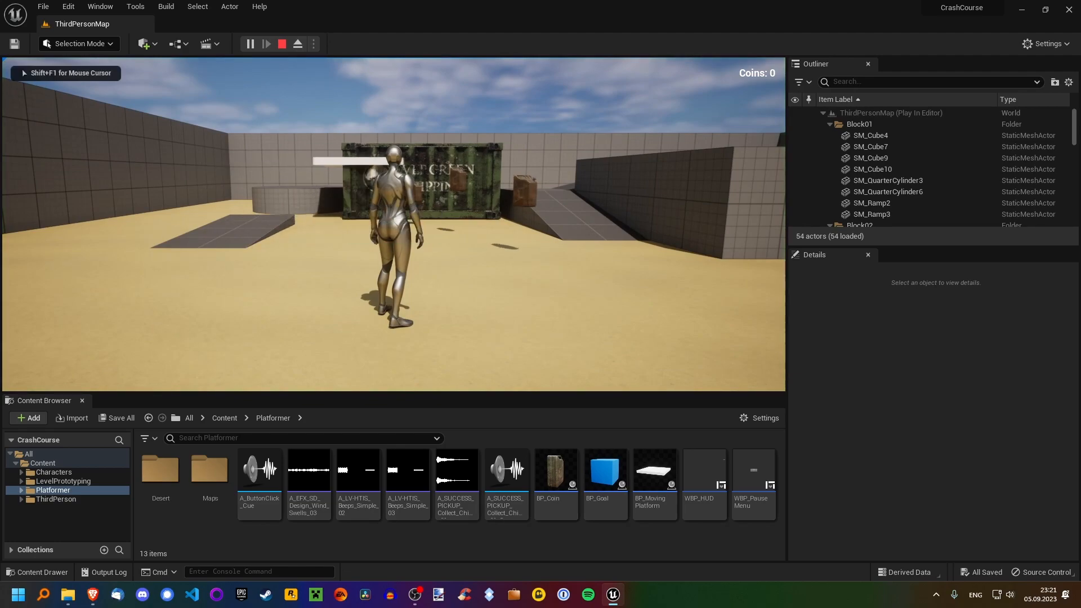
key("Escape")
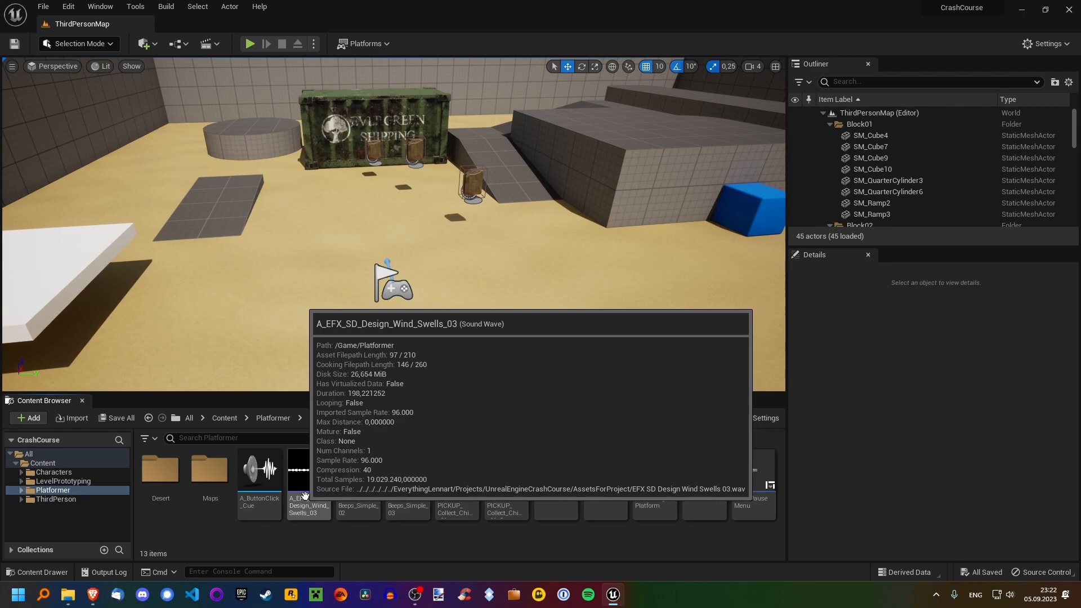
Enable Looping on the A_EFX_SD_Design_Wind_Swells_03 sound wave and close it.
double_click(308, 472)
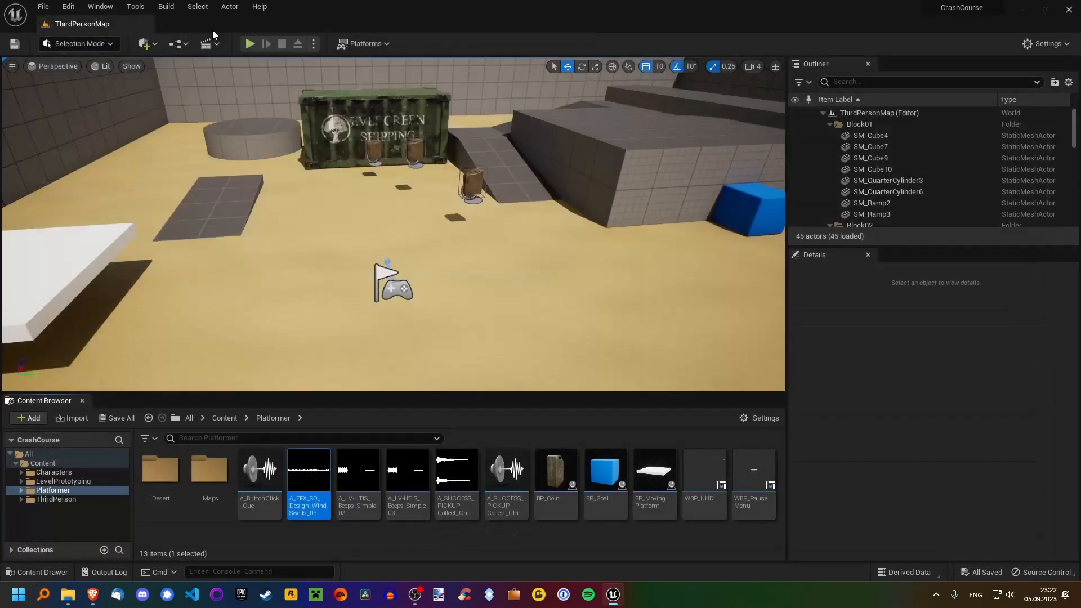
double_click(308, 485)
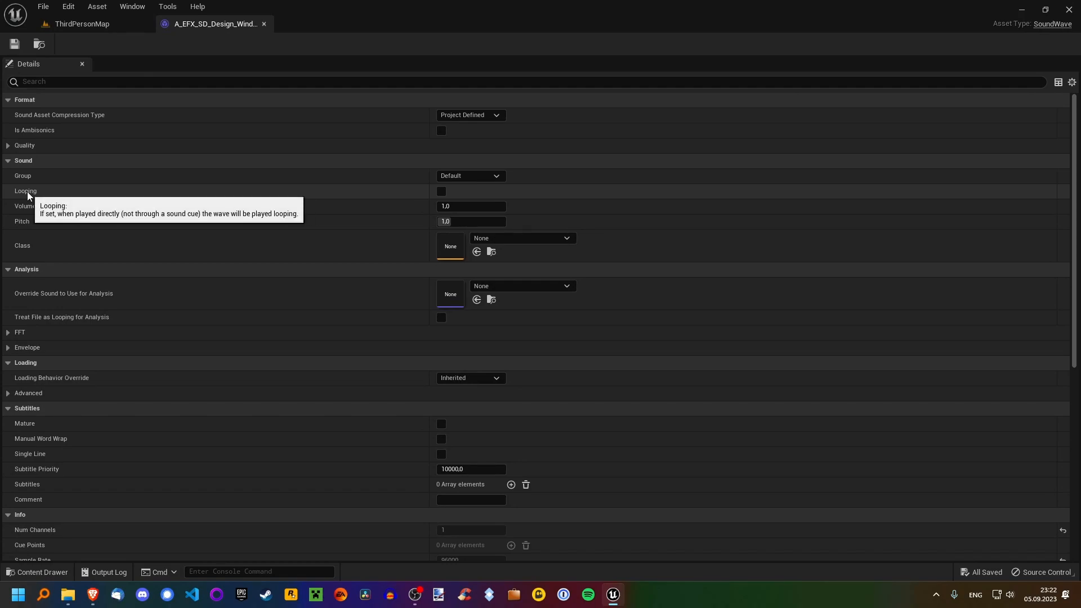
mouse_move(441, 191)
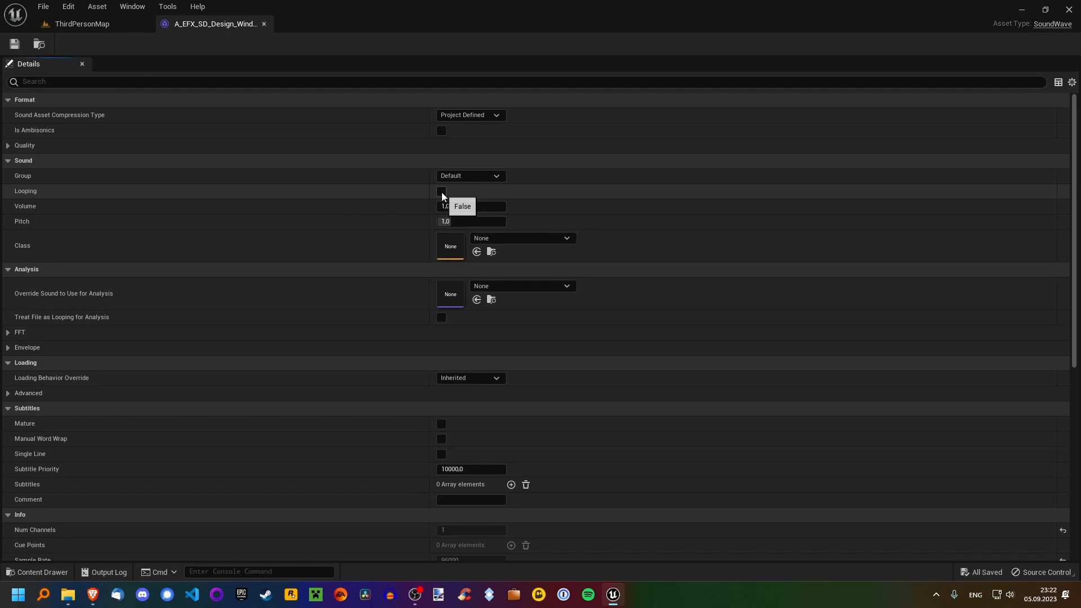
left_click(441, 192)
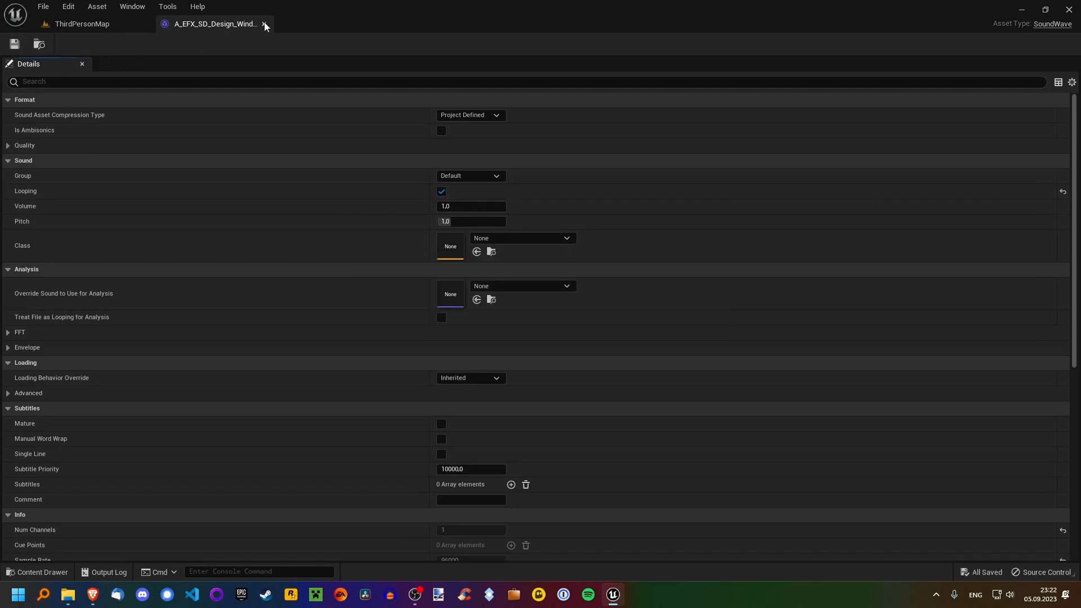
left_click(265, 24)
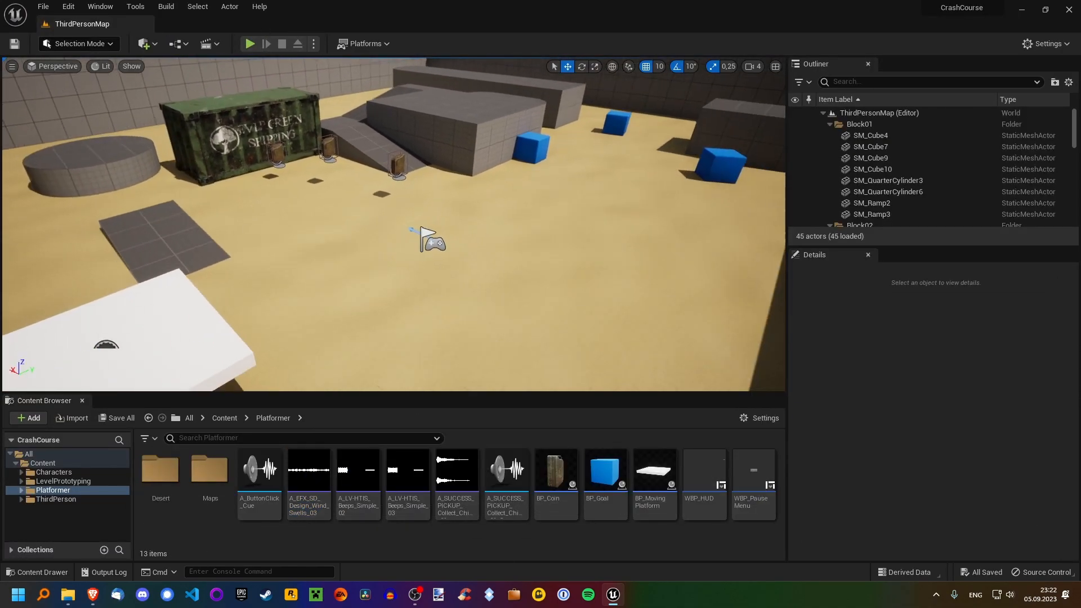
Place the wind swells sound in the level, raise it slightly, and play-test.
left_click(309, 469)
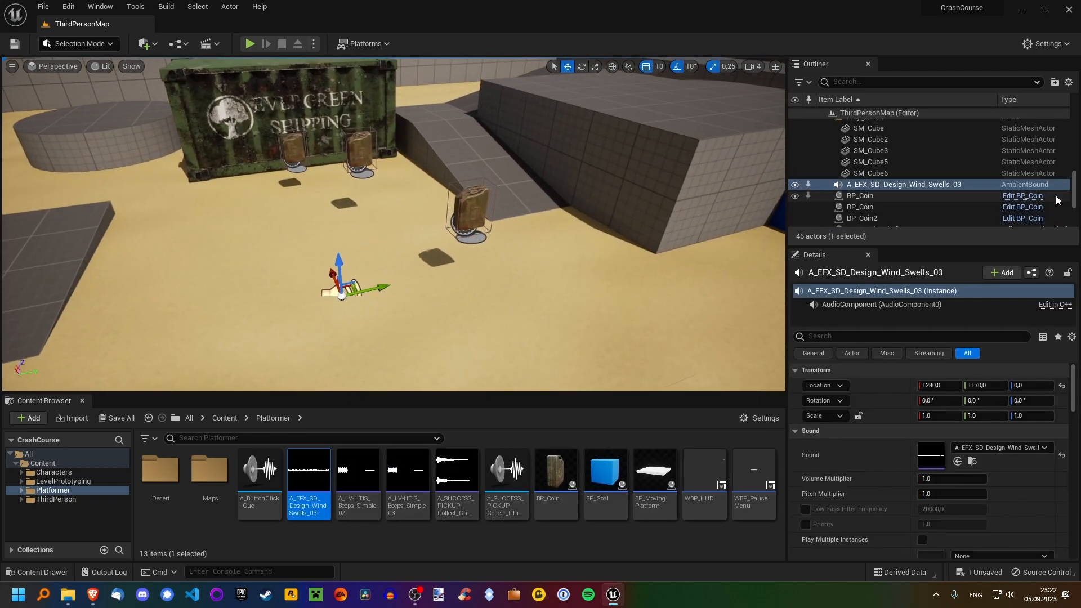
left_click_drag(339, 259, 330, 138)
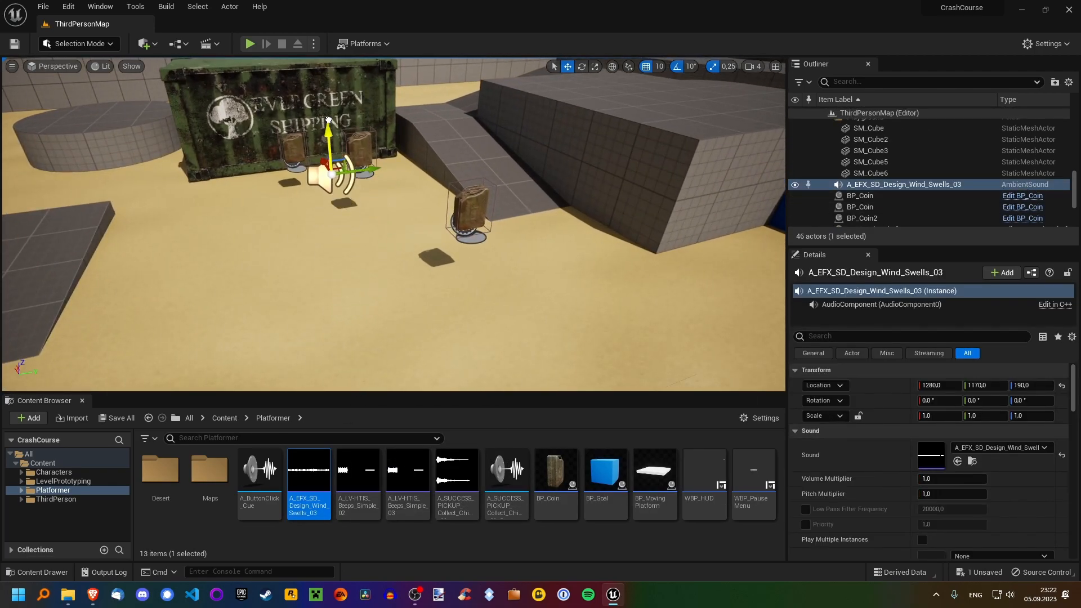
left_click(248, 43)
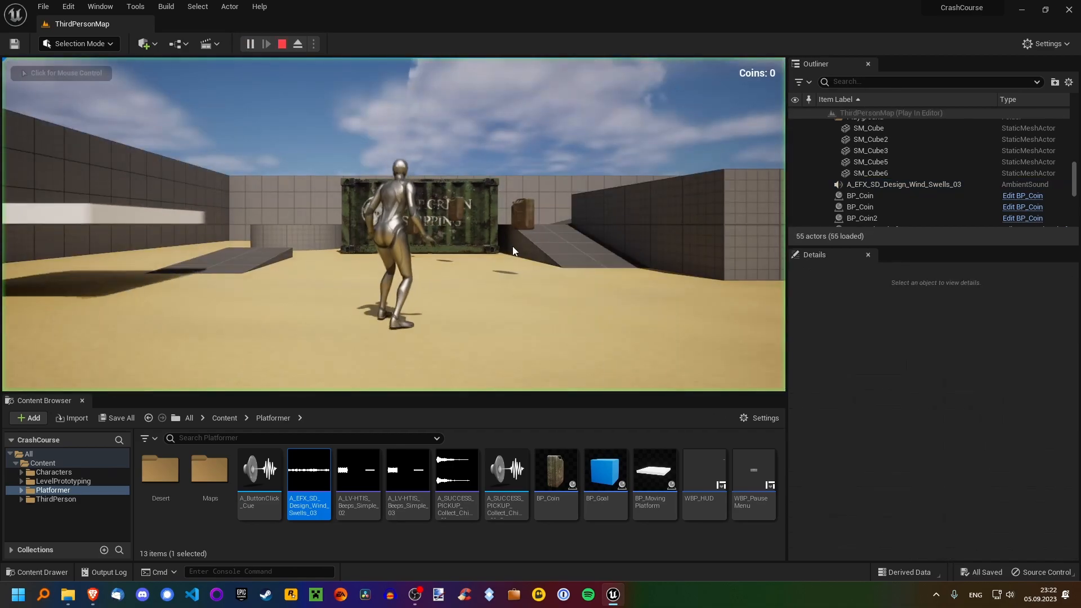
left_click(393, 228)
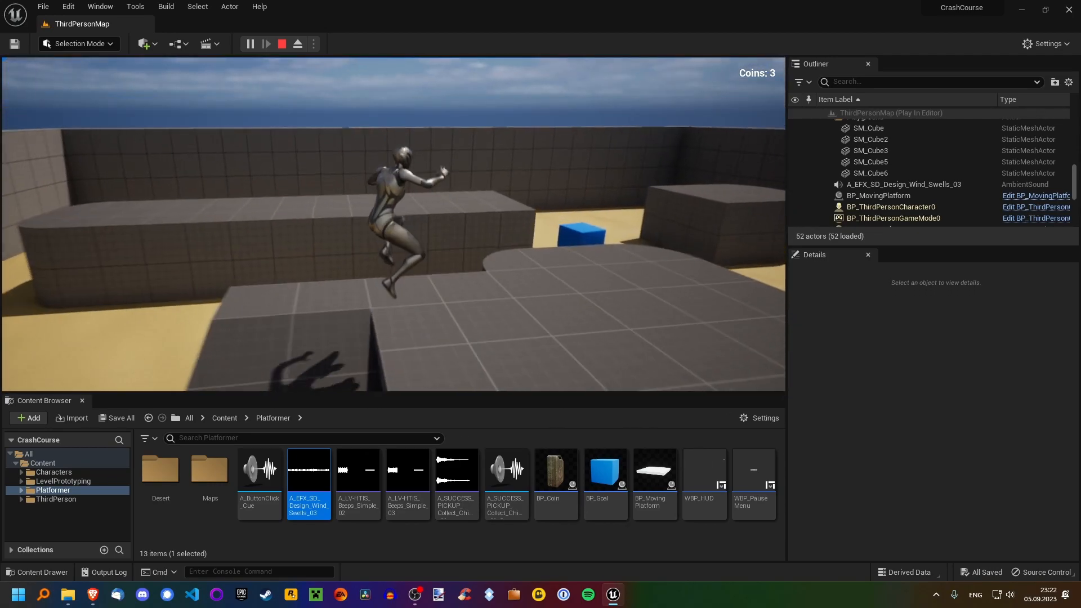
Stop the play test, try Override Attenuation on the wind sound, then untick it.
left_click(282, 43)
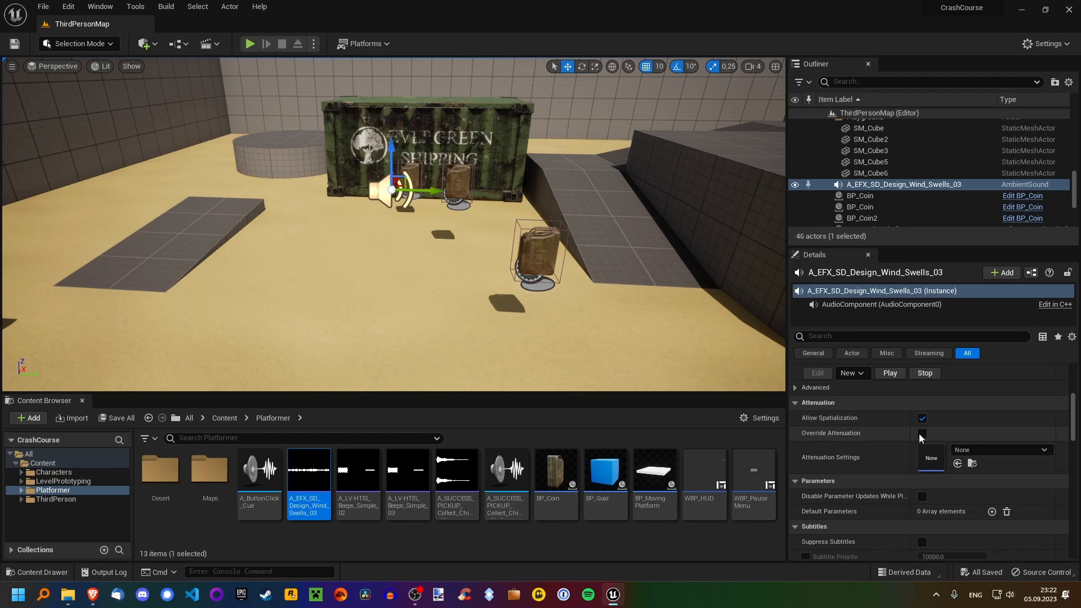
left_click(922, 434)
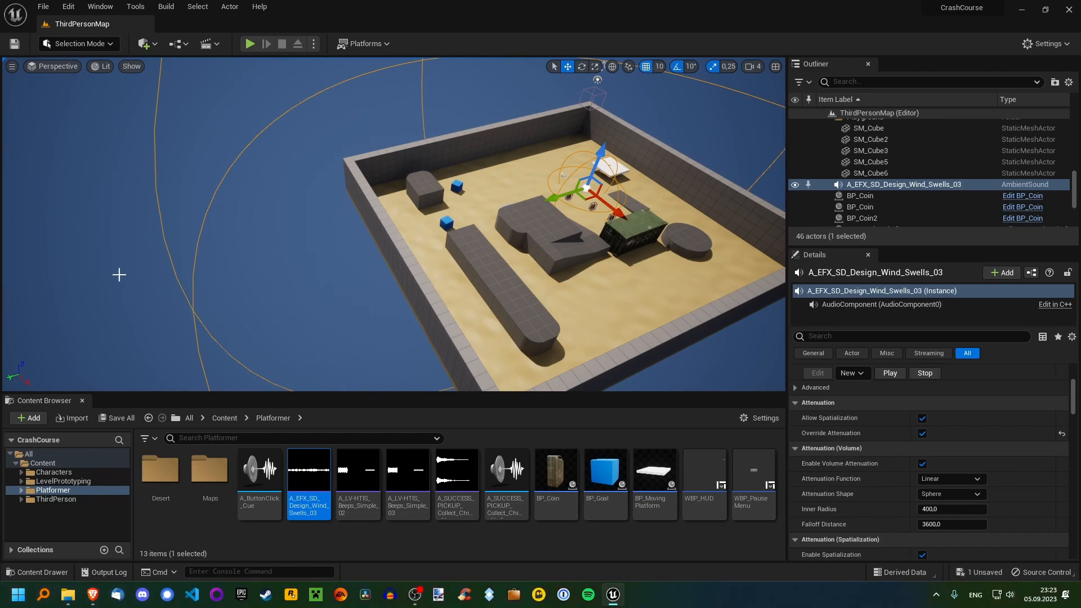
mouse_move(147, 317)
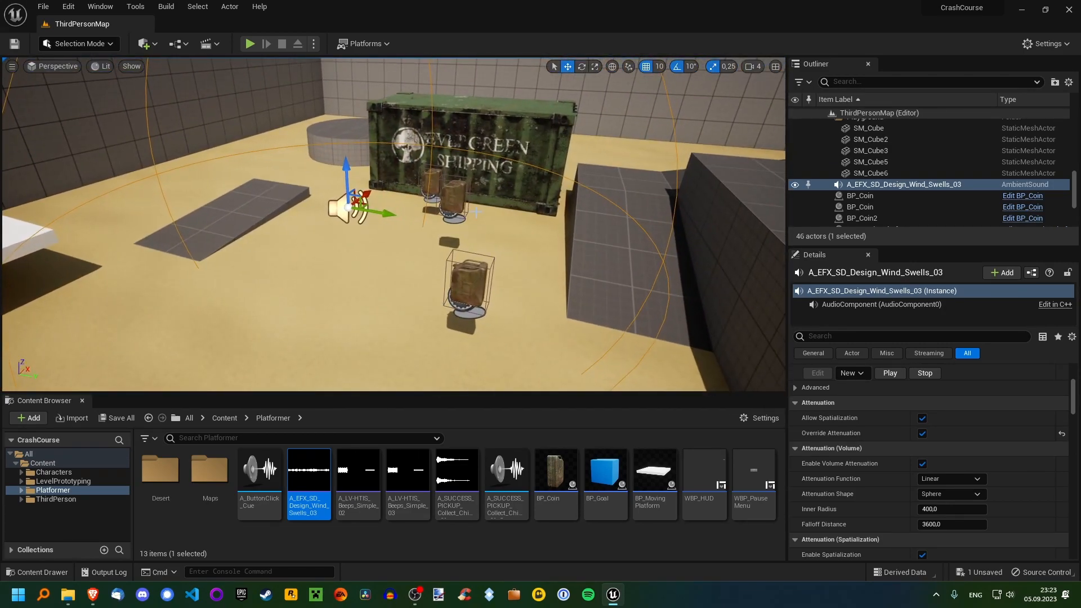
left_click(950, 478)
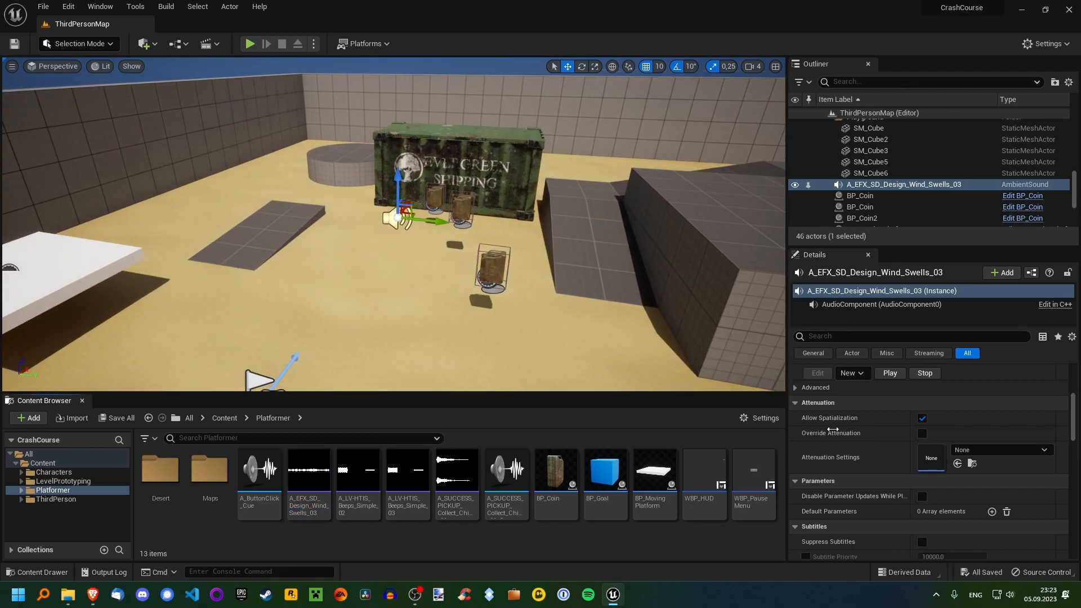
left_click(922, 418)
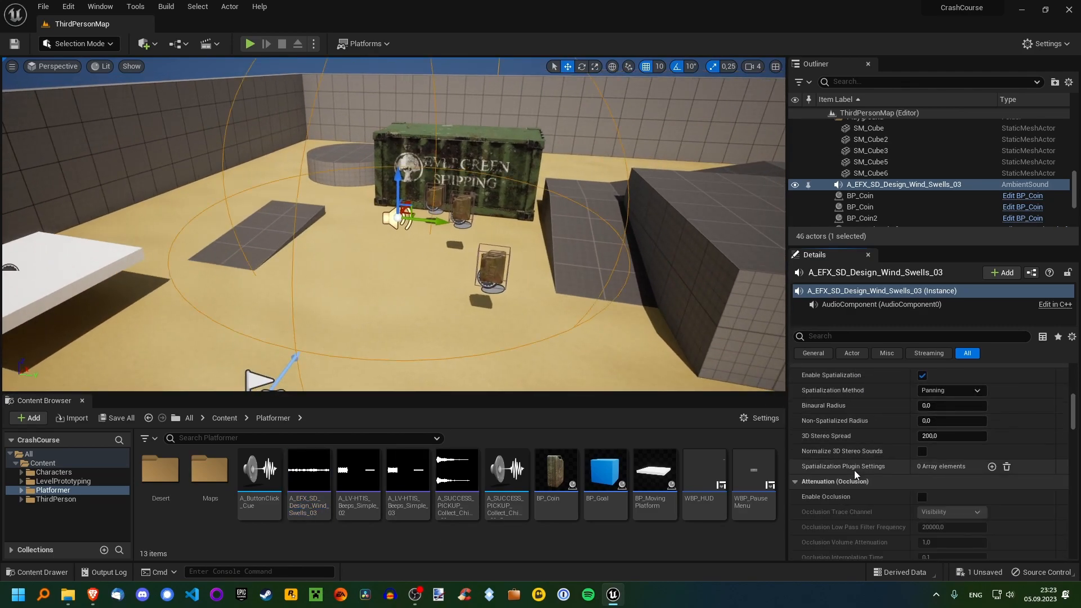
scroll("down", 3)
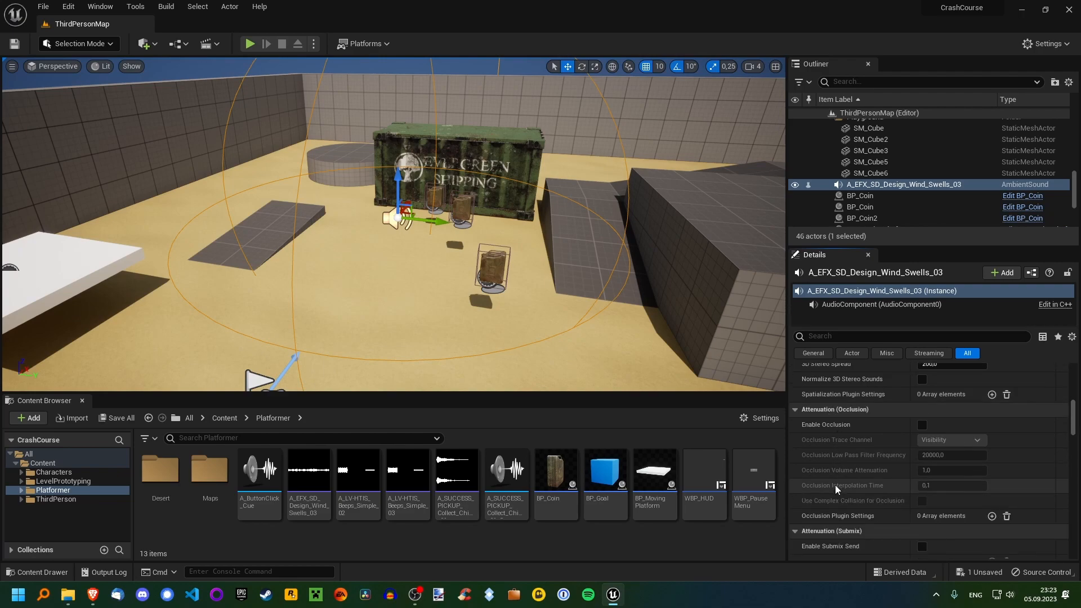
mouse_move(828, 427)
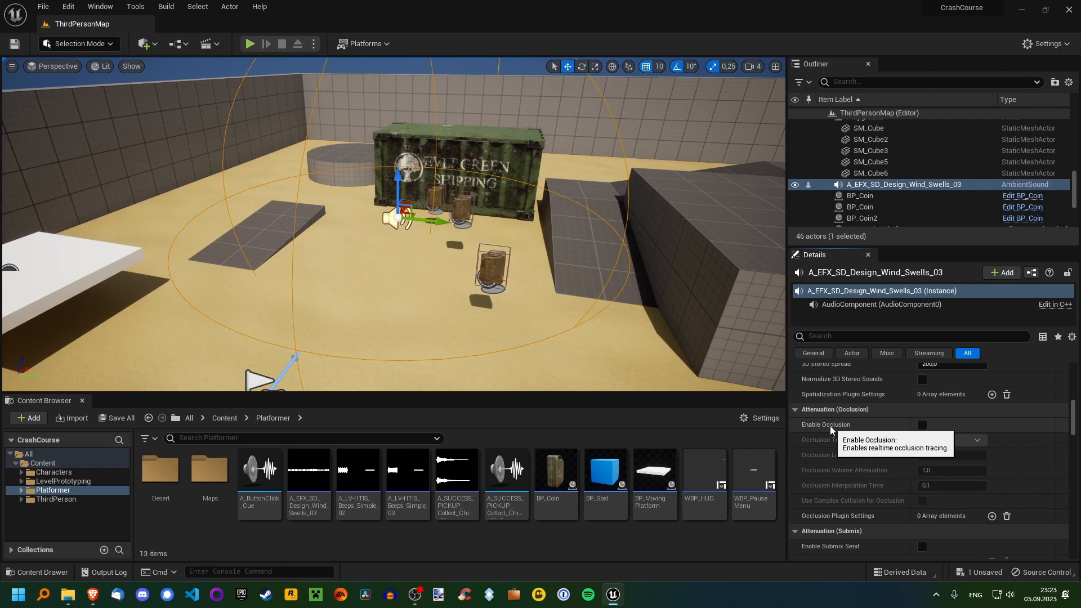
left_click(922, 424)
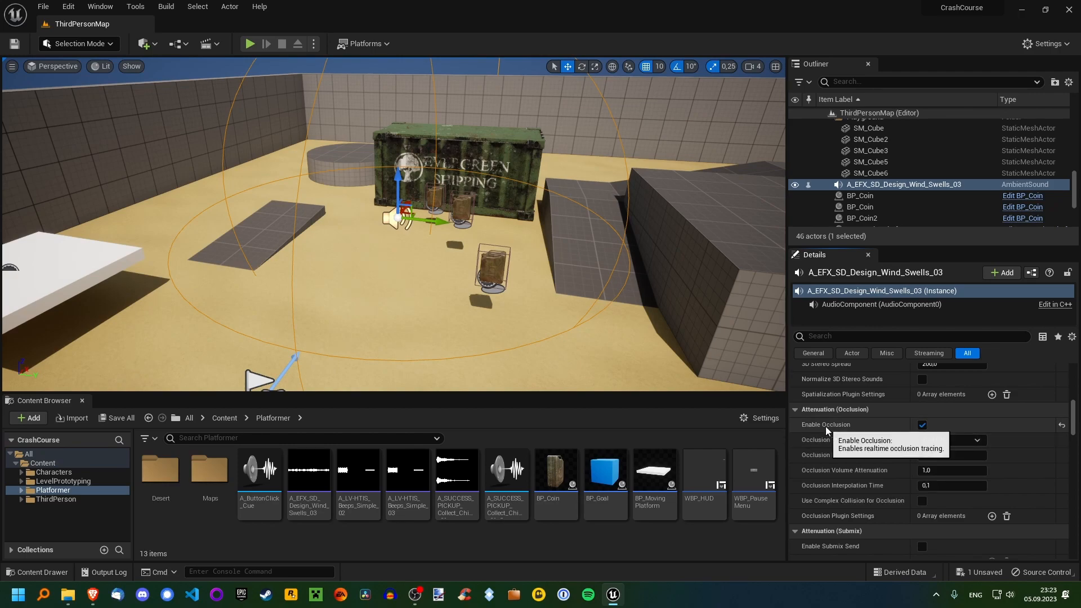
left_click(922, 424)
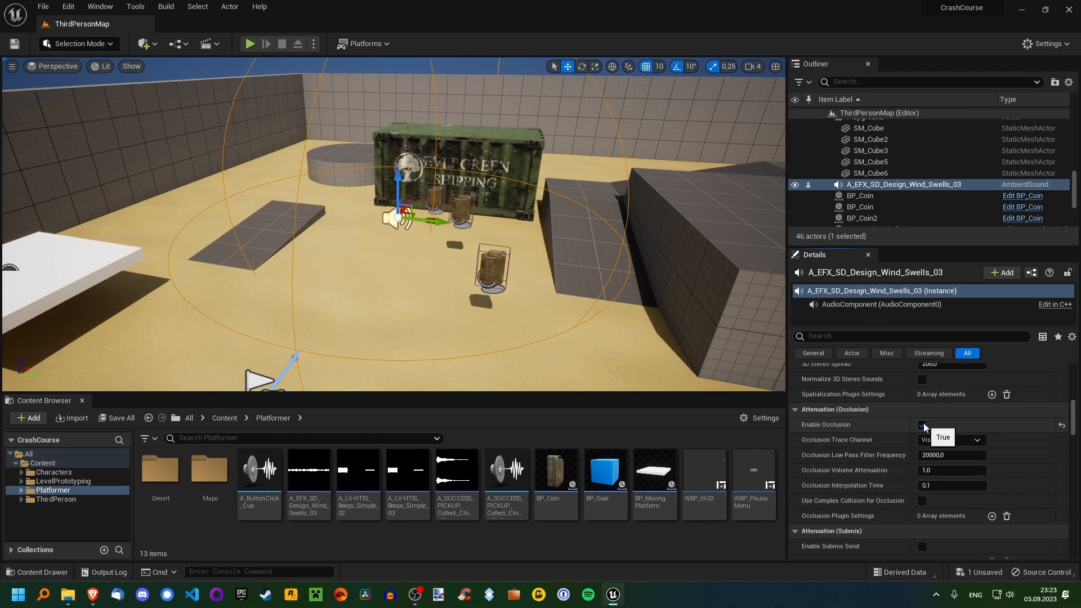
scroll("down", 3)
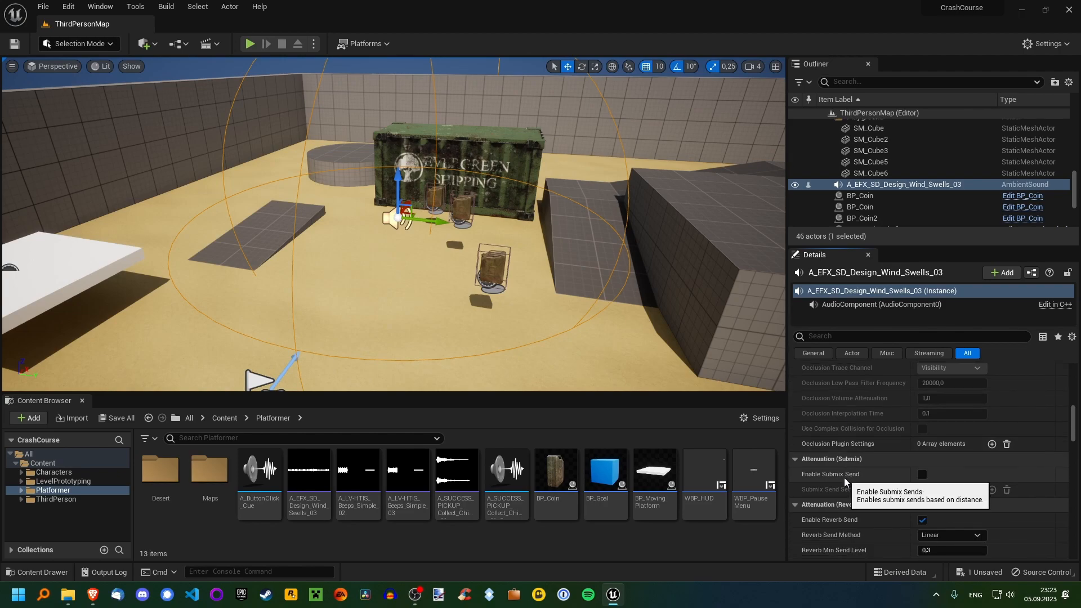
scroll("up", 3)
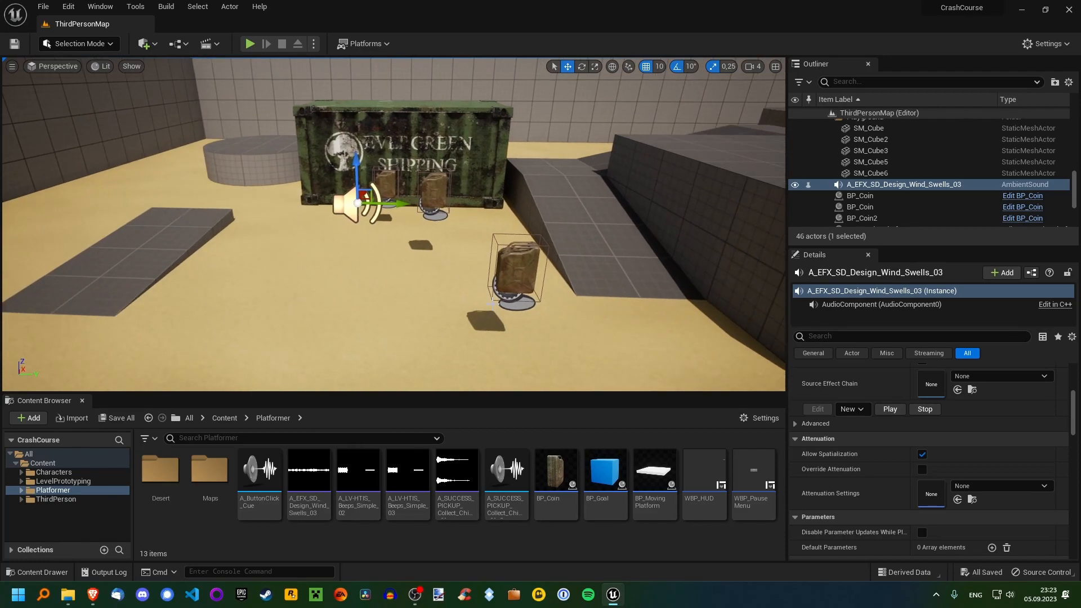
left_click(249, 44)
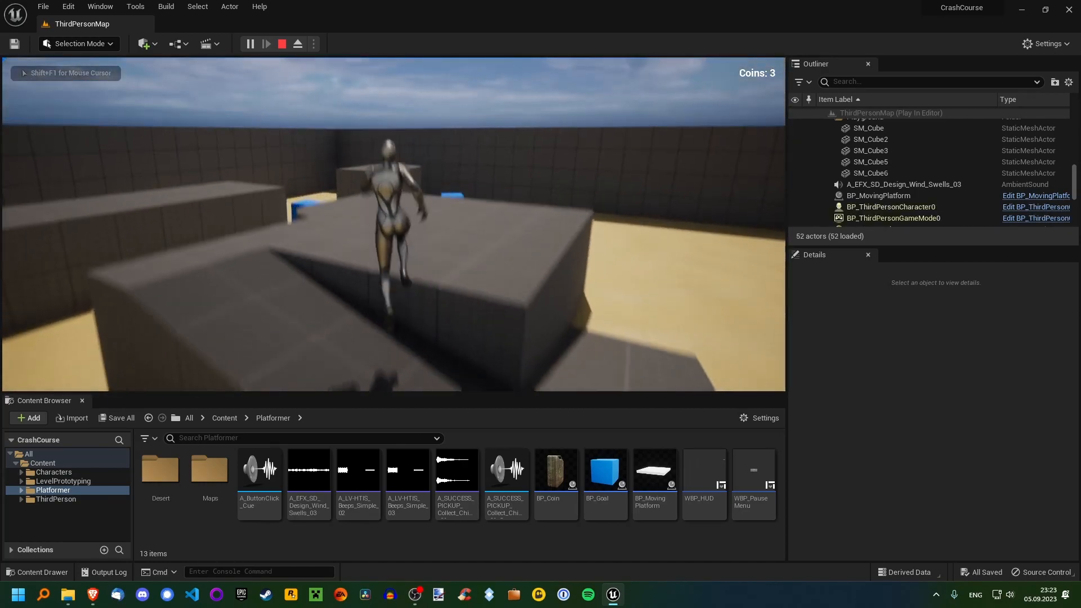
left_click(281, 43)
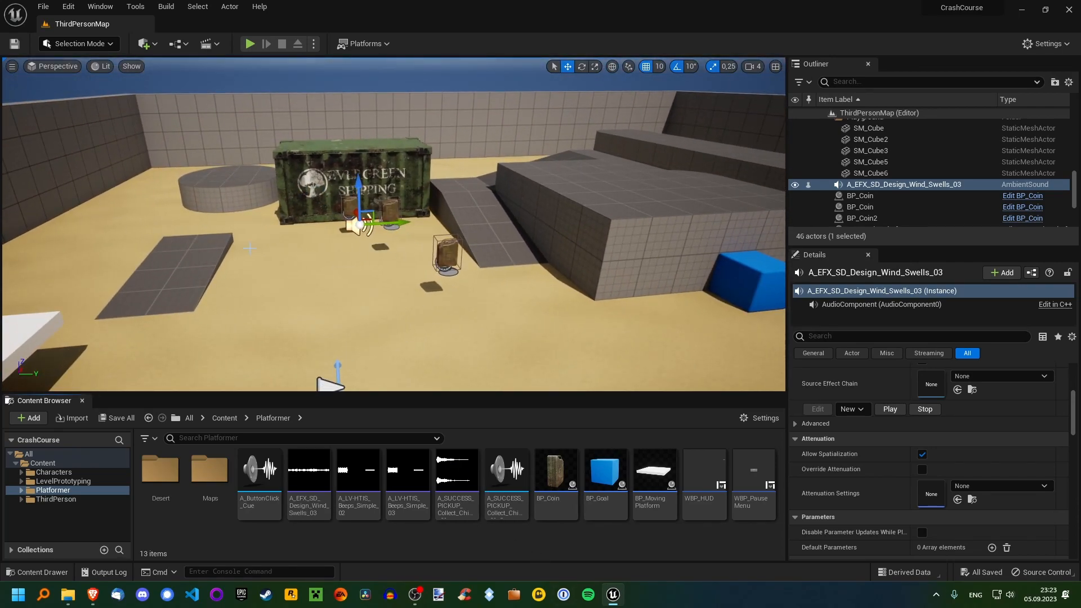
left_click(249, 43)
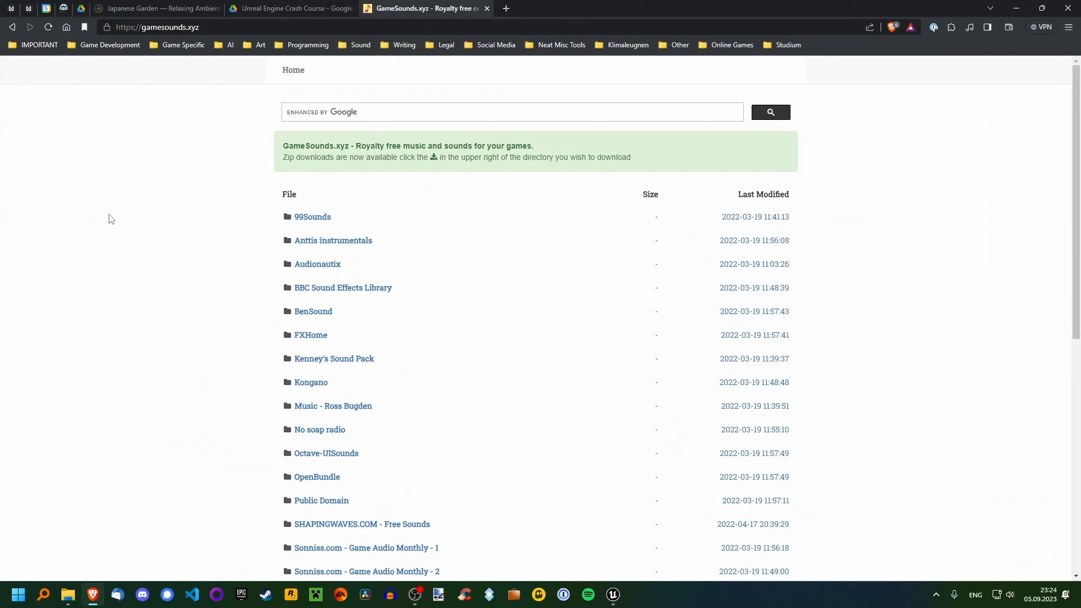
From the sound bookmarks, open the Sonniss GDC 2021-2023 Game Audio Bundle folder and its License.pdf.
left_click(156, 27)
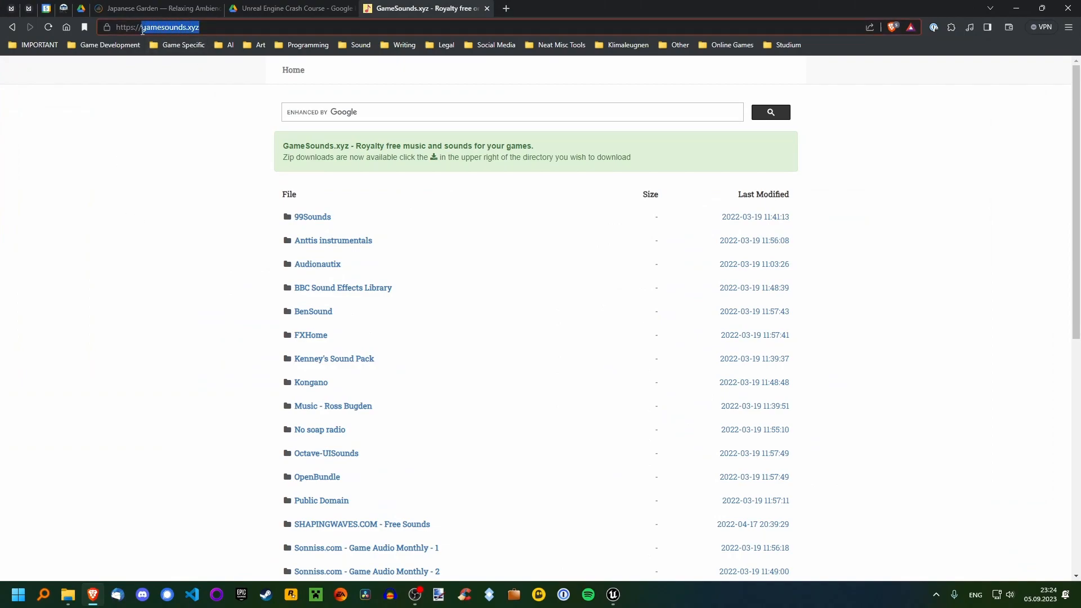
left_click(360, 45)
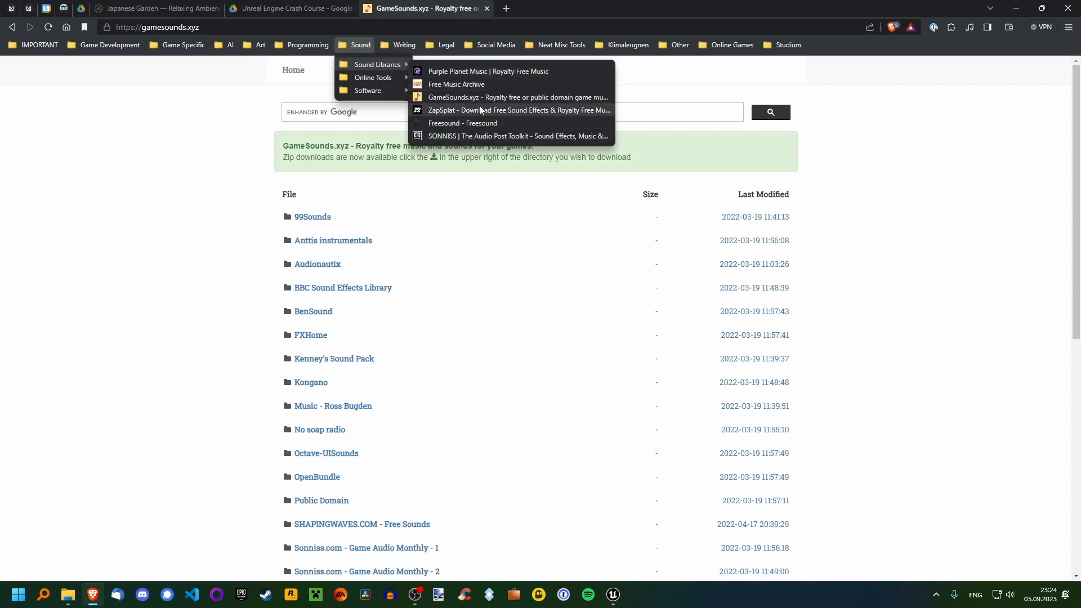
mouse_move(166, 183)
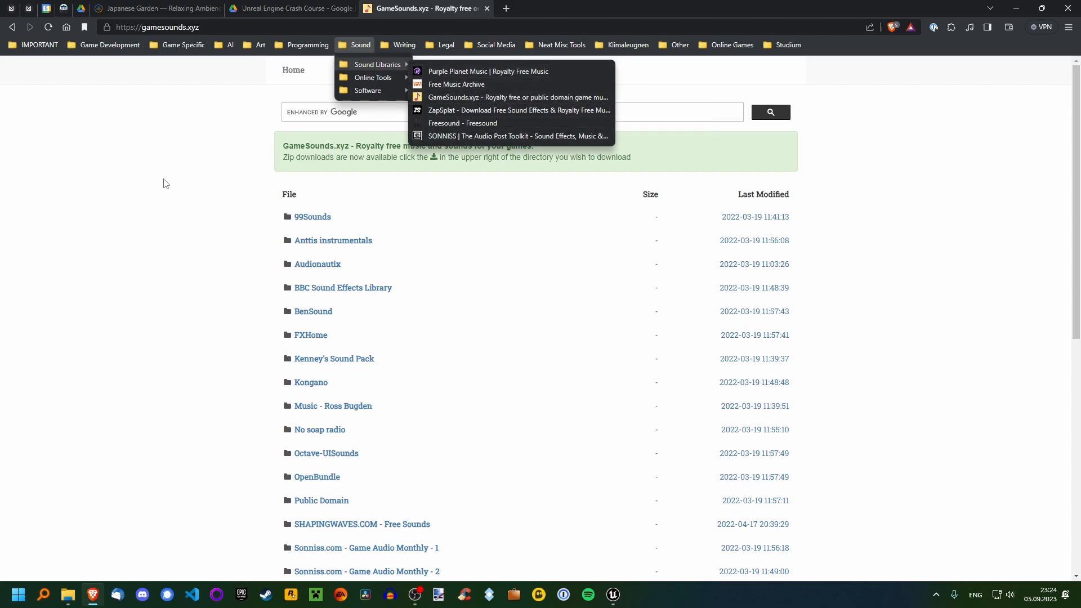
scroll("down", 3)
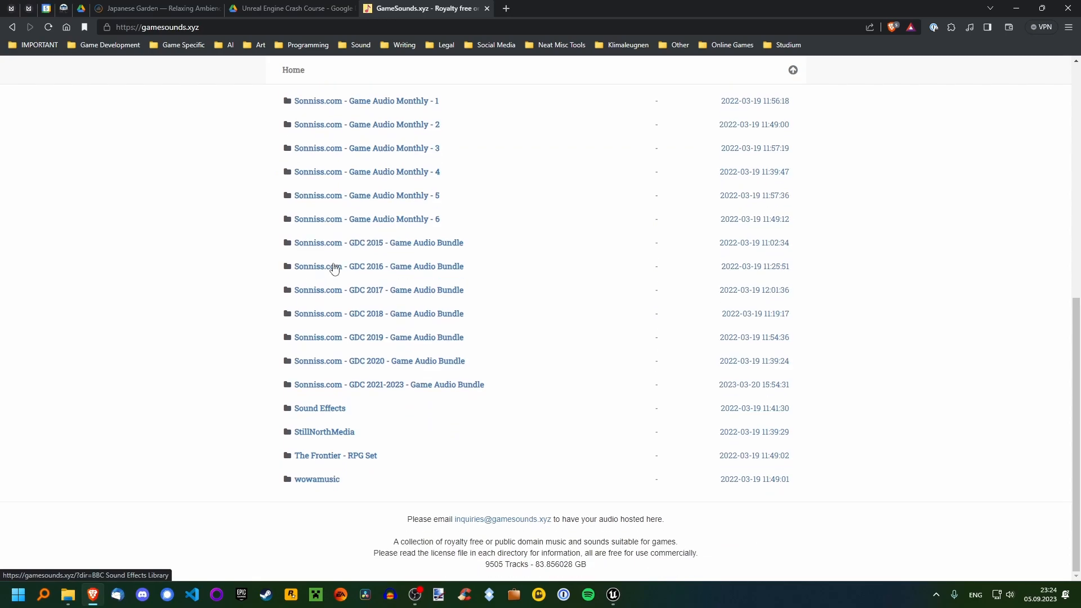
left_click(388, 384)
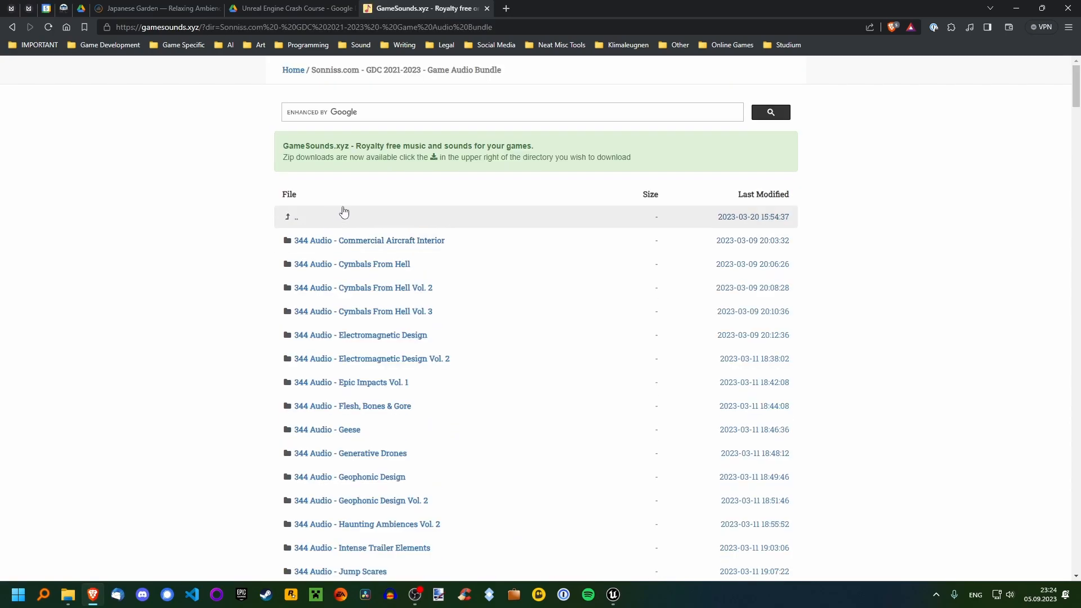
scroll("down", 3)
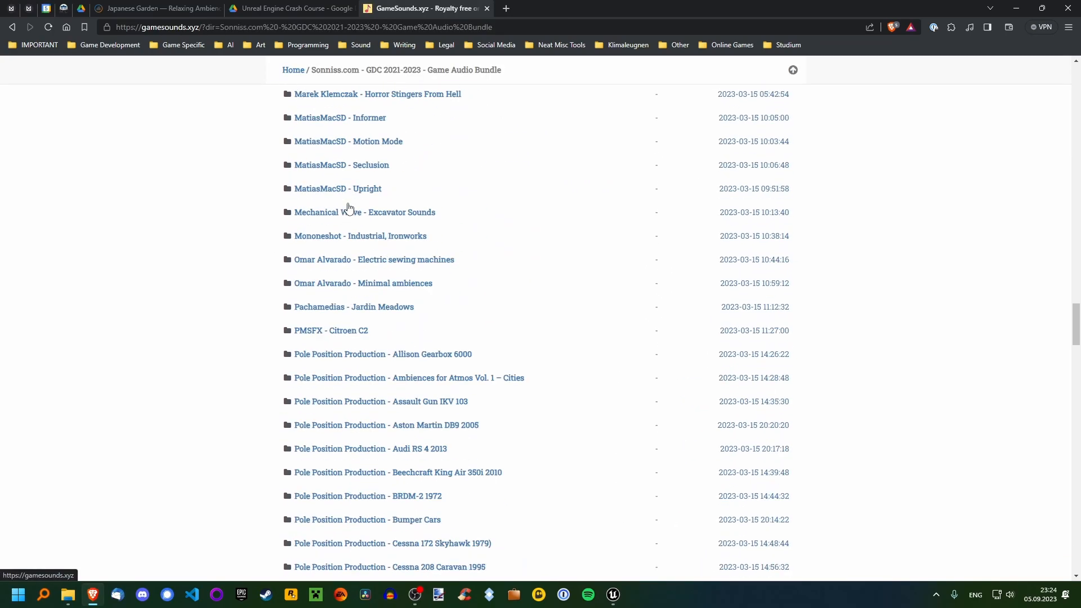
scroll("down", 3)
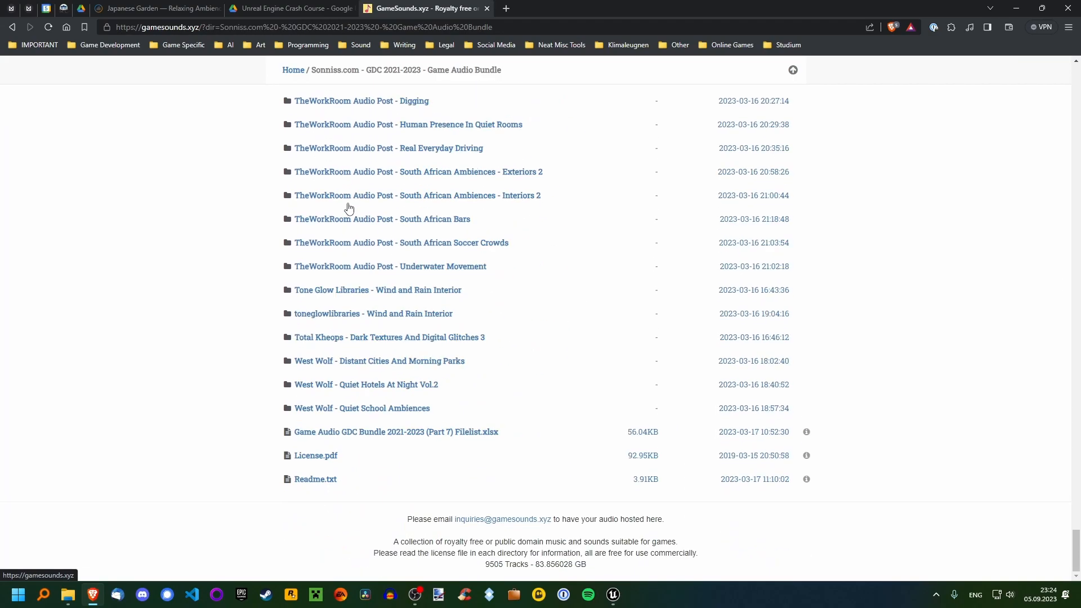
mouse_move(102, 344)
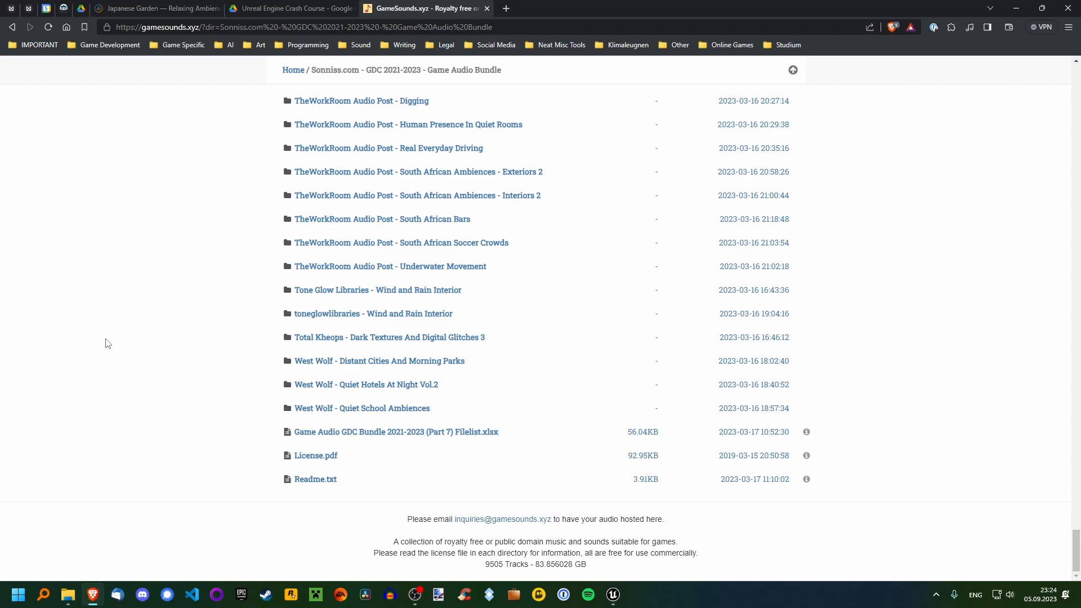
left_click(315, 455)
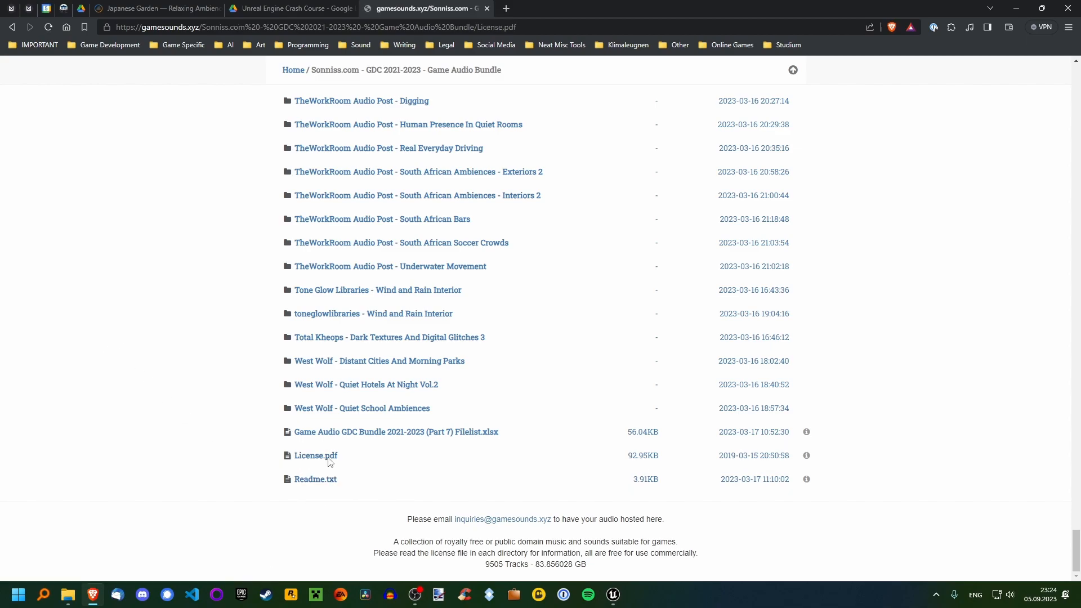
Read through the bundle's License.pdf terms, then go back to the folder listing.
left_click(316, 455)
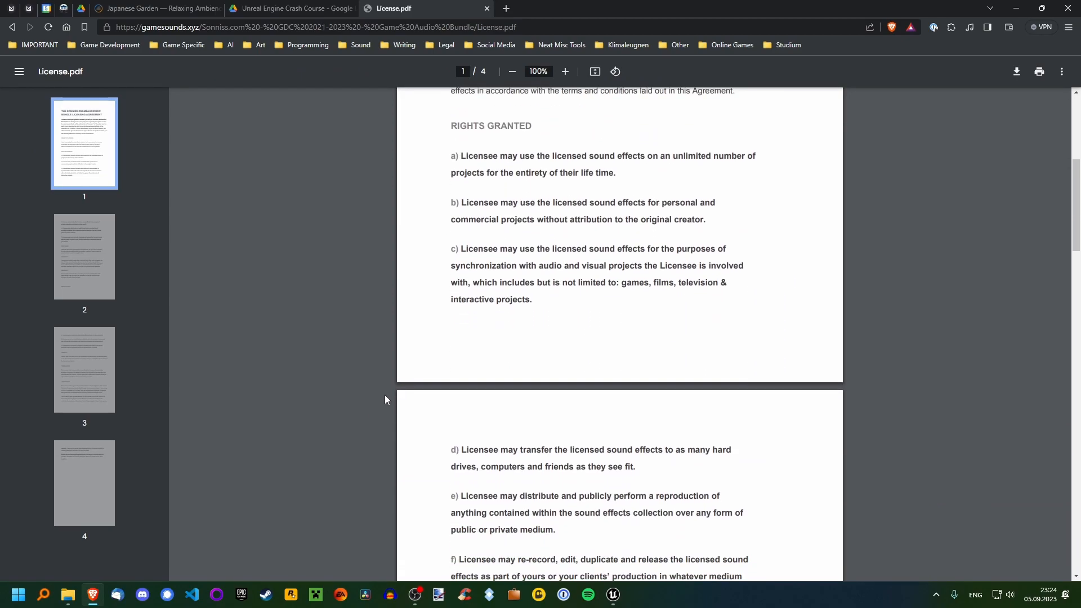
mouse_move(461, 154)
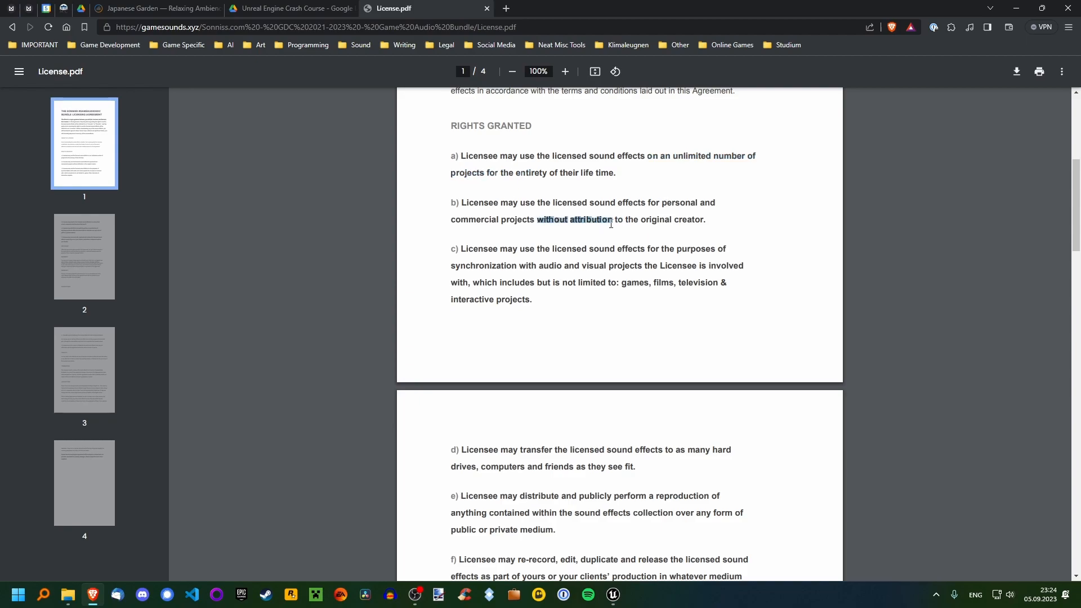
mouse_move(387, 239)
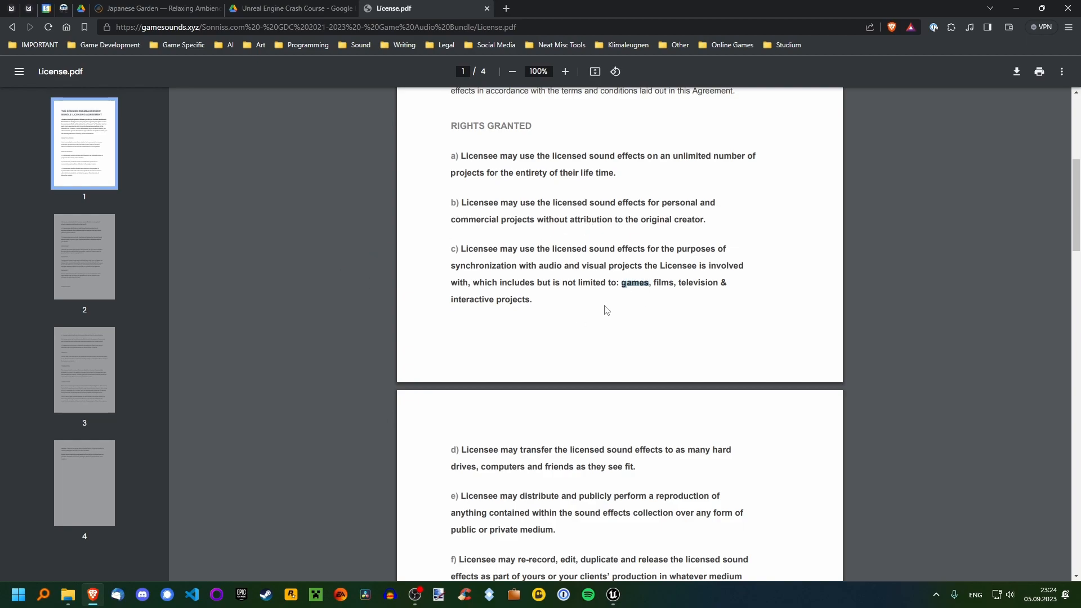
scroll("down", 3)
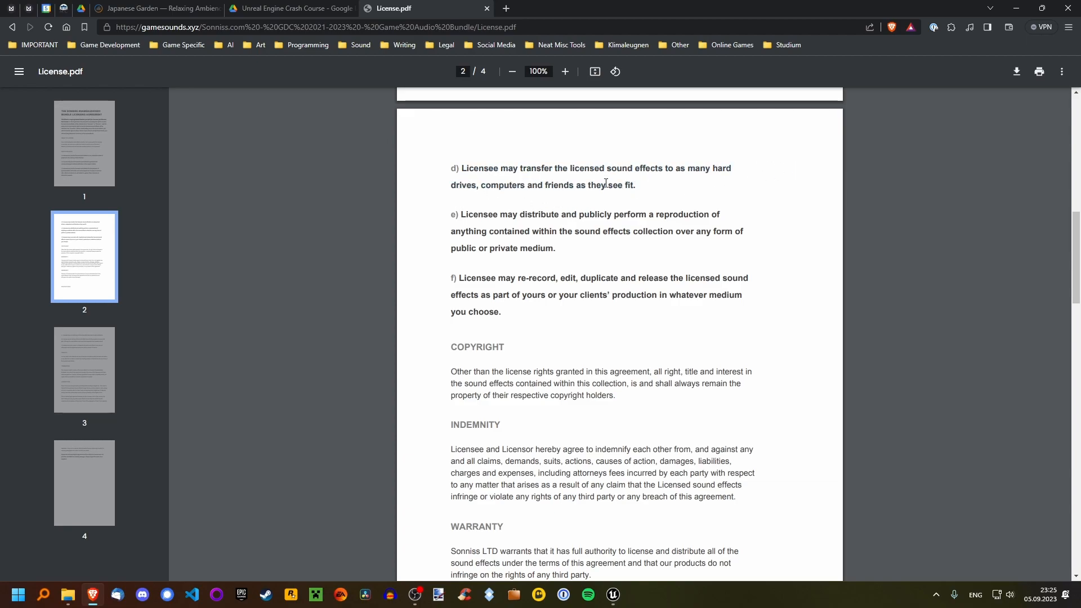
mouse_move(284, 245)
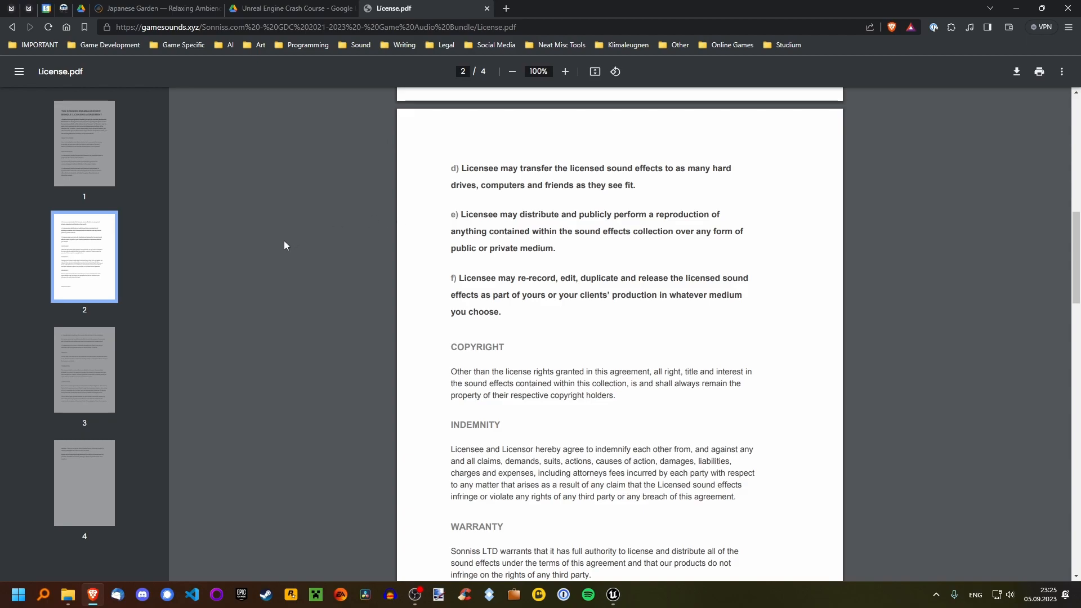
mouse_move(481, 220)
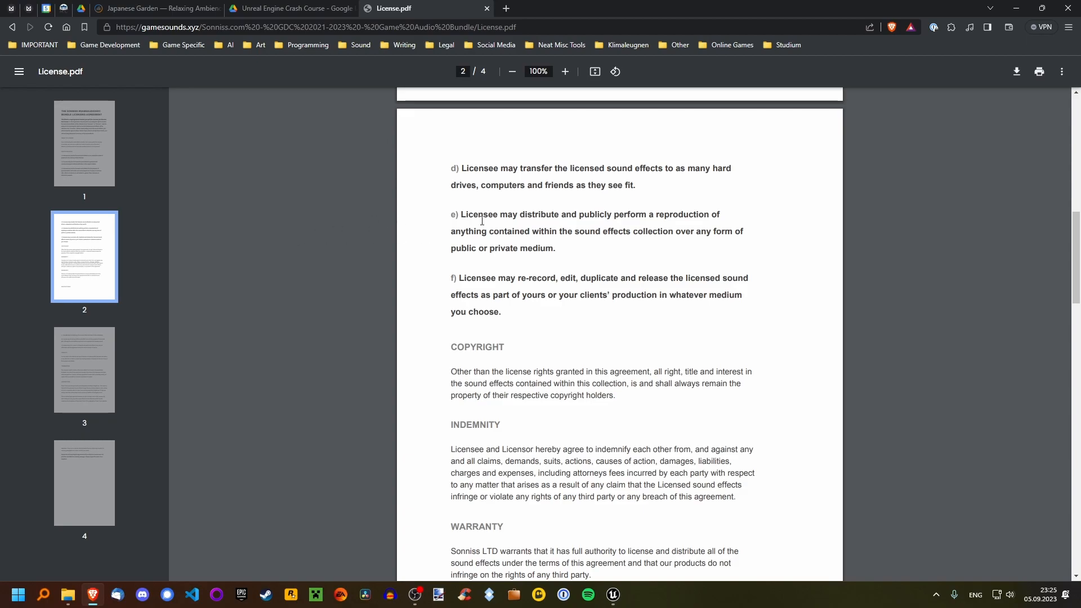
mouse_move(250, 351)
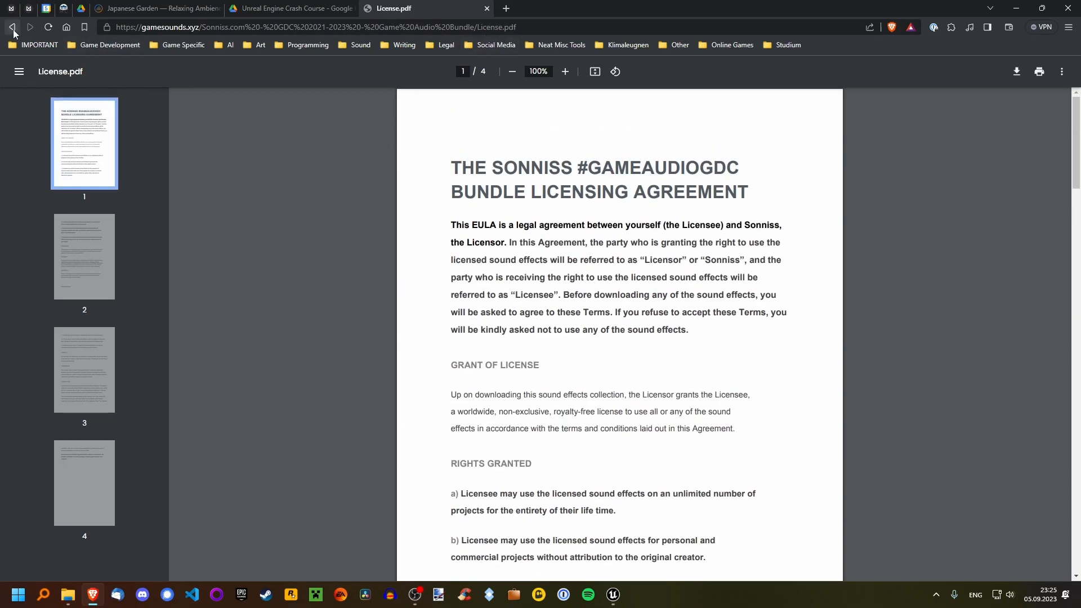
left_click(12, 27)
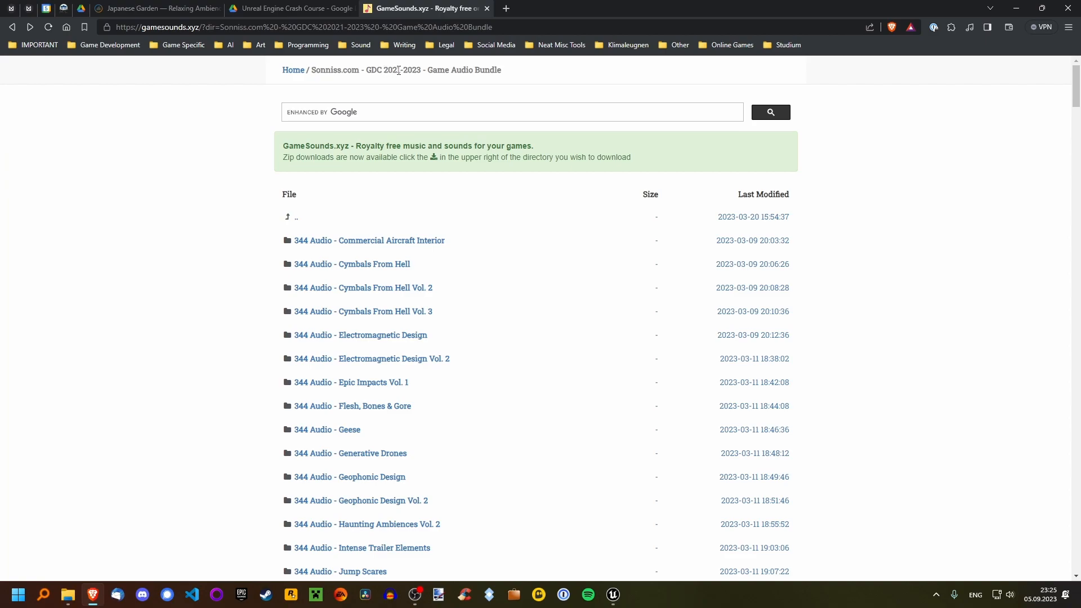
mouse_move(193, 300)
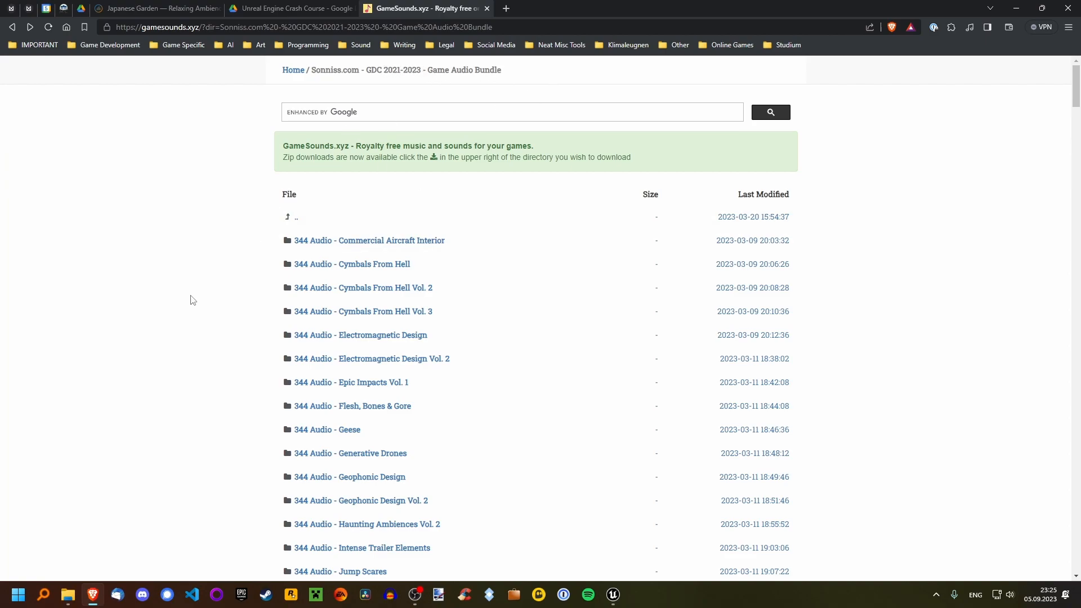
mouse_move(120, 284)
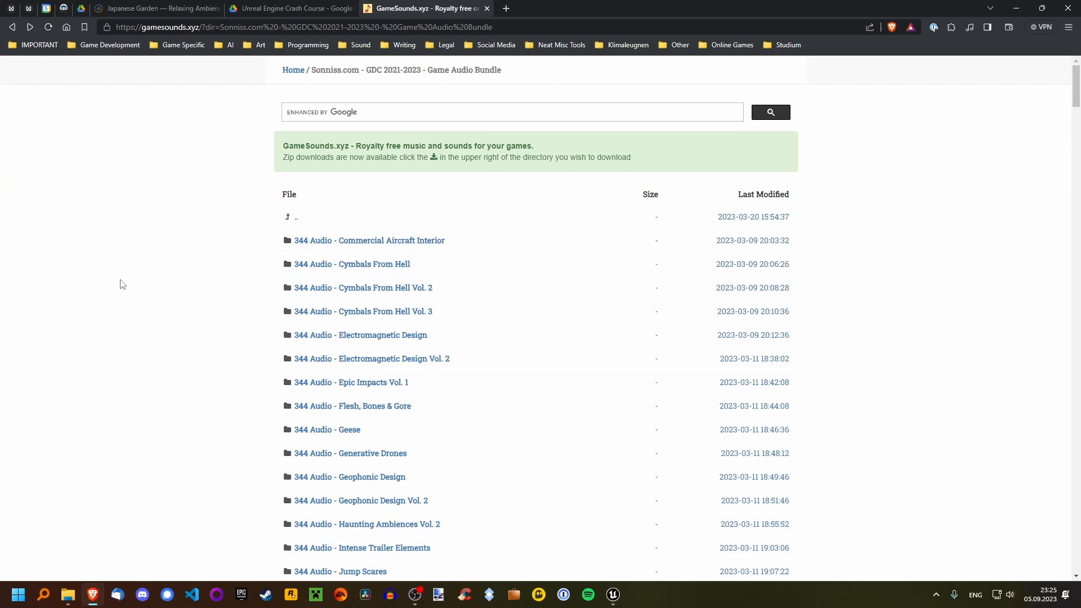
mouse_move(136, 291)
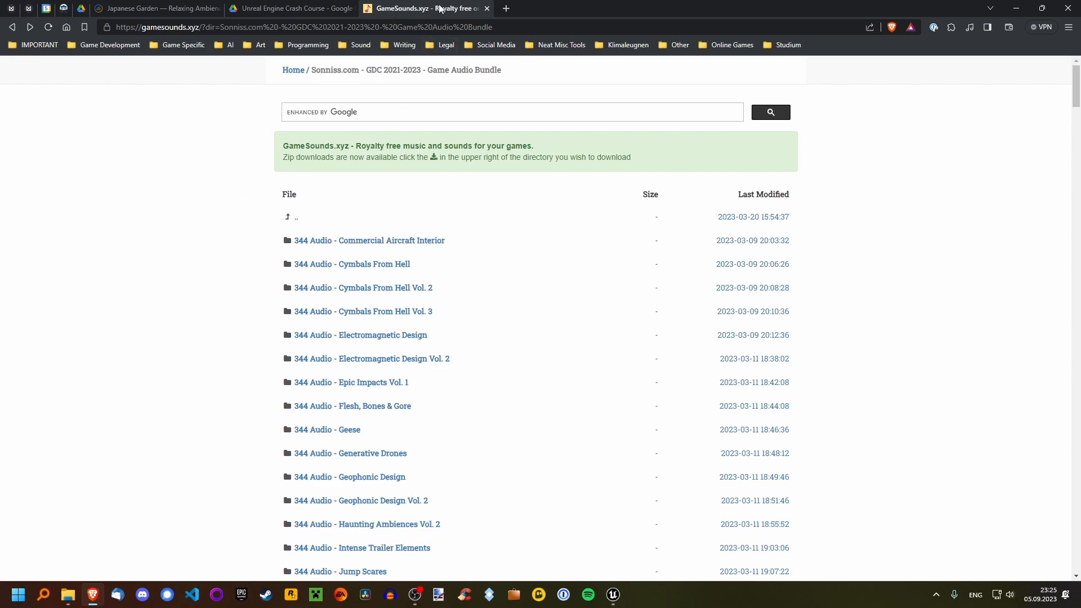
Switch back to the Unreal Engine 5 ThirdPersonMap editor from the taskbar.
left_click(611, 593)
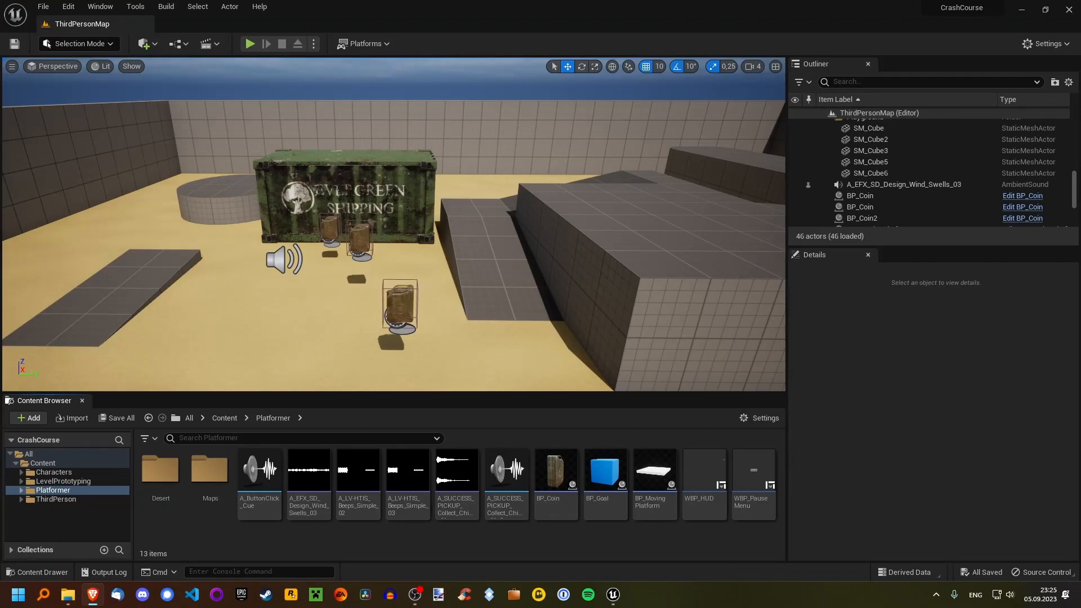
mouse_move(596, 548)
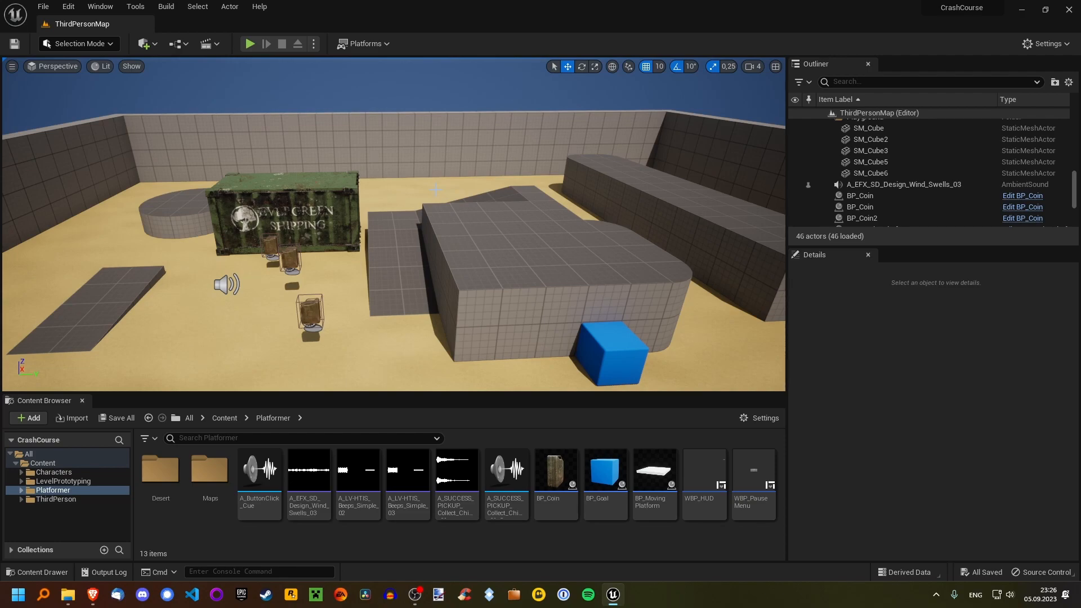
mouse_move(305, 184)
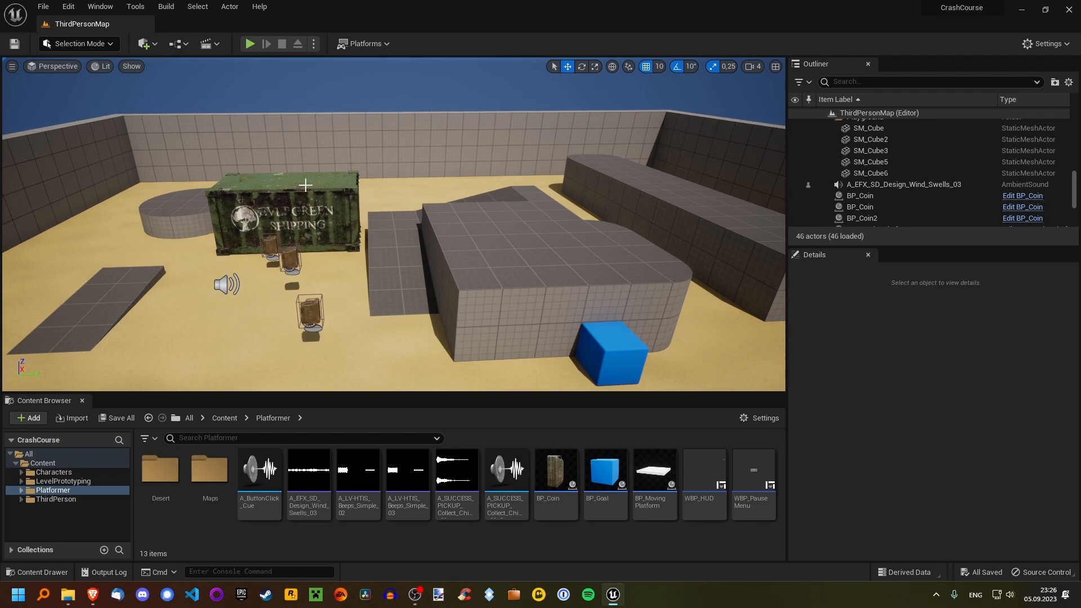
mouse_move(578, 543)
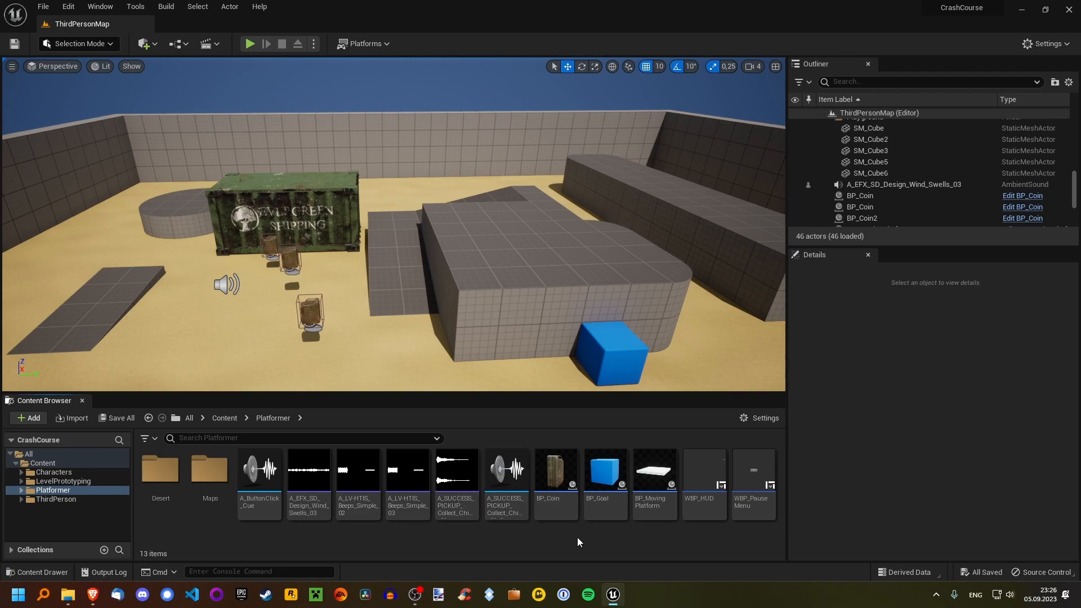
mouse_move(559, 542)
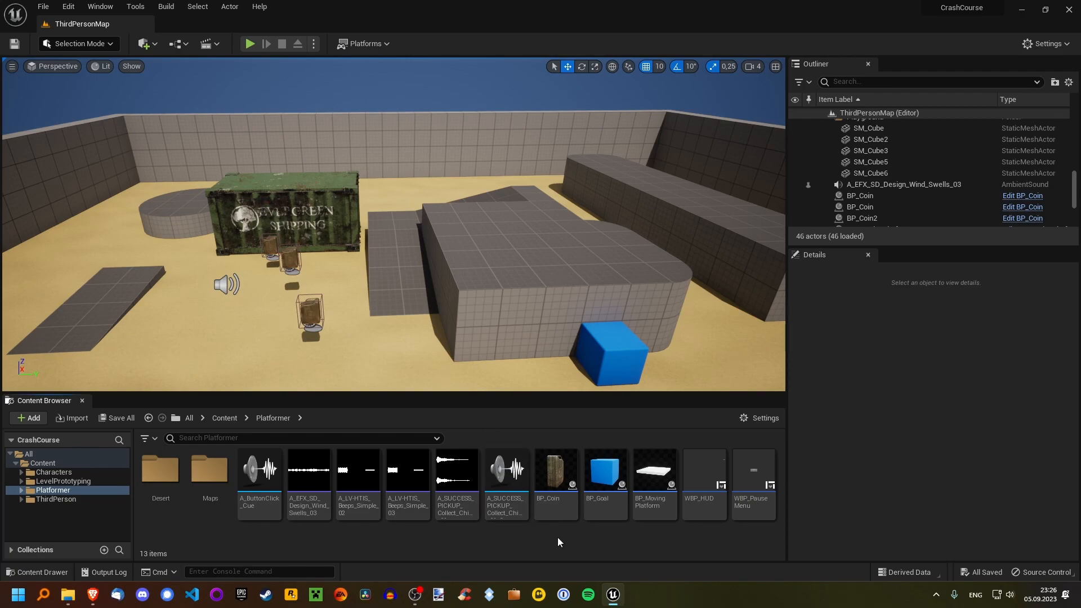